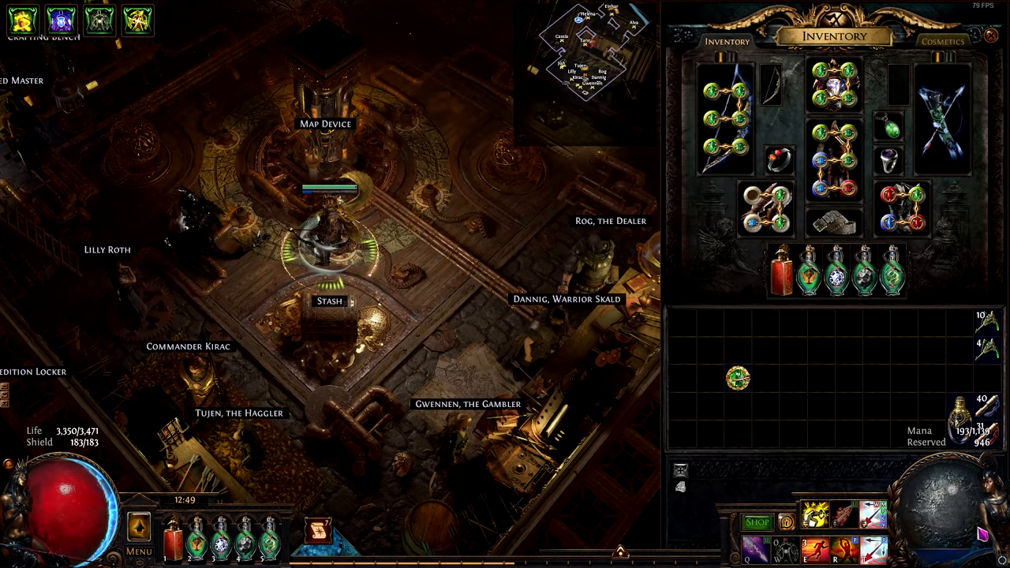
{"action": "mouse_move", "coordinate": [870, 537]}
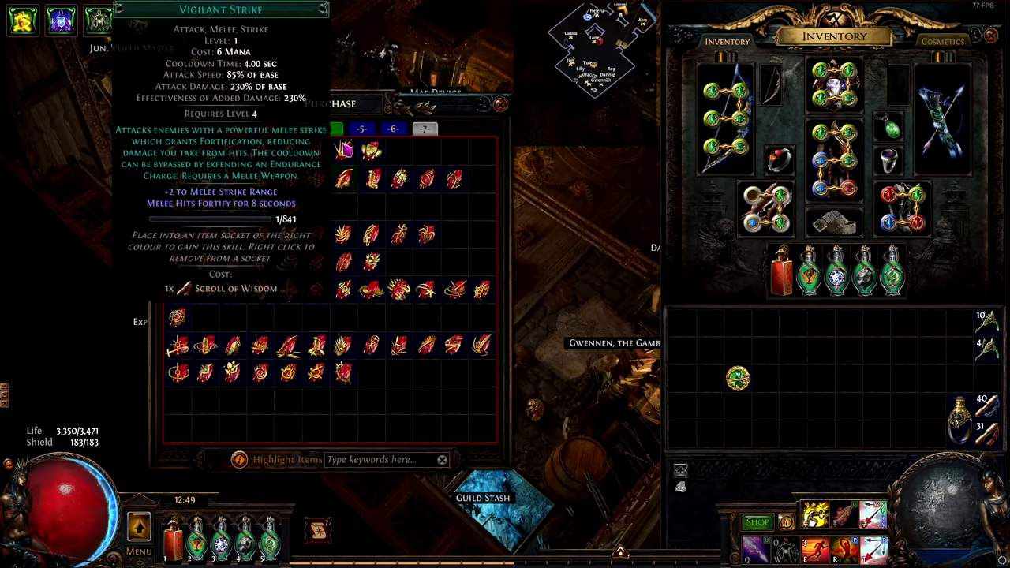
Search the gem vendor's stock by typing 'hyp' into the Highlight Items box
{"action": "type", "text": "hyp"}
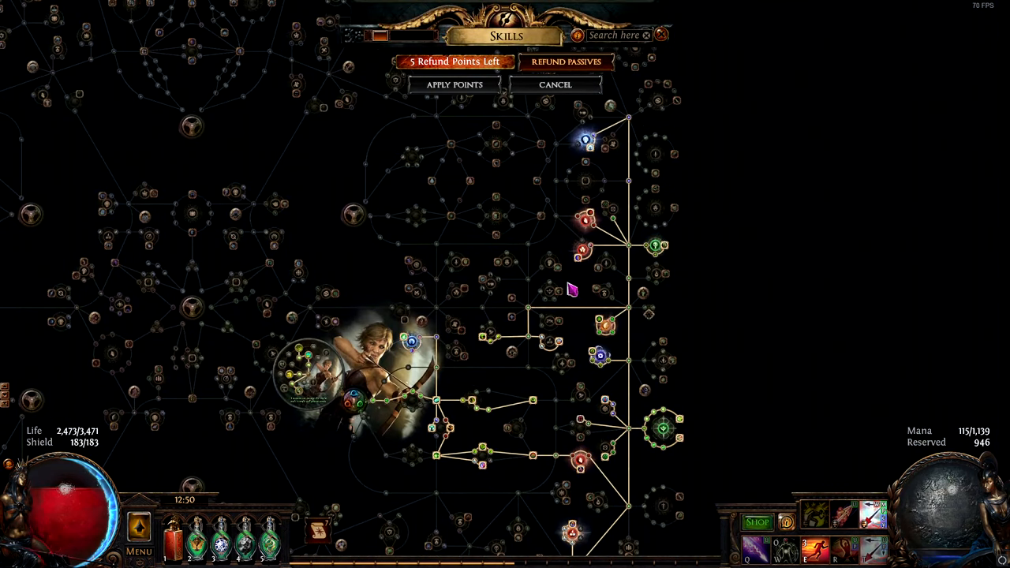
{"action": "mouse_move", "coordinate": [589, 253]}
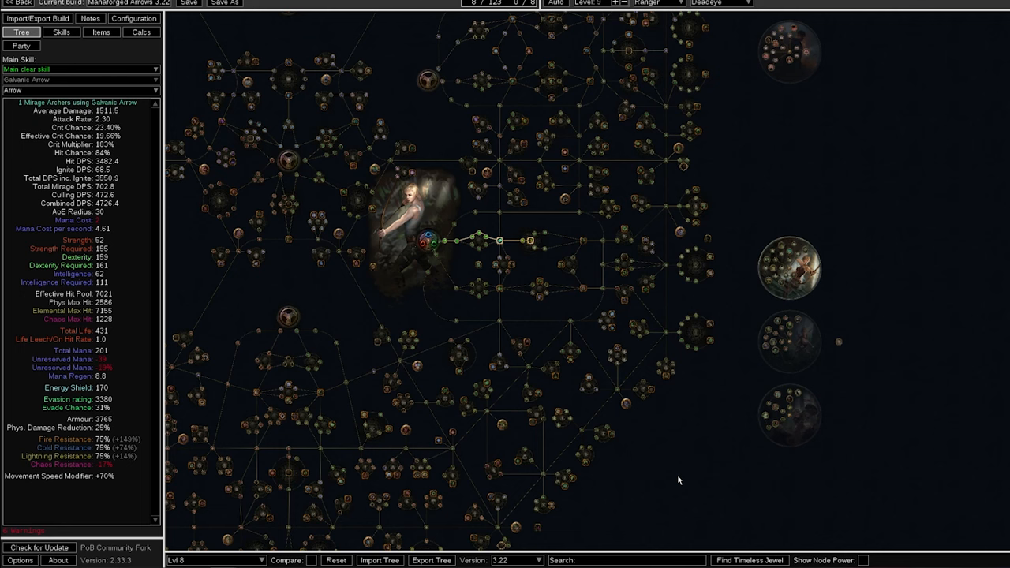
{"action": "mouse_move", "coordinate": [662, 460]}
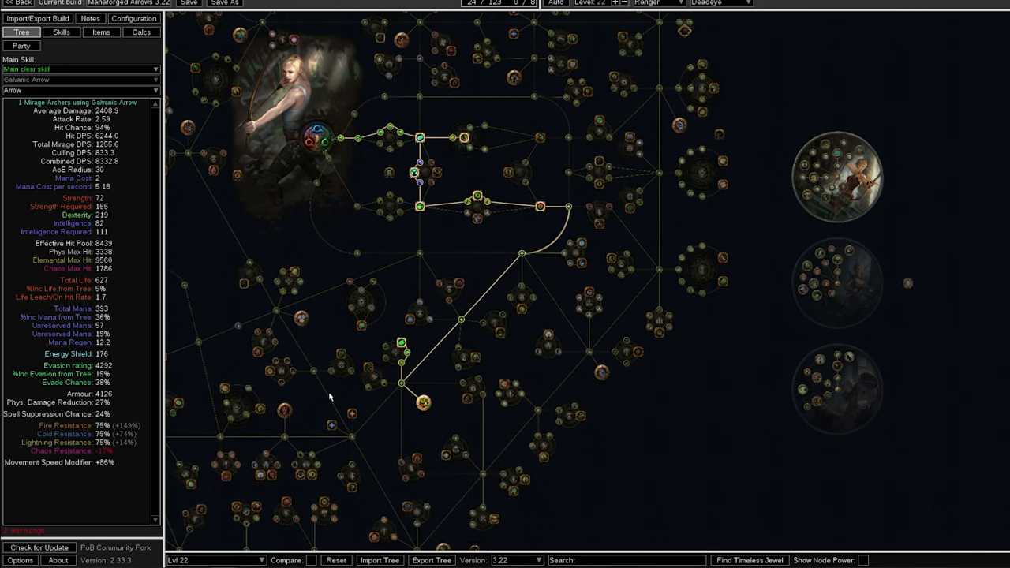
{"action": "mouse_move", "coordinate": [422, 402]}
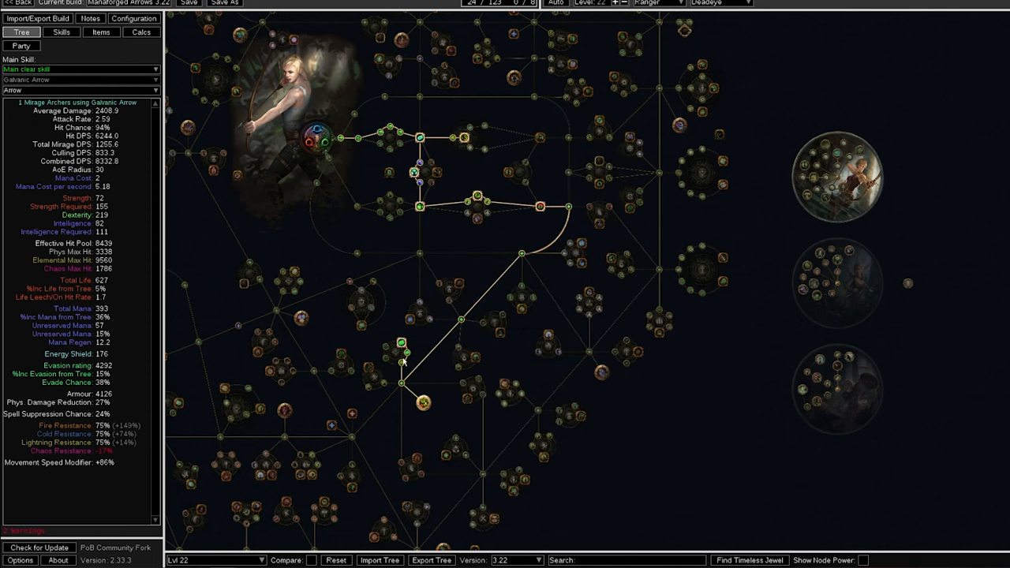
{"action": "mouse_move", "coordinate": [422, 403]}
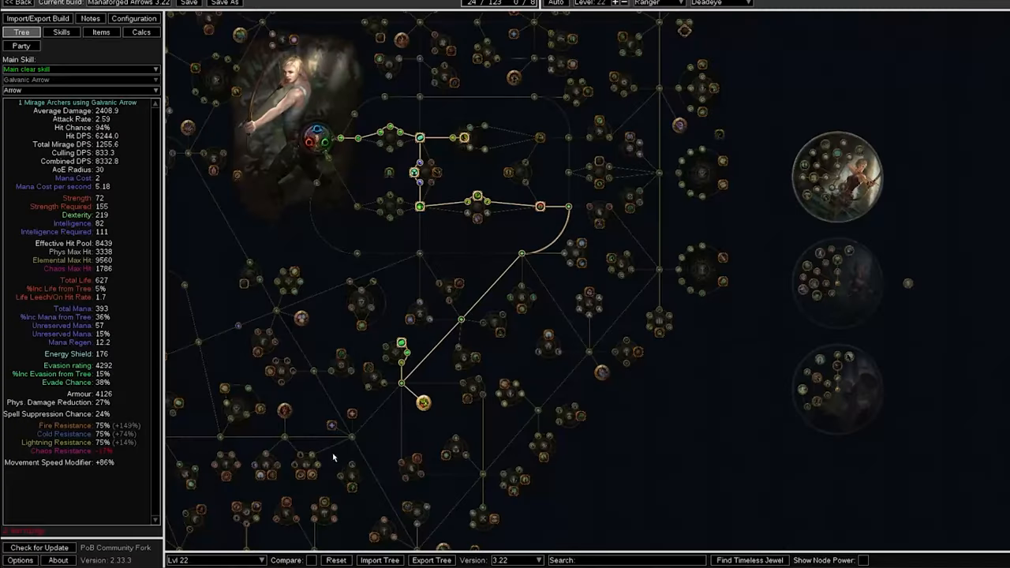
{"action": "mouse_move", "coordinate": [424, 404]}
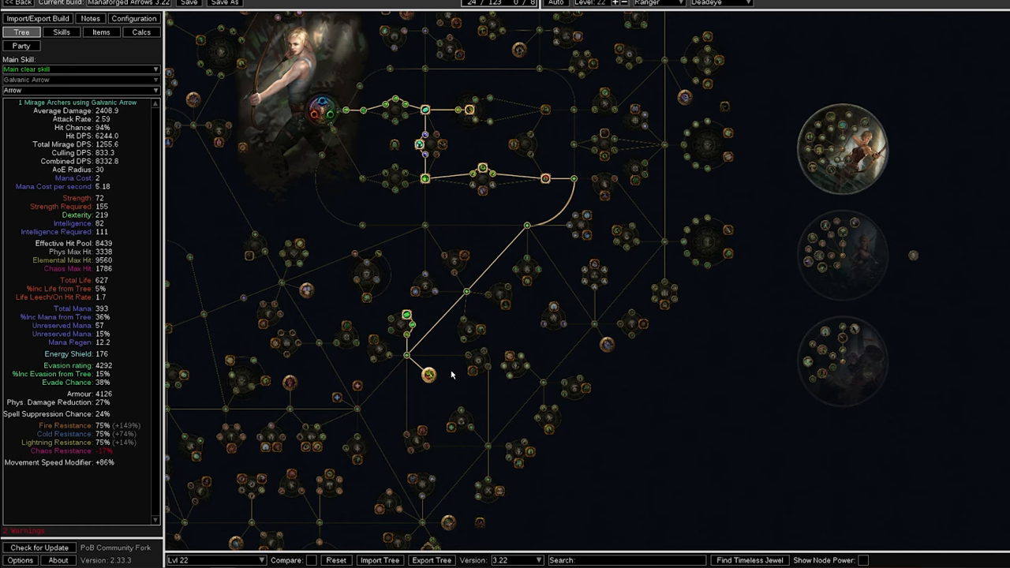
{"action": "mouse_move", "coordinate": [426, 375]}
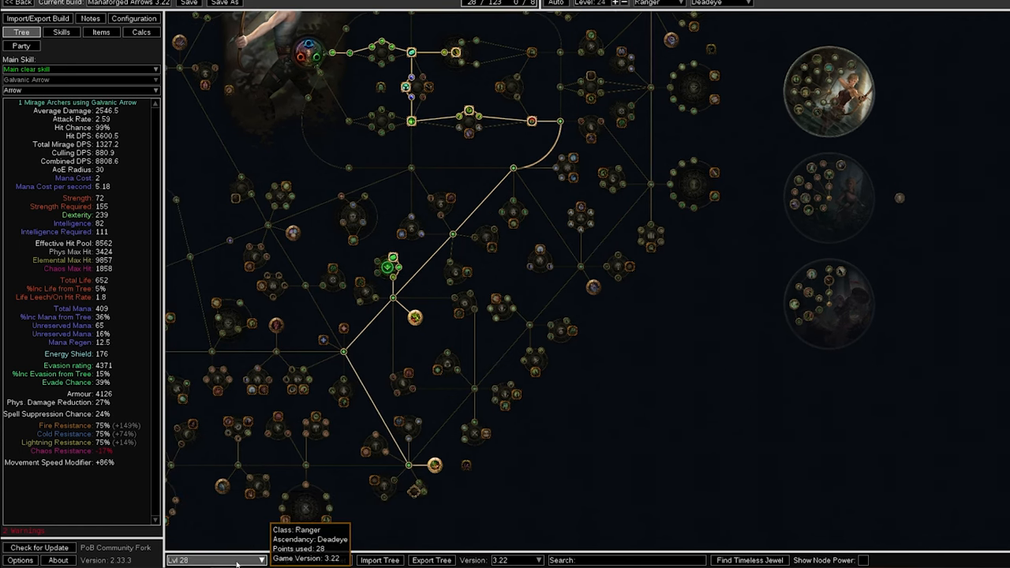
{"action": "mouse_move", "coordinate": [434, 466]}
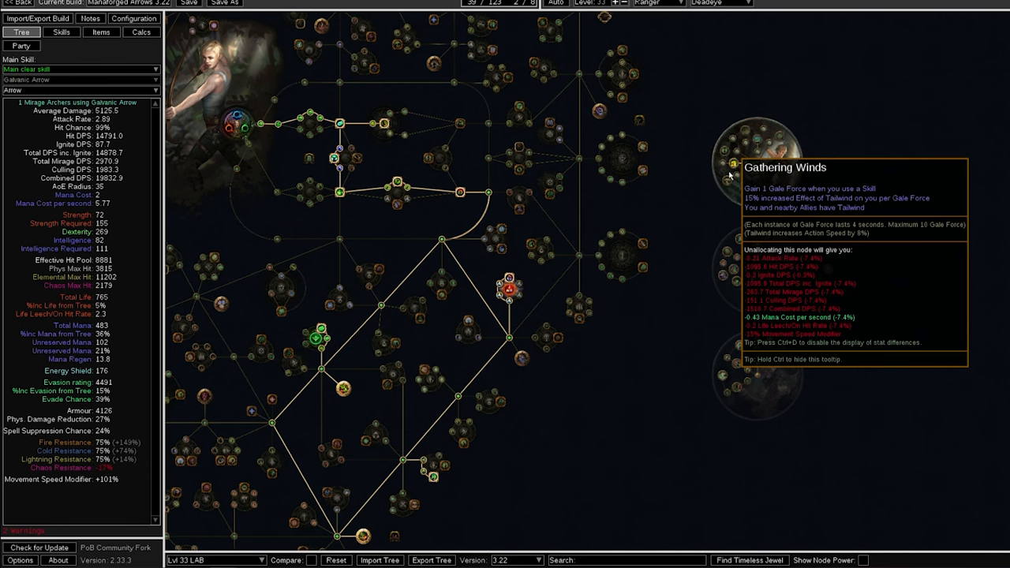
{"action": "mouse_move", "coordinate": [736, 170]}
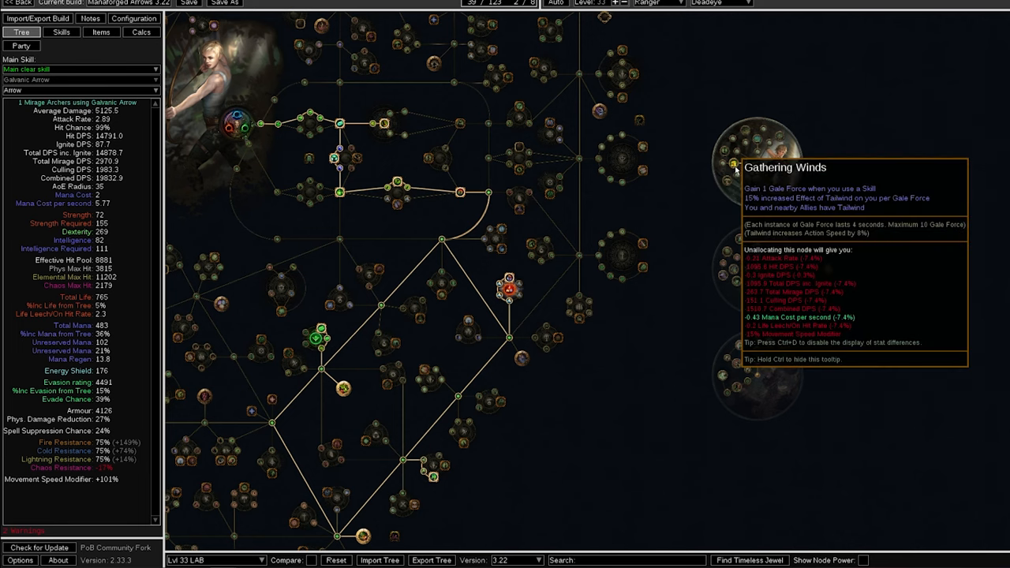
{"action": "mouse_move", "coordinate": [695, 229]}
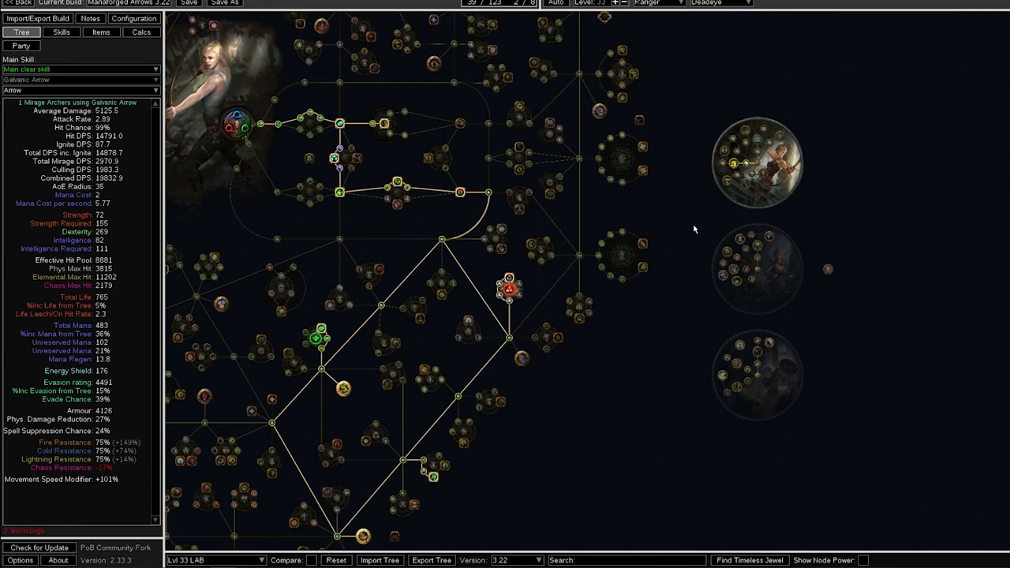
{"action": "mouse_move", "coordinate": [667, 254]}
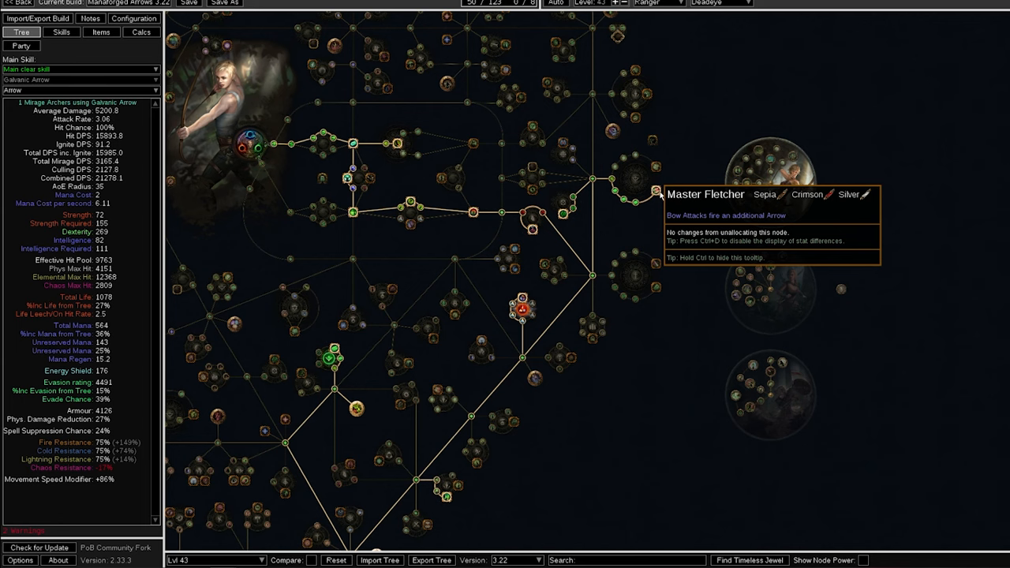
{"action": "mouse_move", "coordinate": [578, 222]}
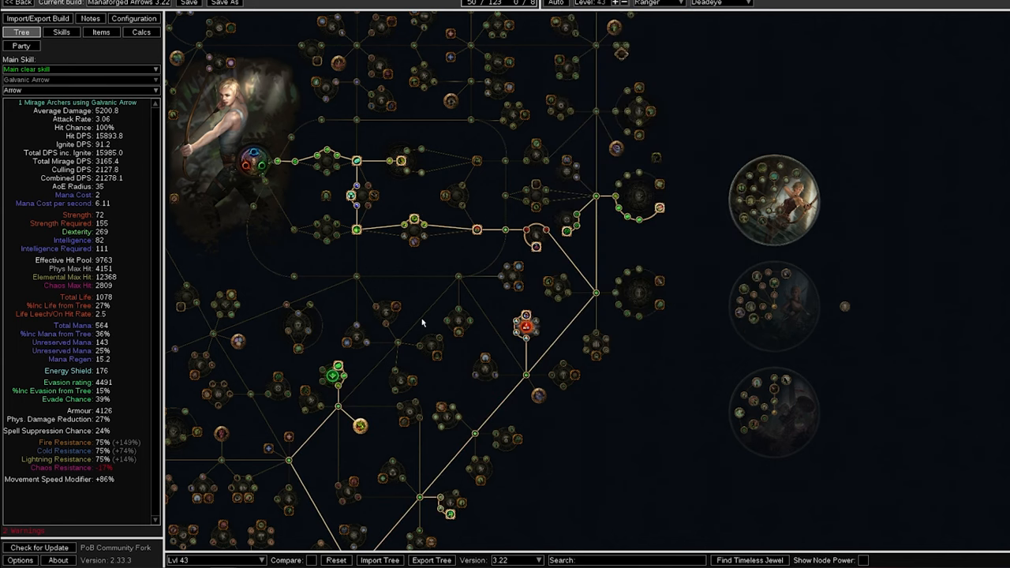
Switch the tree spec dropdown to the Lvl 43 passive tree
{"action": "left_click", "coordinate": [213, 561]}
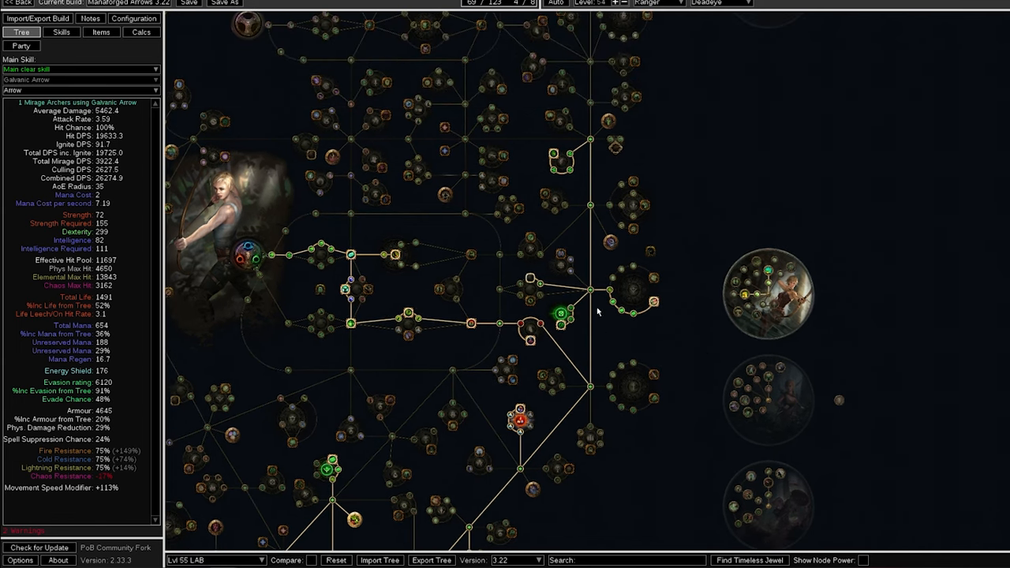
{"action": "mouse_move", "coordinate": [555, 162]}
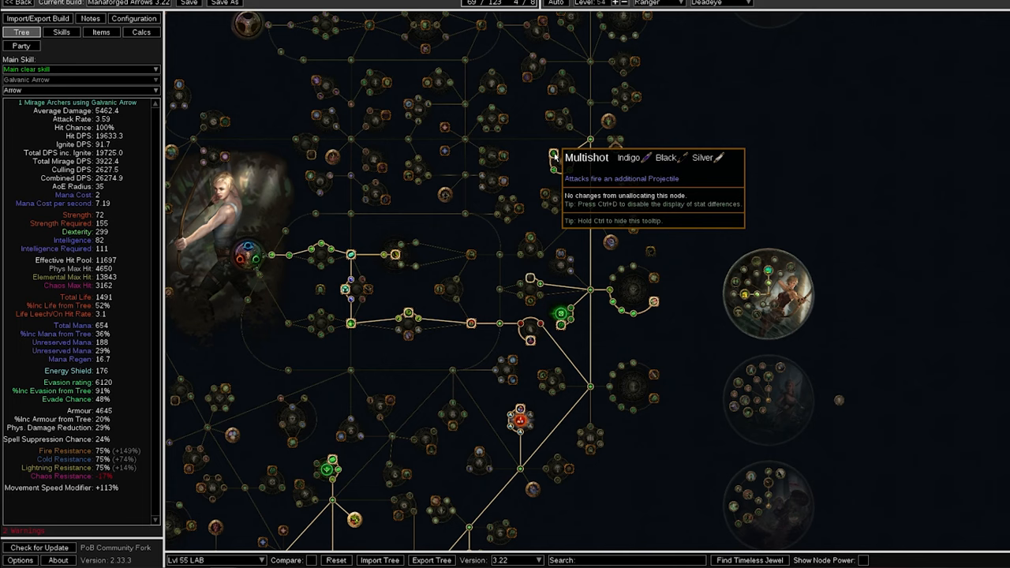
{"action": "mouse_move", "coordinate": [770, 275]}
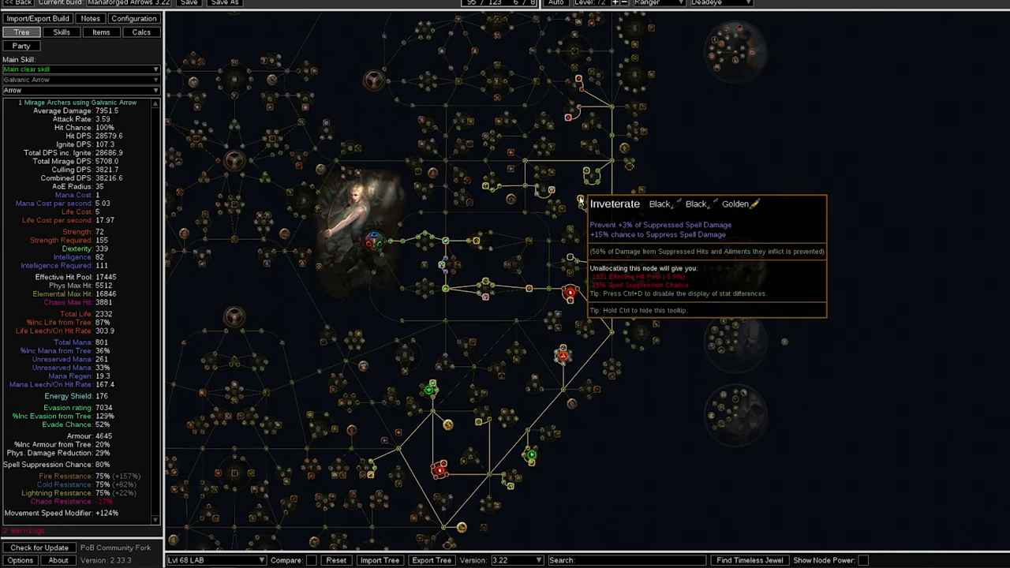
{"action": "mouse_move", "coordinate": [535, 200]}
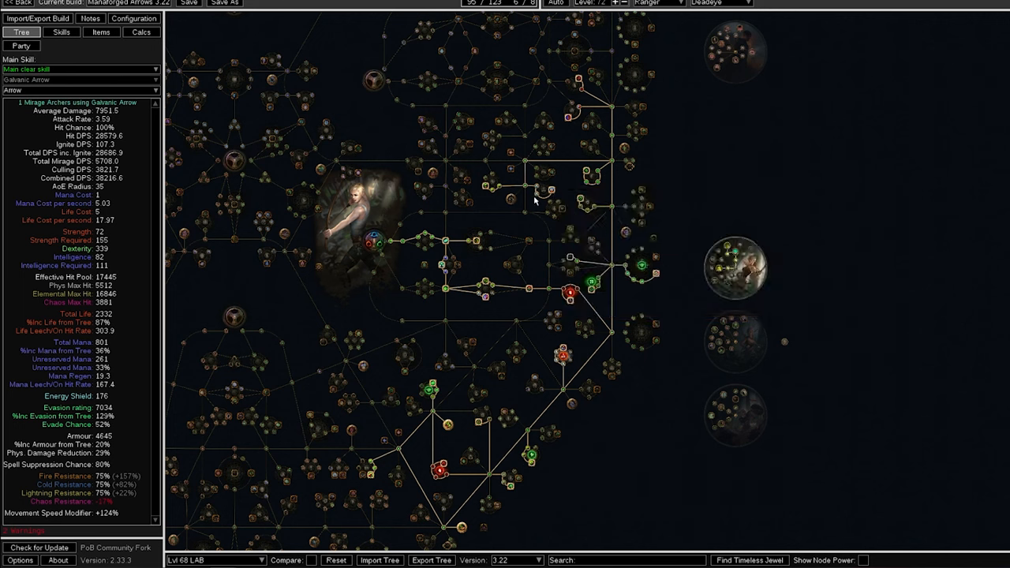
{"action": "mouse_move", "coordinate": [505, 189]}
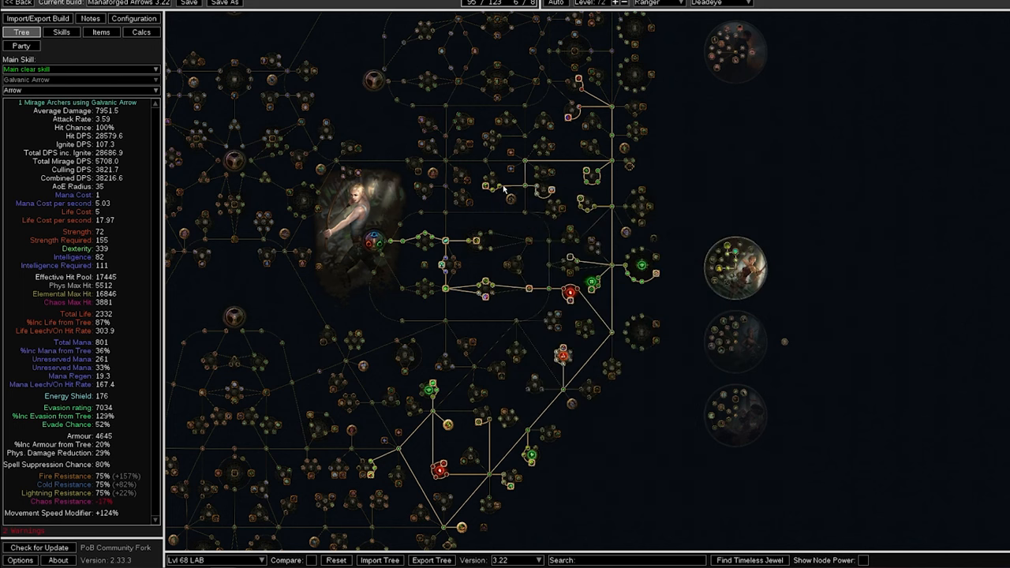
{"action": "mouse_move", "coordinate": [587, 213]}
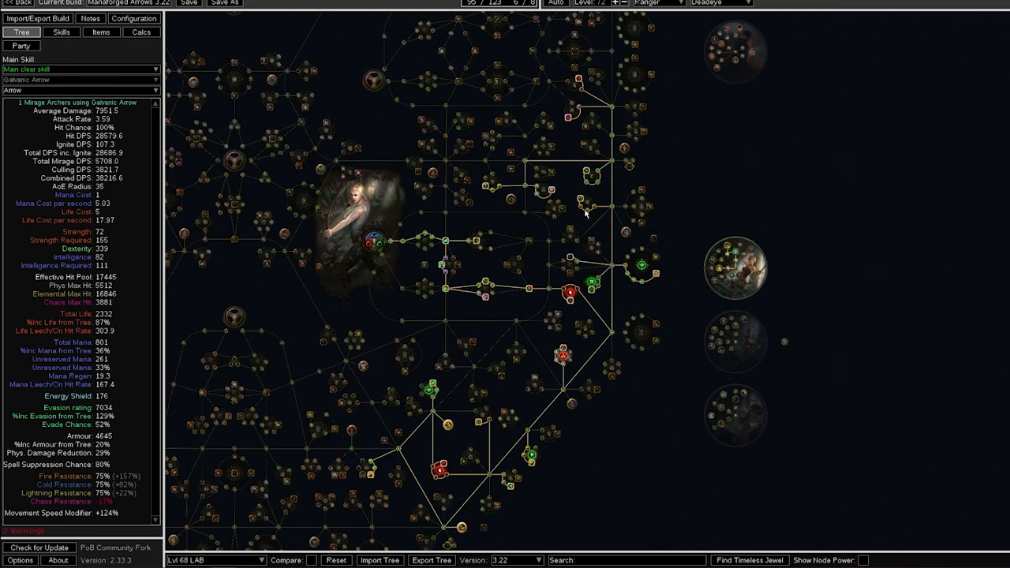
{"action": "mouse_move", "coordinate": [136, 423]}
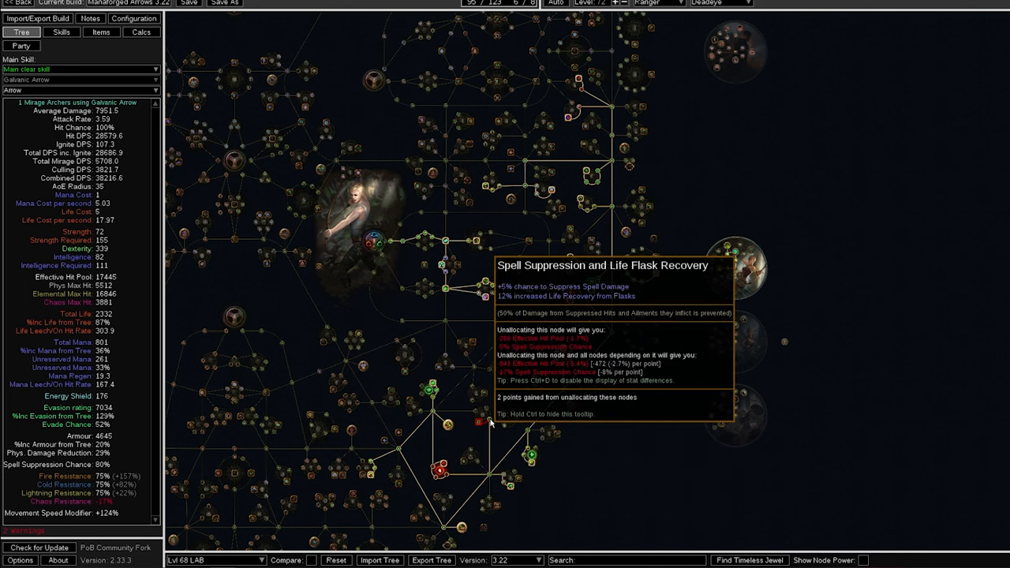
{"action": "mouse_move", "coordinate": [604, 213]}
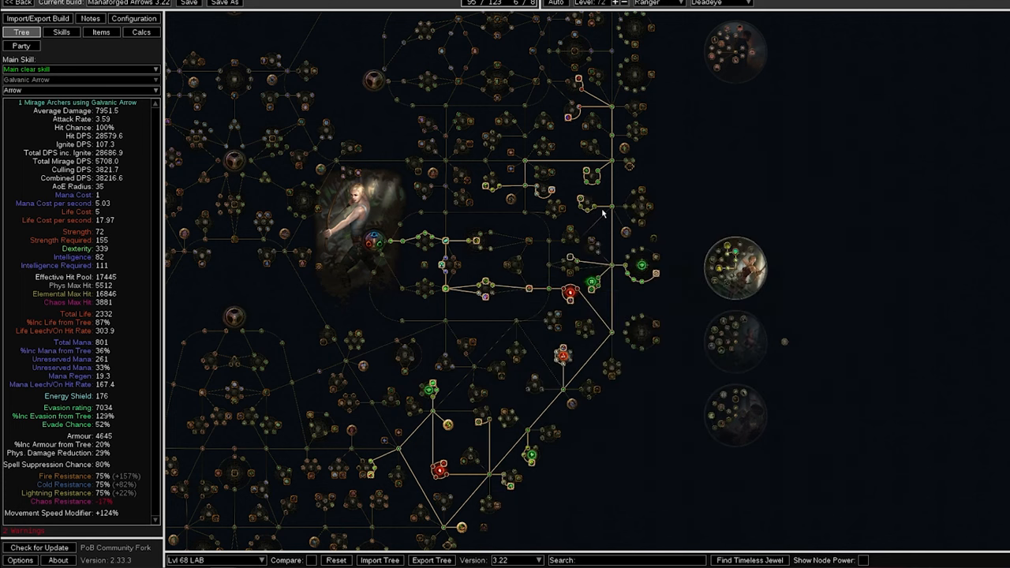
{"action": "mouse_move", "coordinate": [588, 204]}
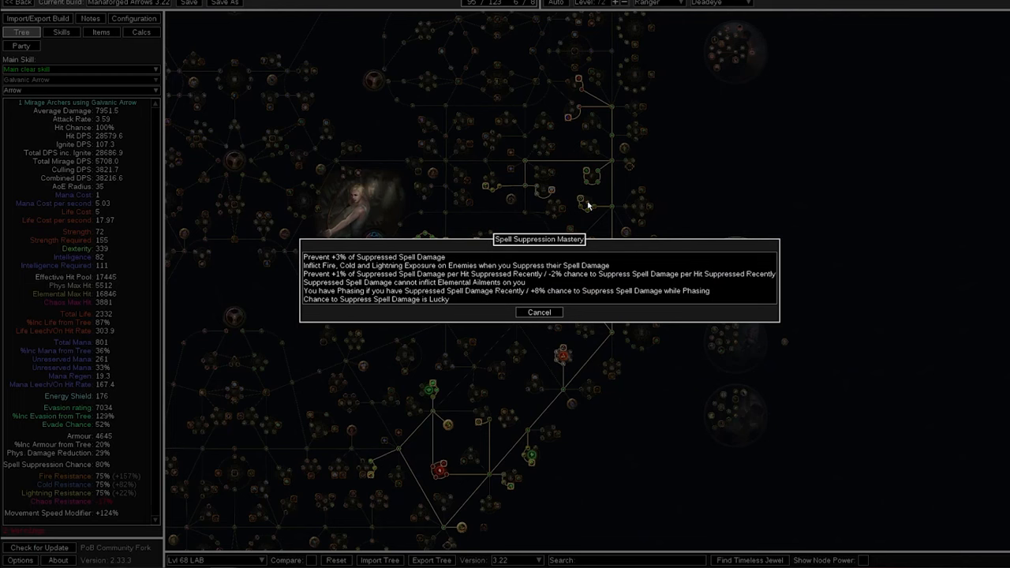
{"action": "mouse_move", "coordinate": [449, 300]}
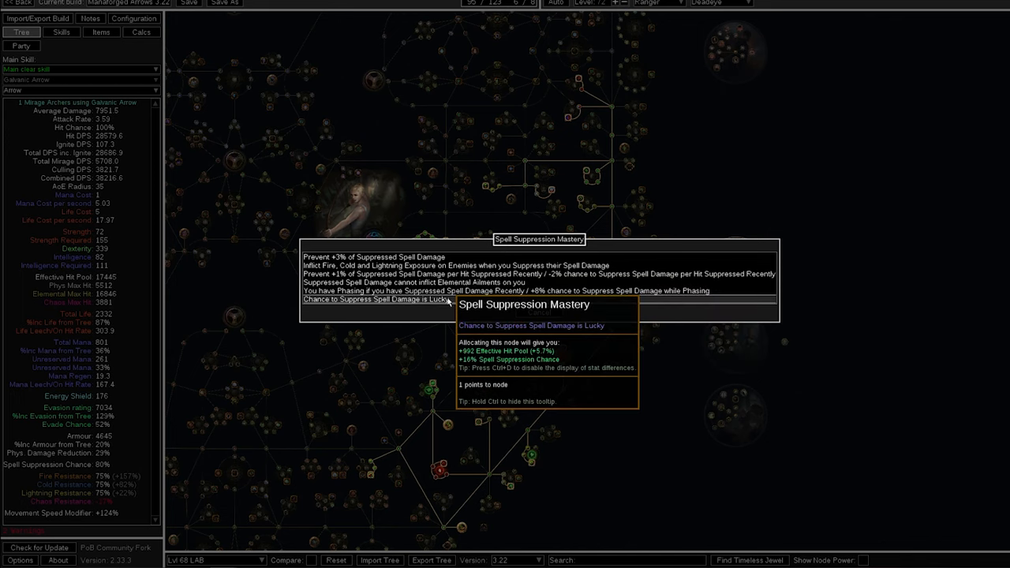
Make spell suppression lucky via the Spell Suppression Mastery on the Lvl 68 LAB tree
{"action": "left_click", "coordinate": [448, 301]}
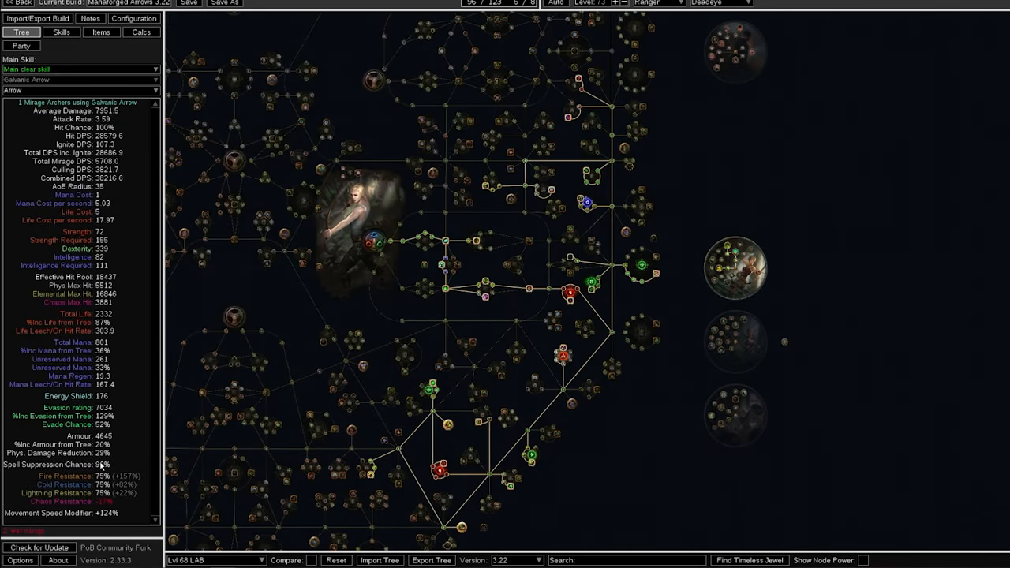
{"action": "mouse_move", "coordinate": [582, 200]}
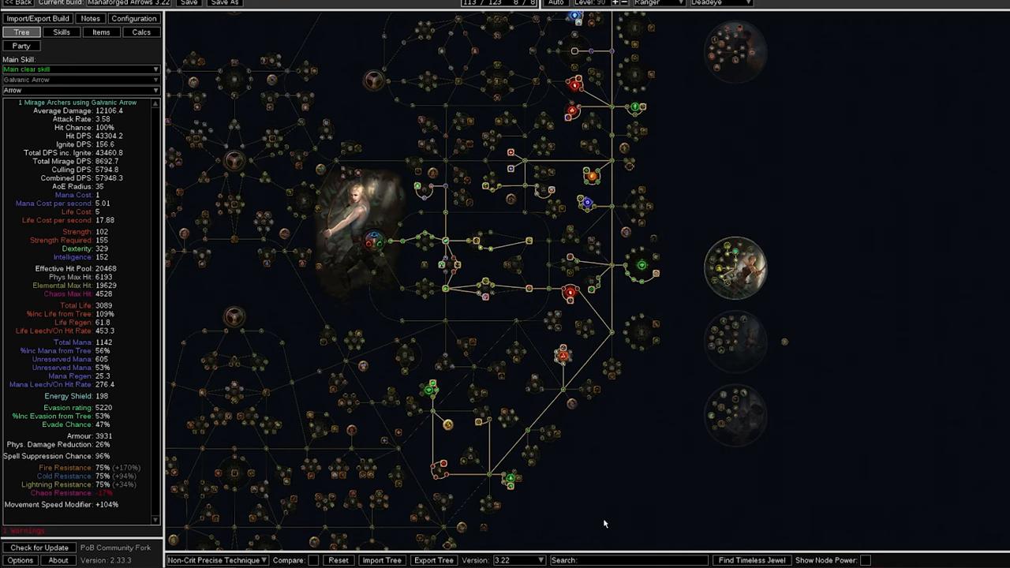
{"action": "mouse_move", "coordinate": [246, 544]}
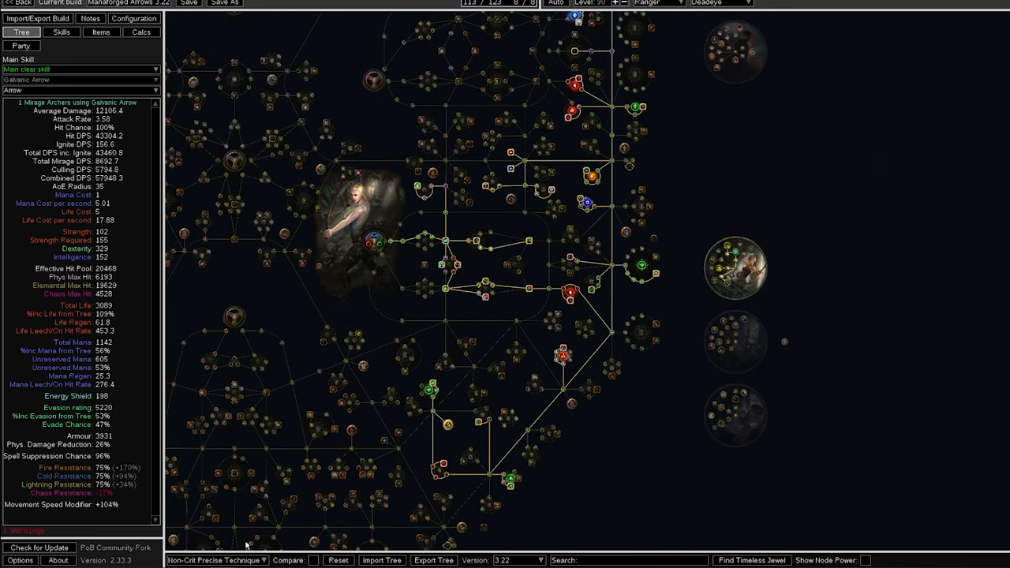
{"action": "mouse_move", "coordinate": [248, 560]}
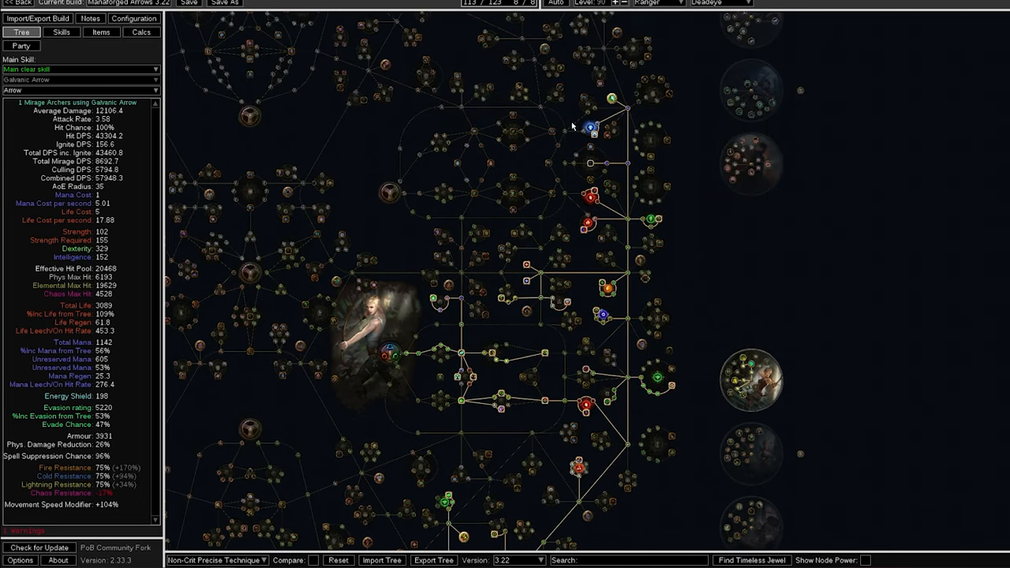
{"action": "mouse_move", "coordinate": [591, 128]}
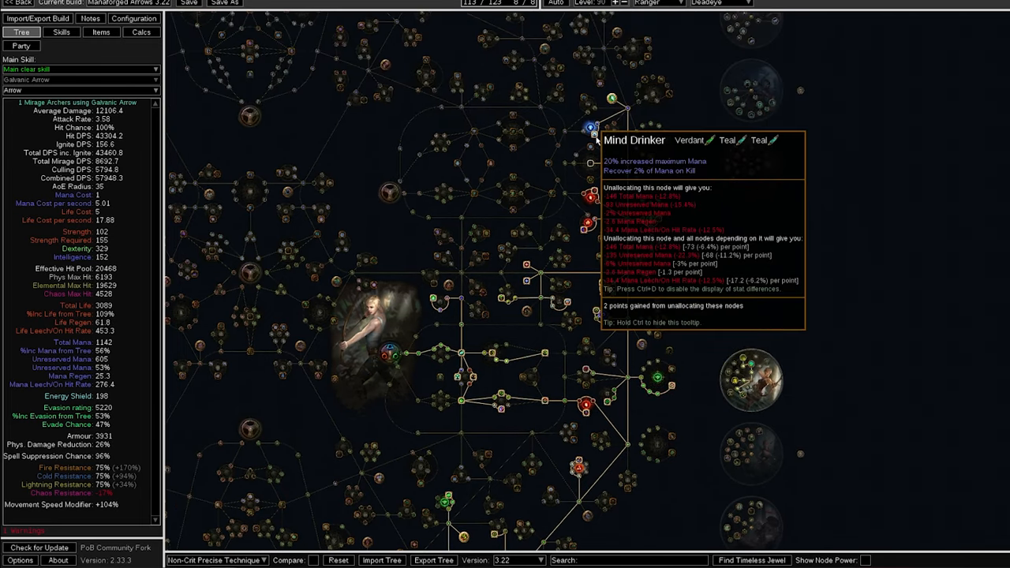
{"action": "mouse_move", "coordinate": [593, 129]}
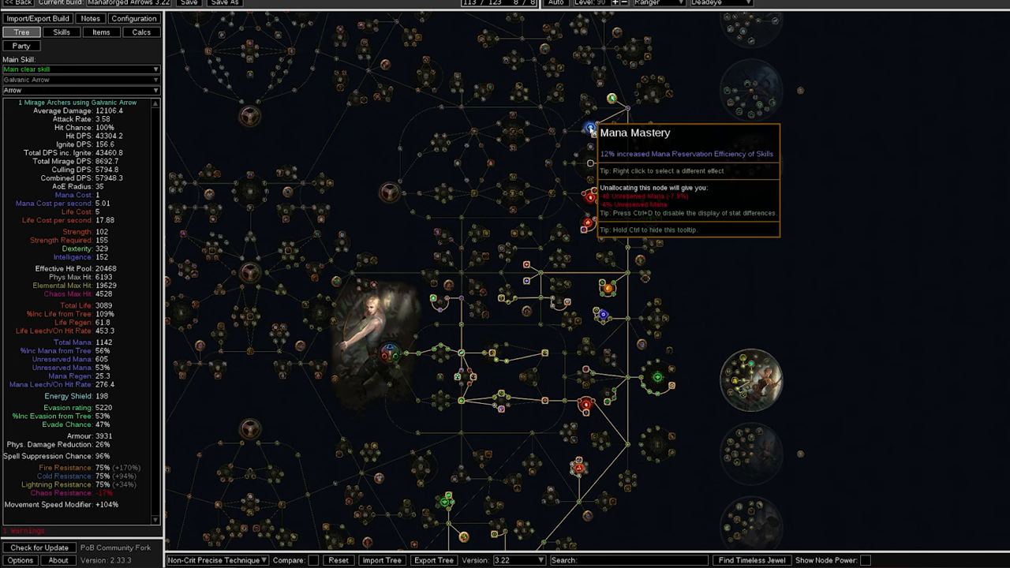
{"action": "mouse_move", "coordinate": [433, 303]}
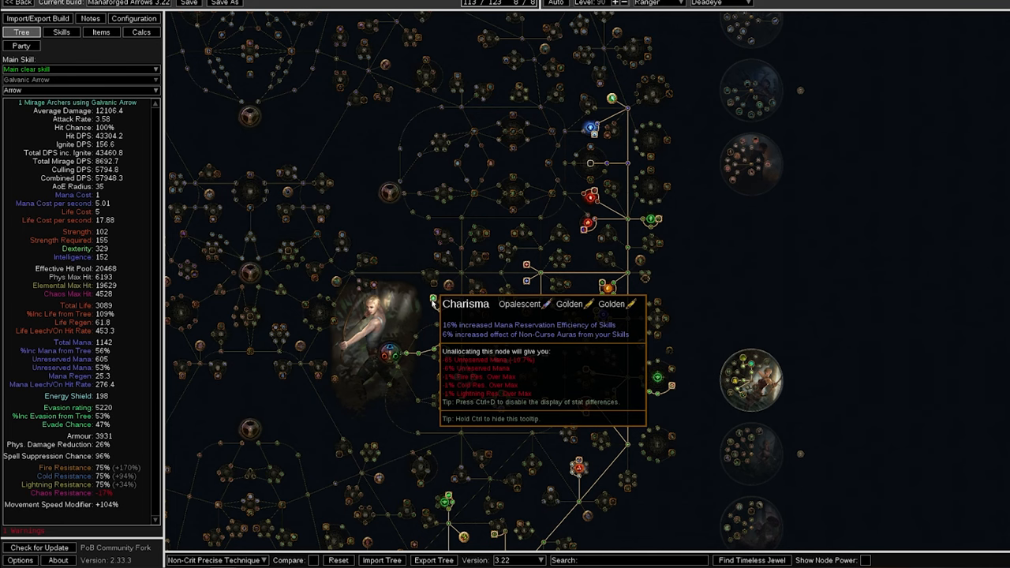
{"action": "mouse_move", "coordinate": [689, 226]}
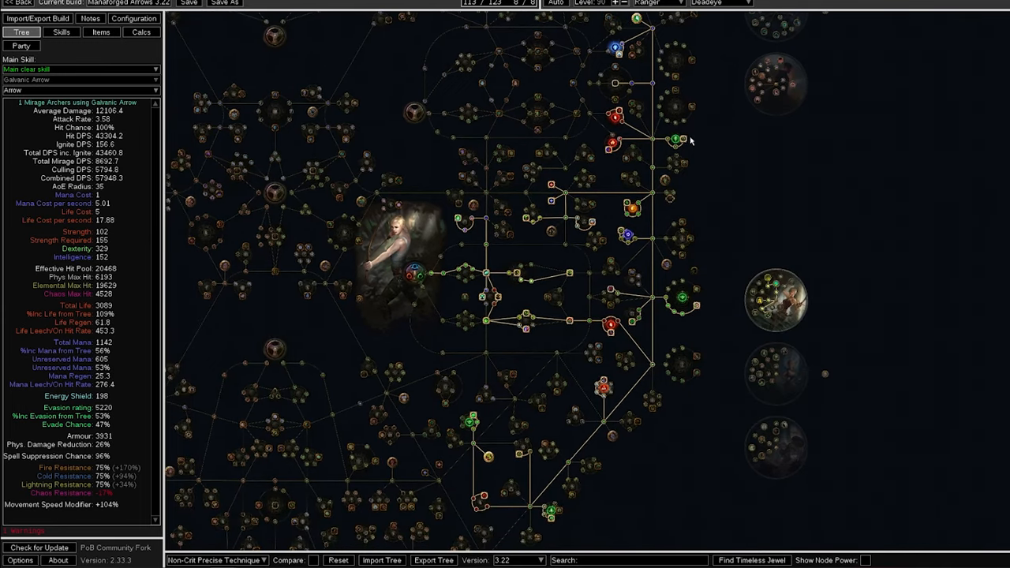
{"action": "mouse_move", "coordinate": [677, 139]}
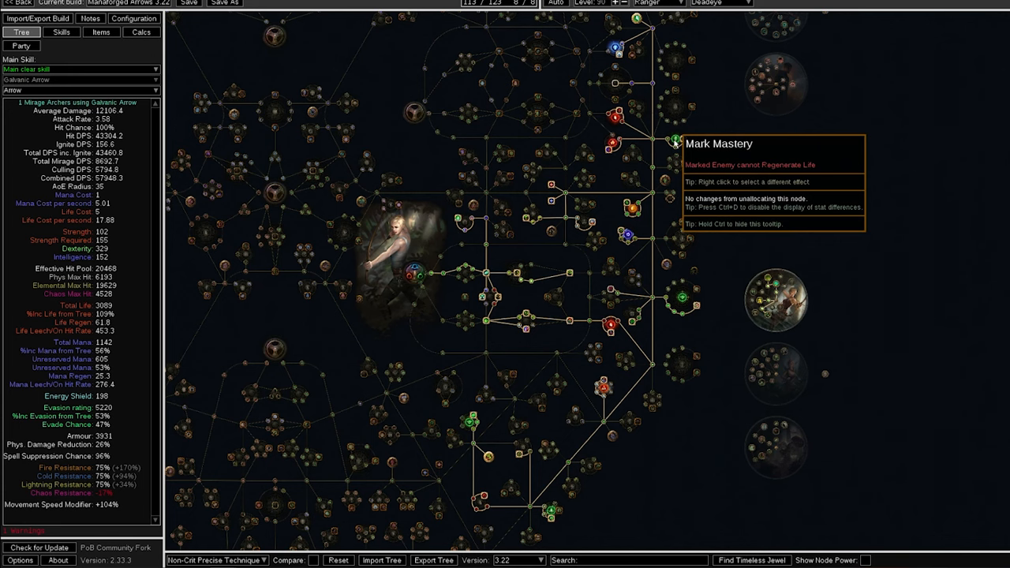
Leave the passive tree for the Skills tab's socket group list
{"action": "left_click", "coordinate": [61, 32]}
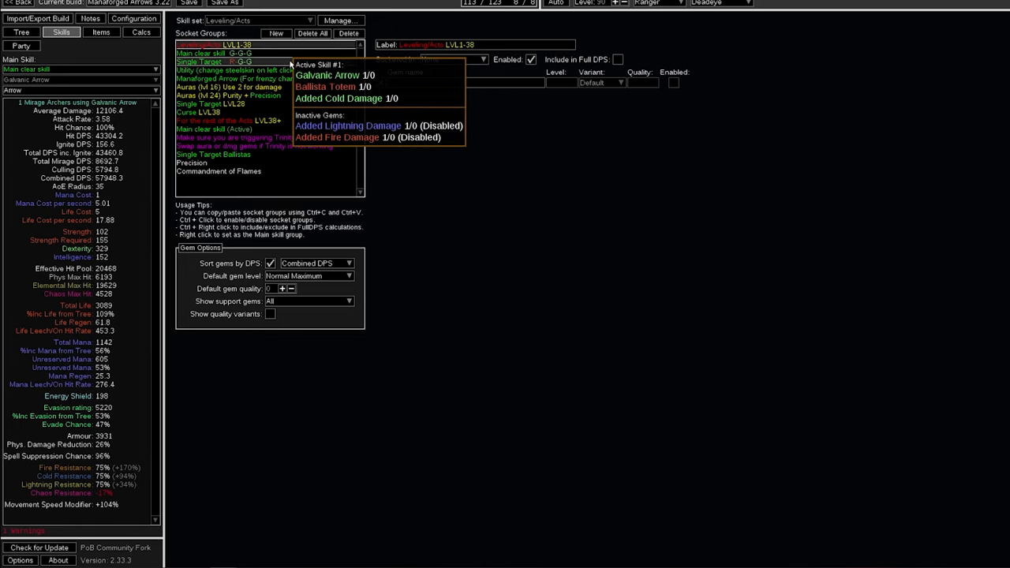
Open the Main clear skill G-G-G group: Galvanic Arrow, Mirage Archer, Added Cold Damage
{"action": "left_click", "coordinate": [206, 53]}
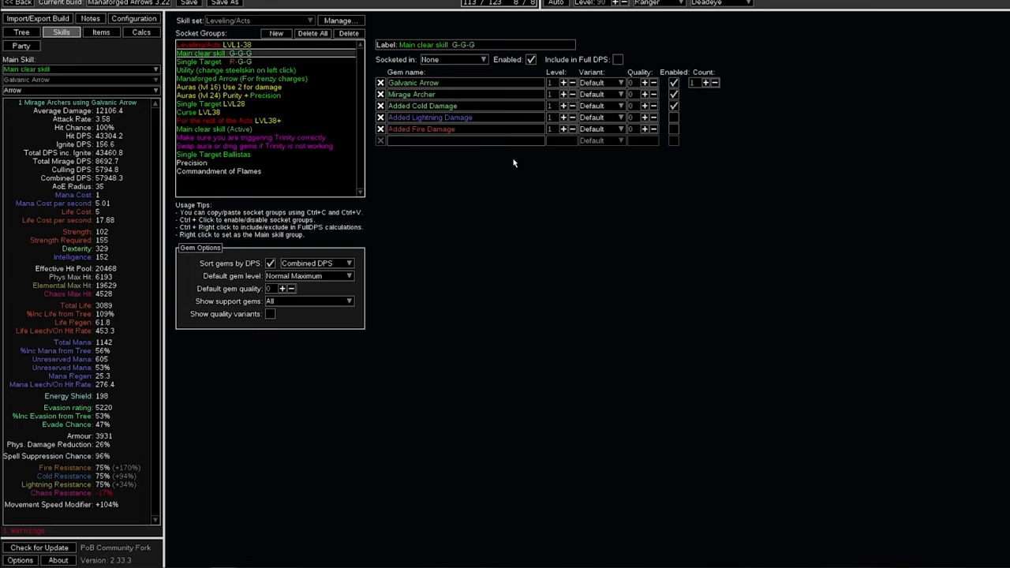
{"action": "mouse_move", "coordinate": [430, 117]}
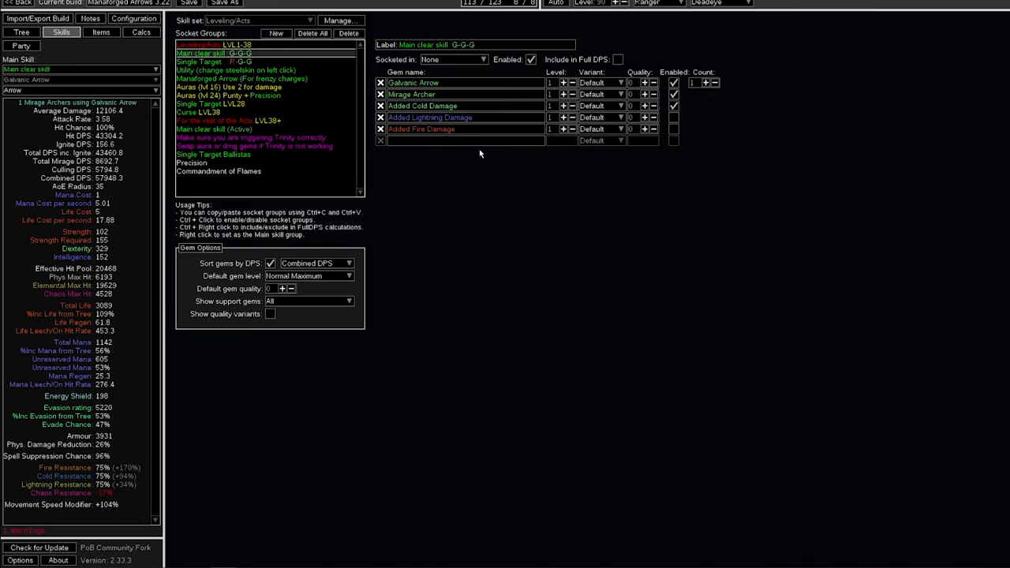
{"action": "mouse_move", "coordinate": [514, 177]}
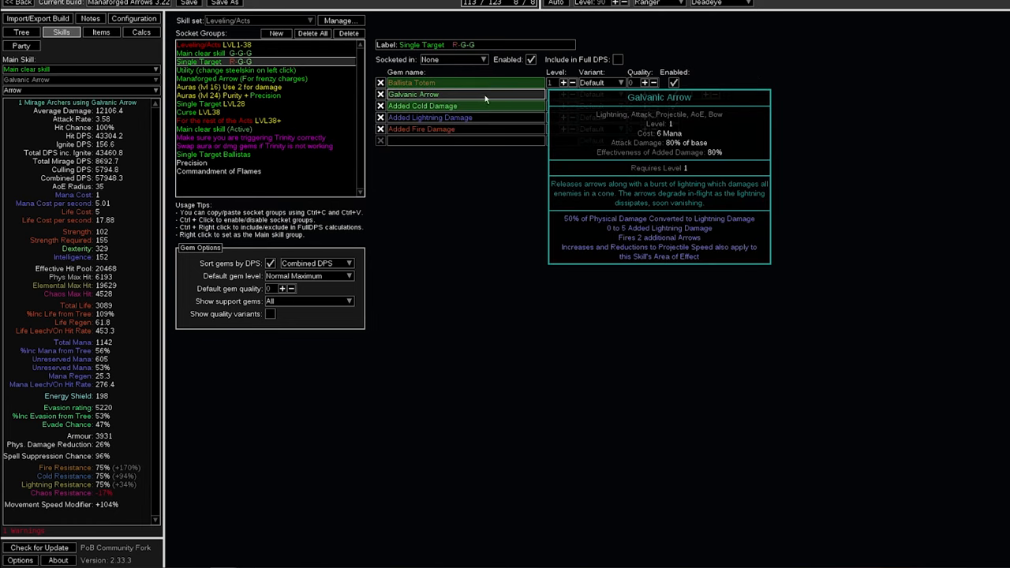
{"action": "mouse_move", "coordinate": [505, 97]}
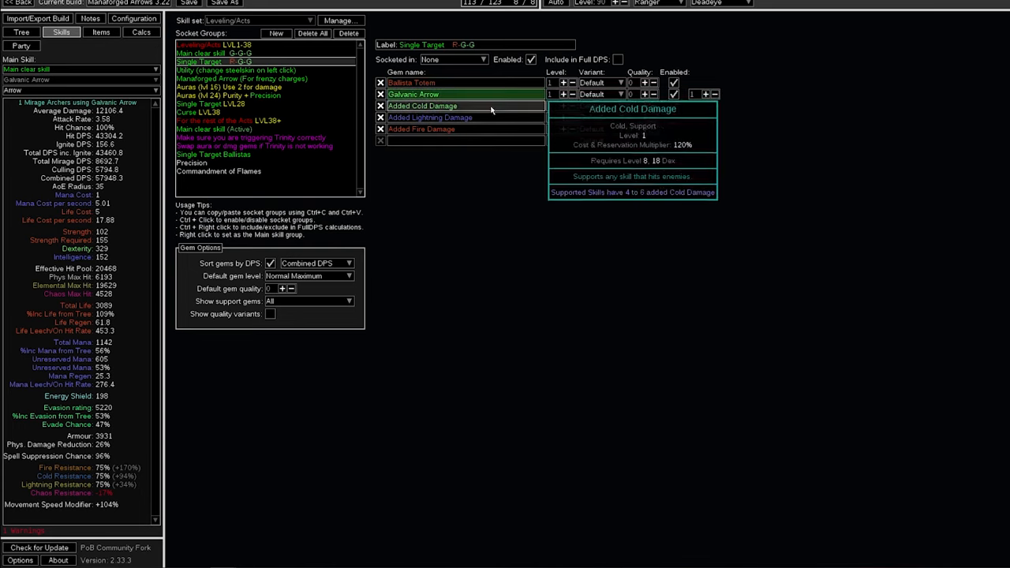
Open the Utility socket group holding the level 20 Steelskin gem
{"action": "left_click", "coordinate": [235, 70]}
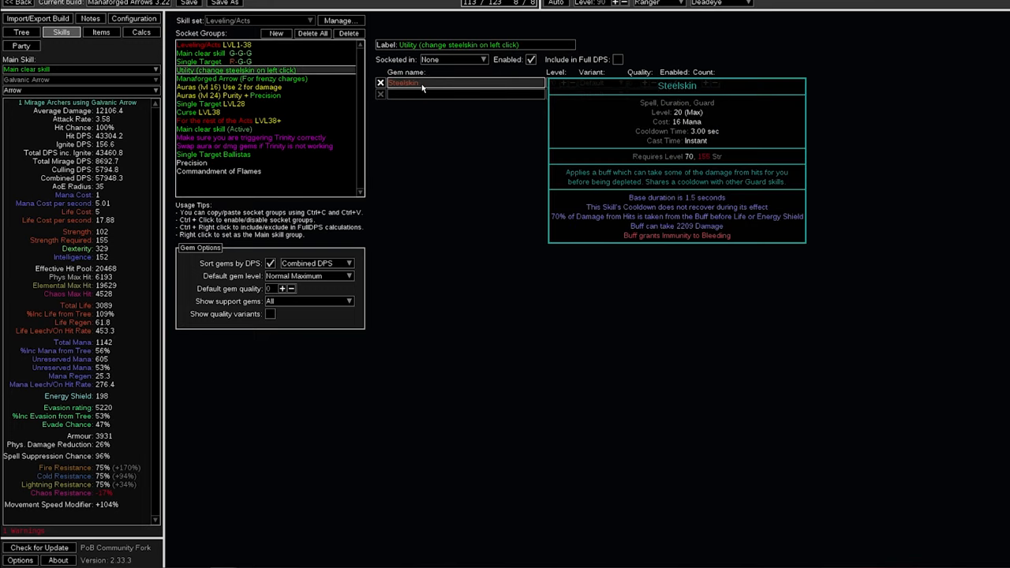
{"action": "mouse_move", "coordinate": [425, 87]}
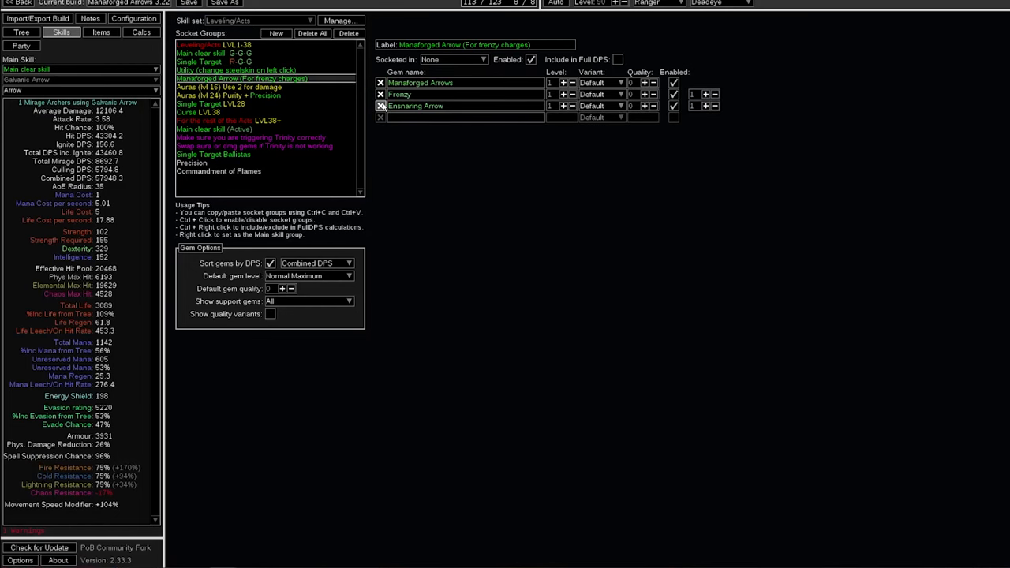
{"action": "mouse_move", "coordinate": [420, 83]}
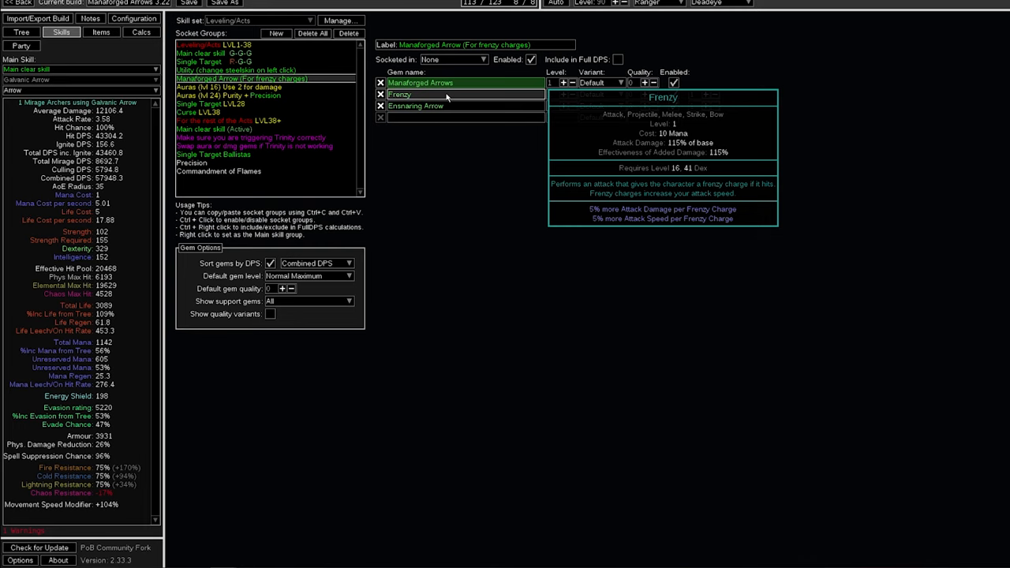
View the Heralds and Purity plus Precision aura groups, then go back to the tree
{"action": "left_click", "coordinate": [229, 87]}
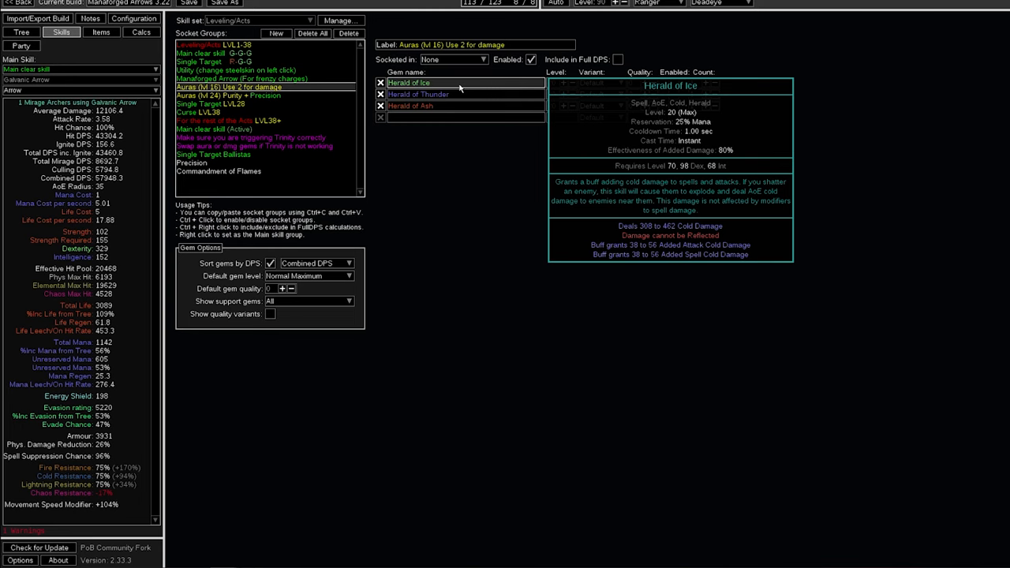
{"action": "mouse_move", "coordinate": [460, 90]}
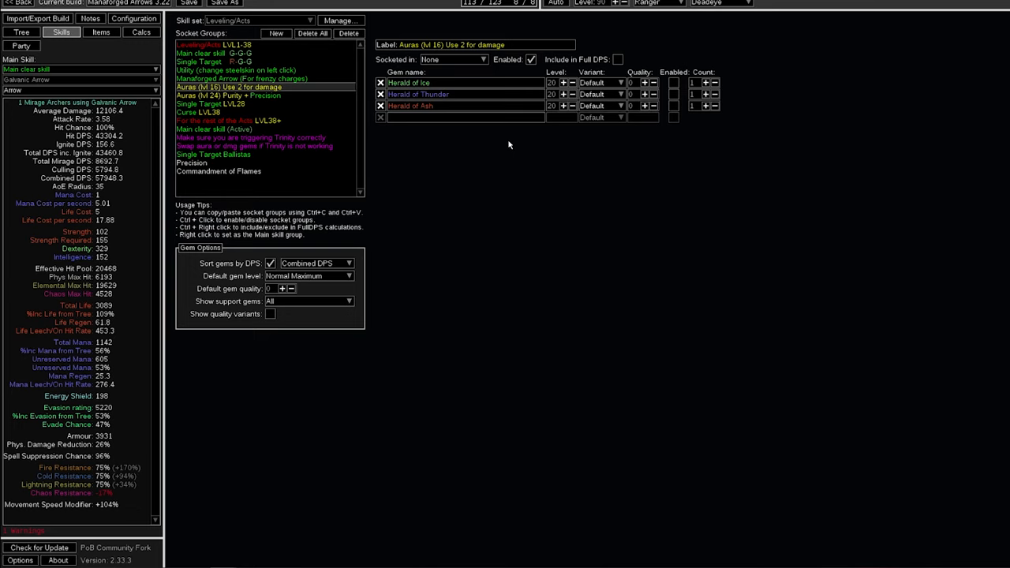
{"action": "mouse_move", "coordinate": [414, 128]}
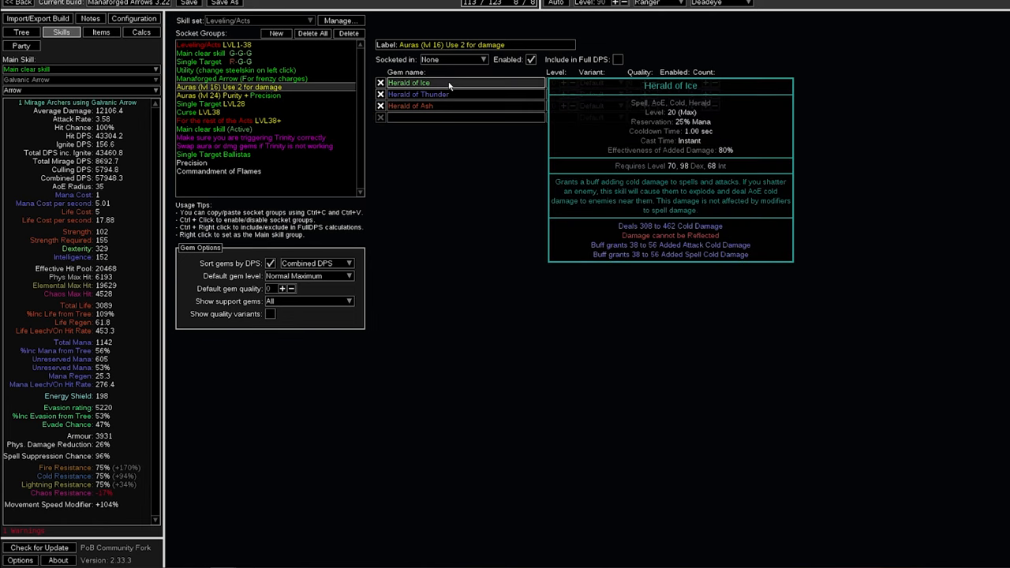
{"action": "left_click", "coordinate": [228, 94]}
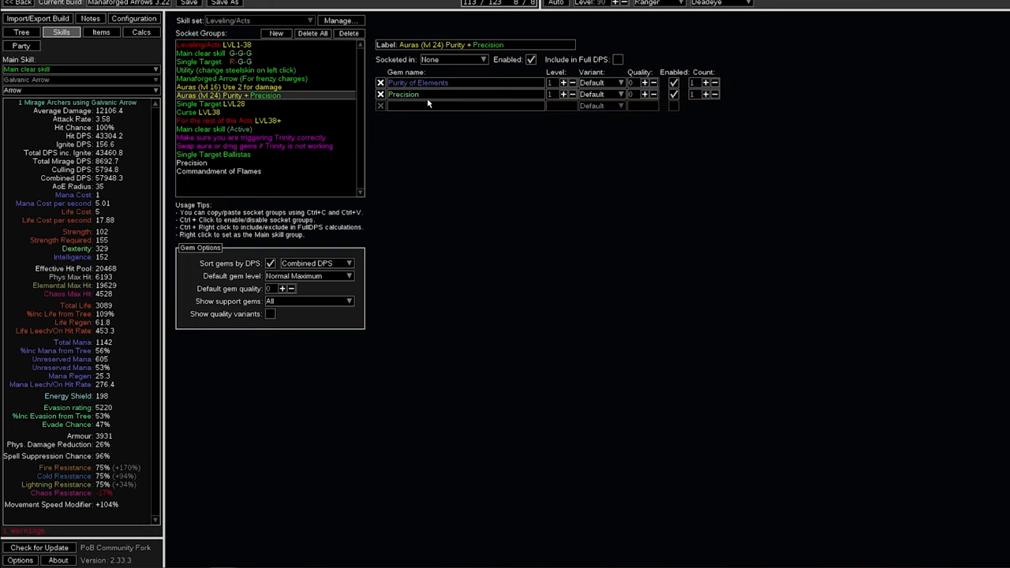
{"action": "mouse_move", "coordinate": [426, 94]}
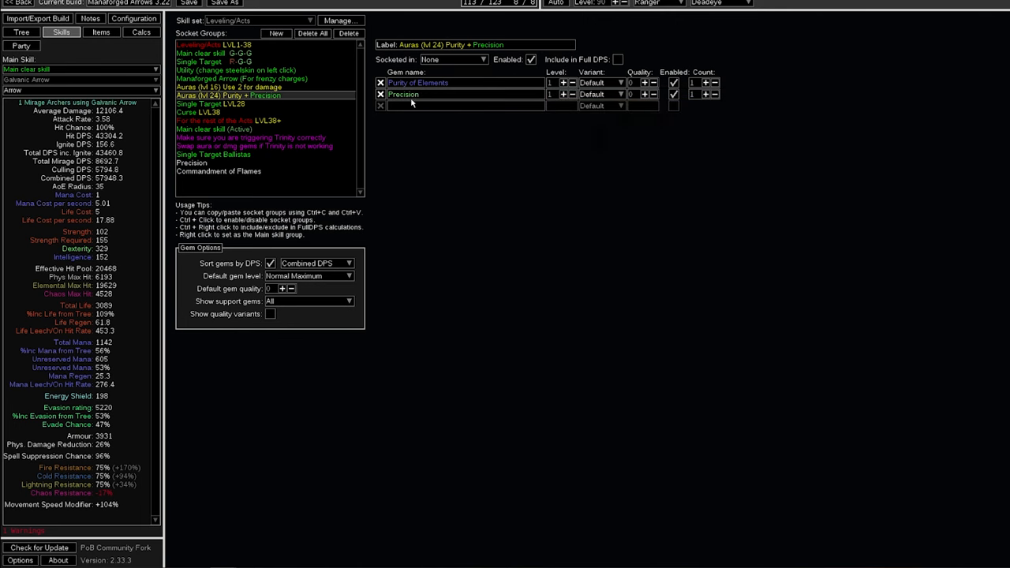
{"action": "left_click", "coordinate": [22, 32]}
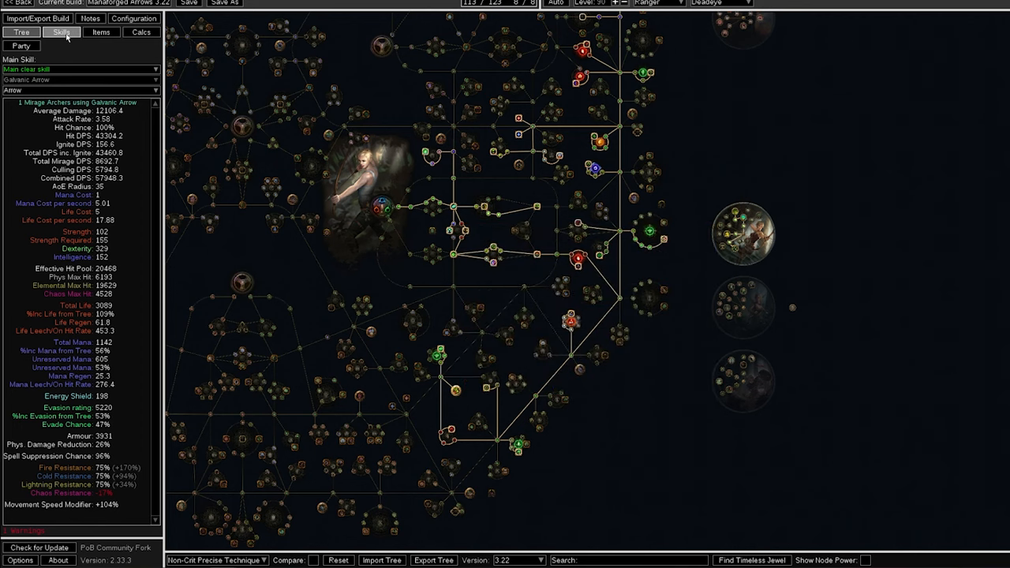
Return to the Skills tab to list the socket groups again
{"action": "left_click", "coordinate": [61, 32]}
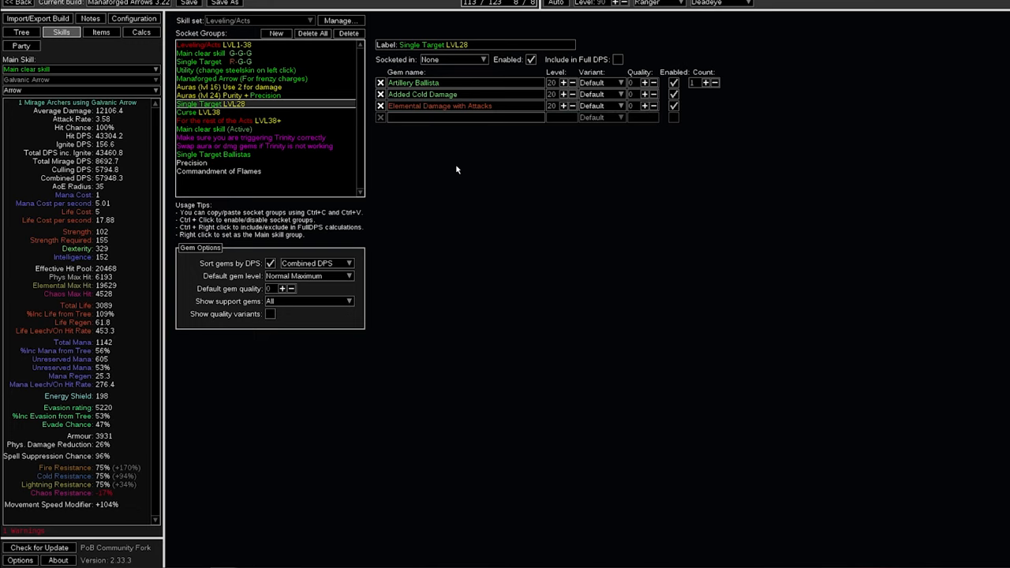
{"action": "mouse_move", "coordinate": [524, 146]}
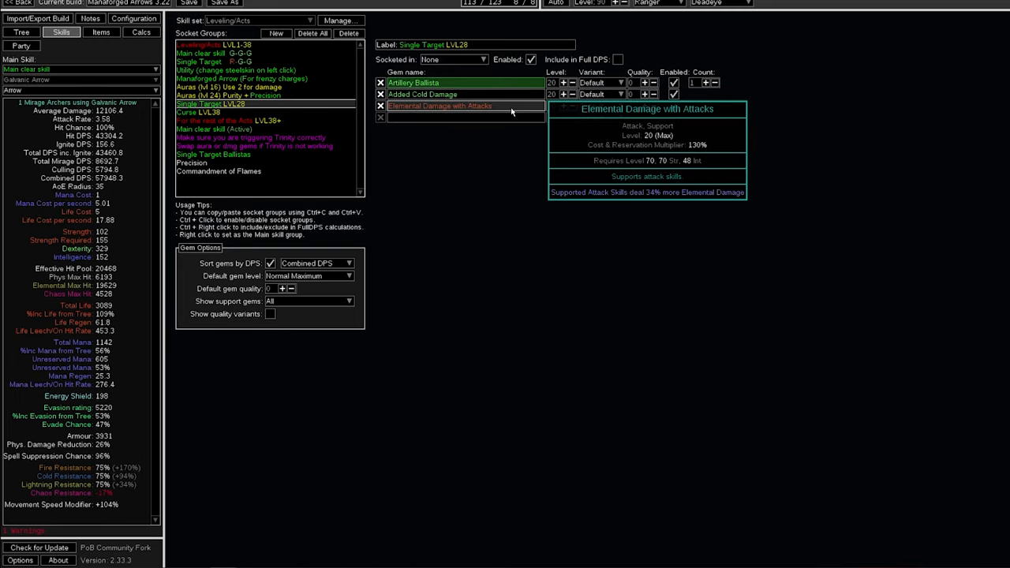
{"action": "mouse_move", "coordinate": [505, 158]}
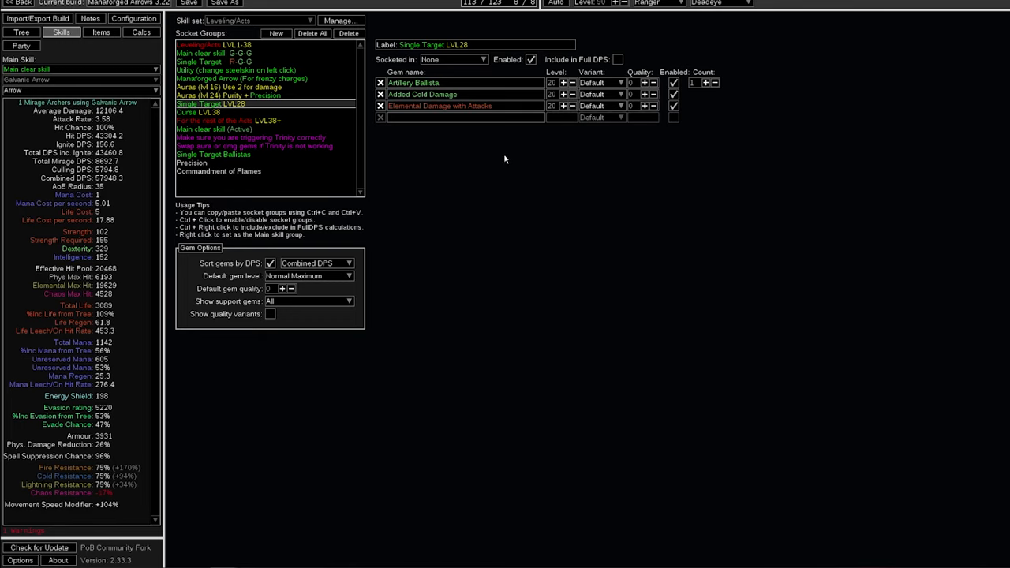
{"action": "mouse_move", "coordinate": [494, 159]}
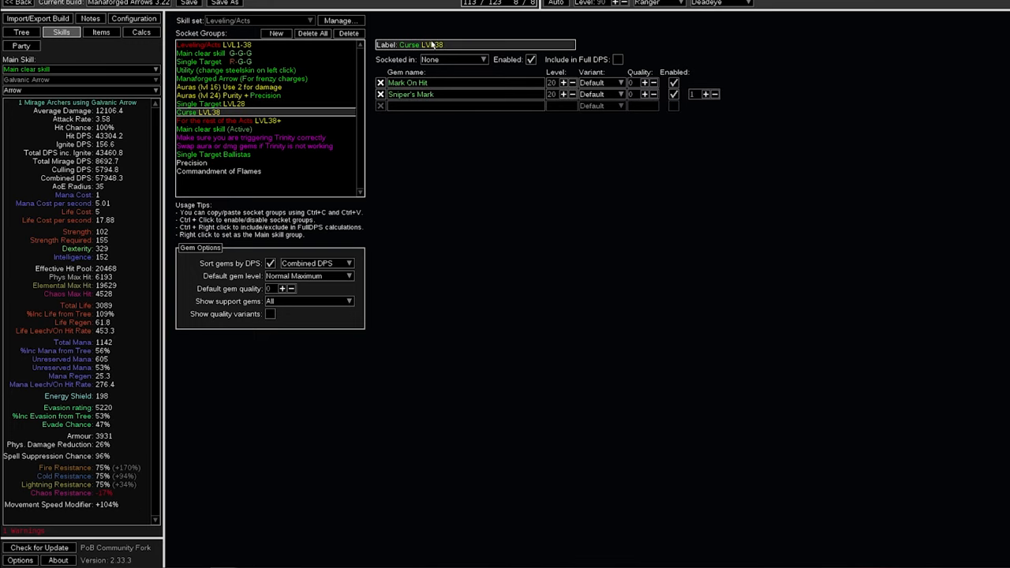
{"action": "mouse_move", "coordinate": [466, 94]}
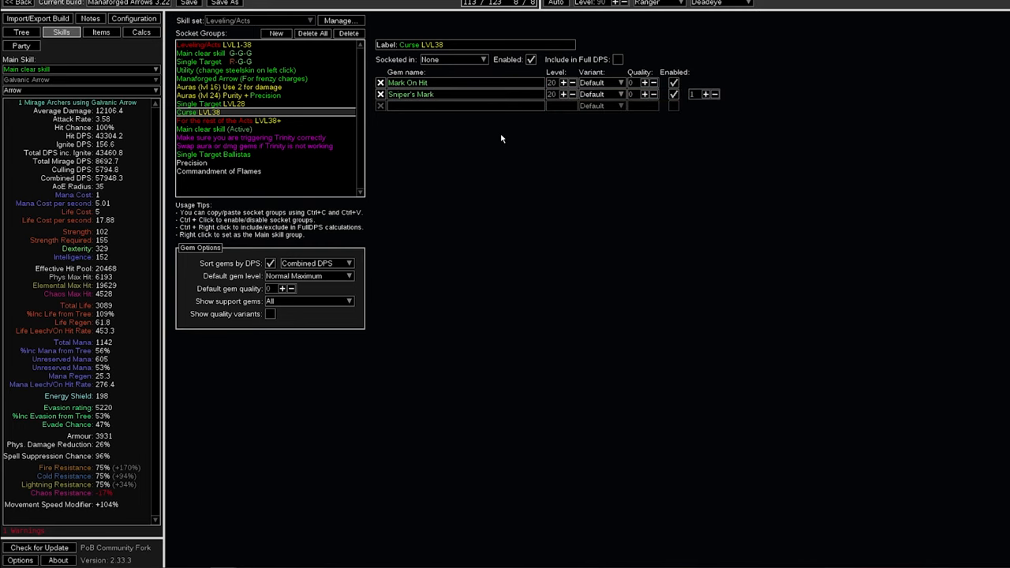
{"action": "mouse_move", "coordinate": [466, 94]}
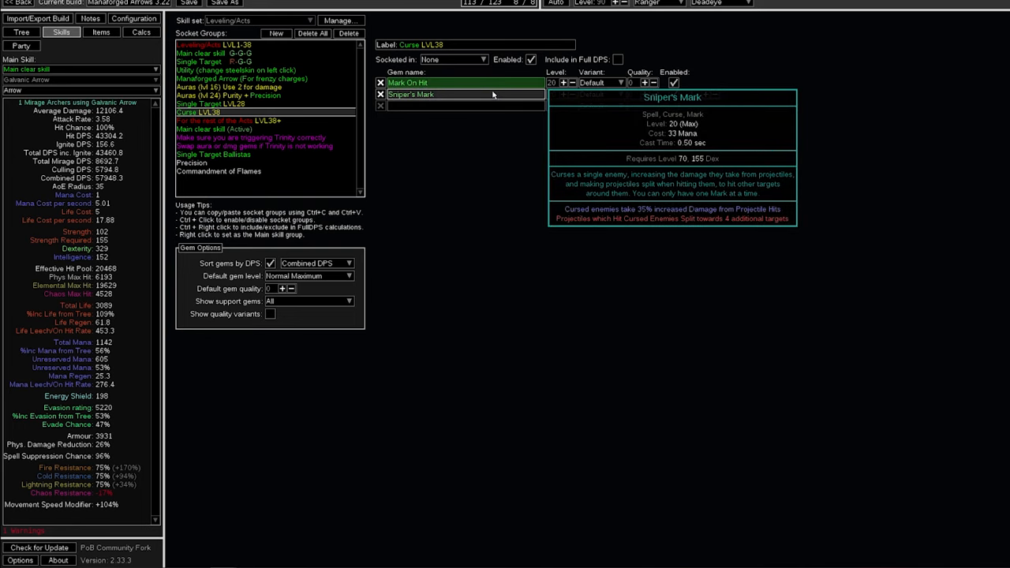
{"action": "mouse_move", "coordinate": [476, 97]}
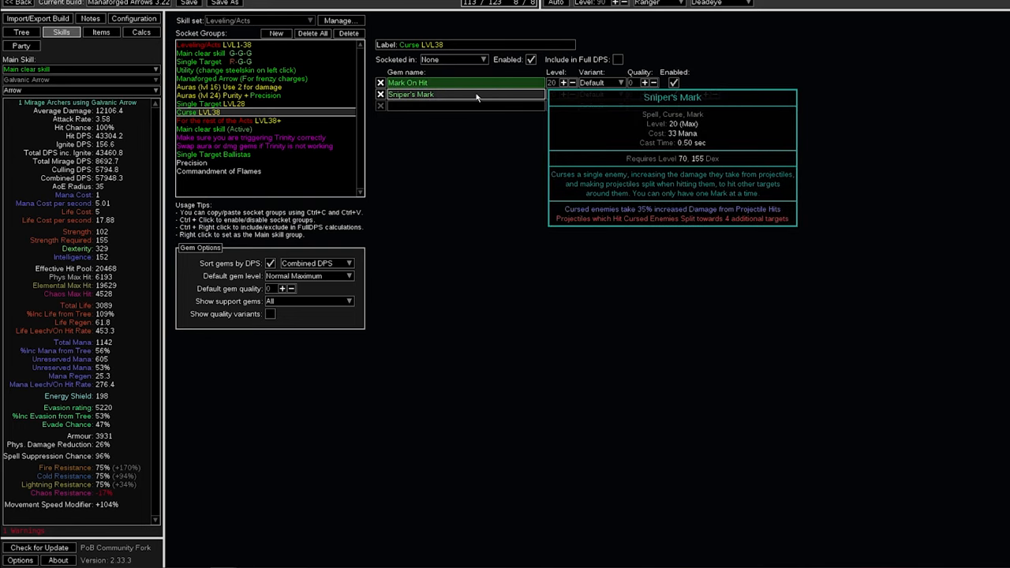
View the Trinity main clear group and the gem-swap group for when Trinity fails
{"action": "left_click", "coordinate": [251, 137]}
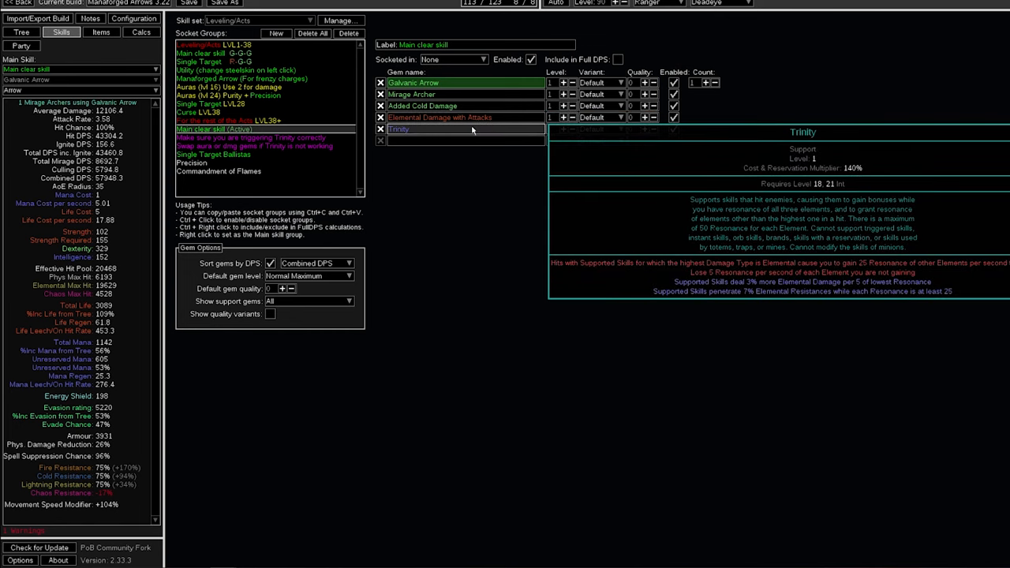
{"action": "mouse_move", "coordinate": [430, 137]}
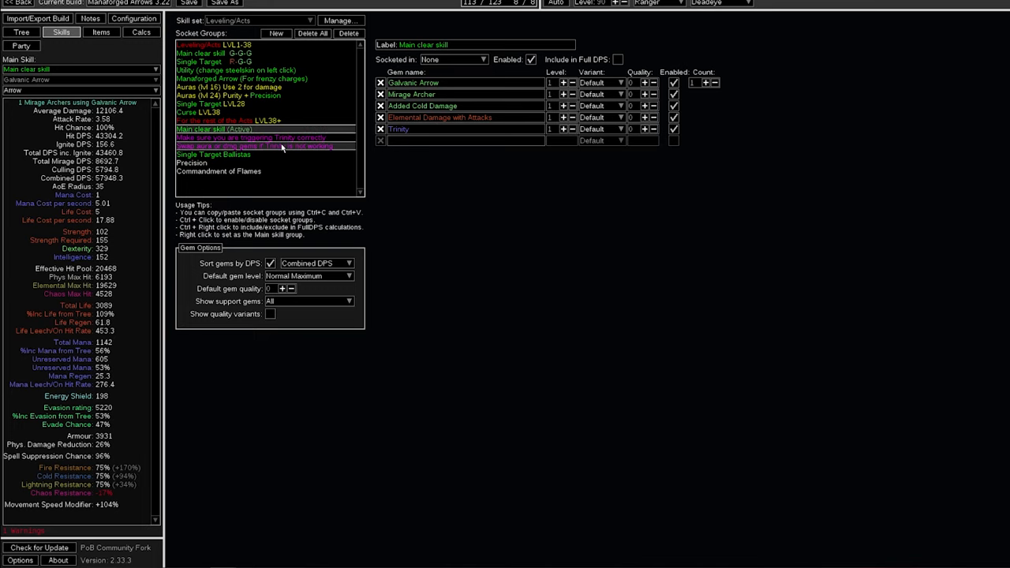
{"action": "left_click", "coordinate": [256, 146]}
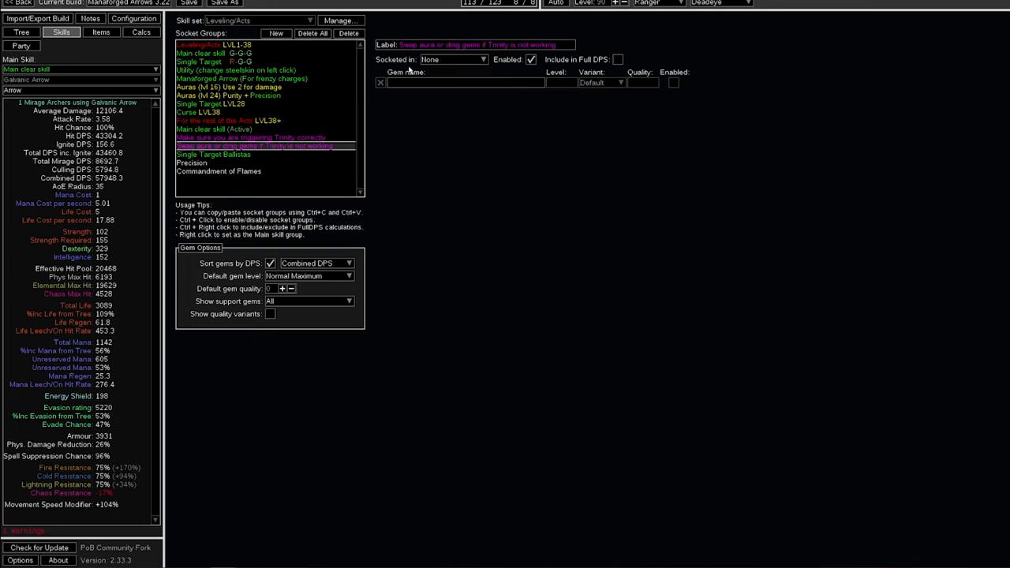
{"action": "left_click", "coordinate": [213, 129]}
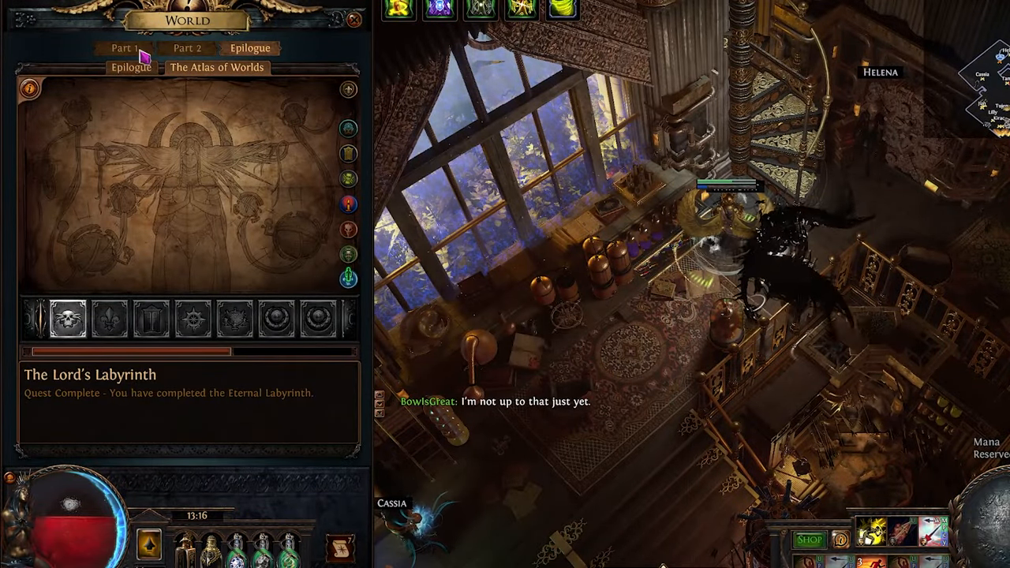
Browse an act tab in the World panel to check quest progress
{"action": "left_click", "coordinate": [187, 49]}
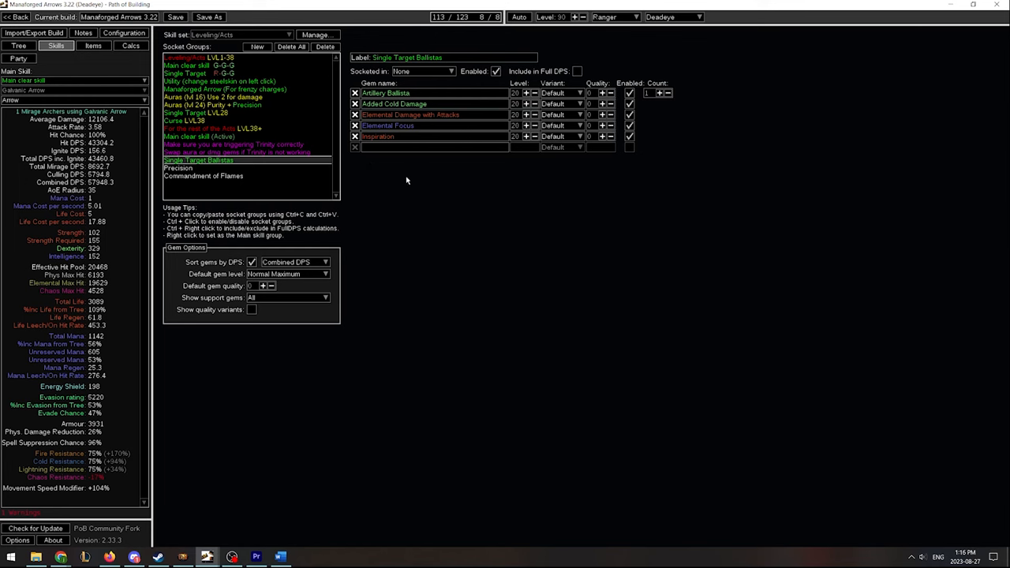
{"action": "mouse_move", "coordinate": [433, 98]}
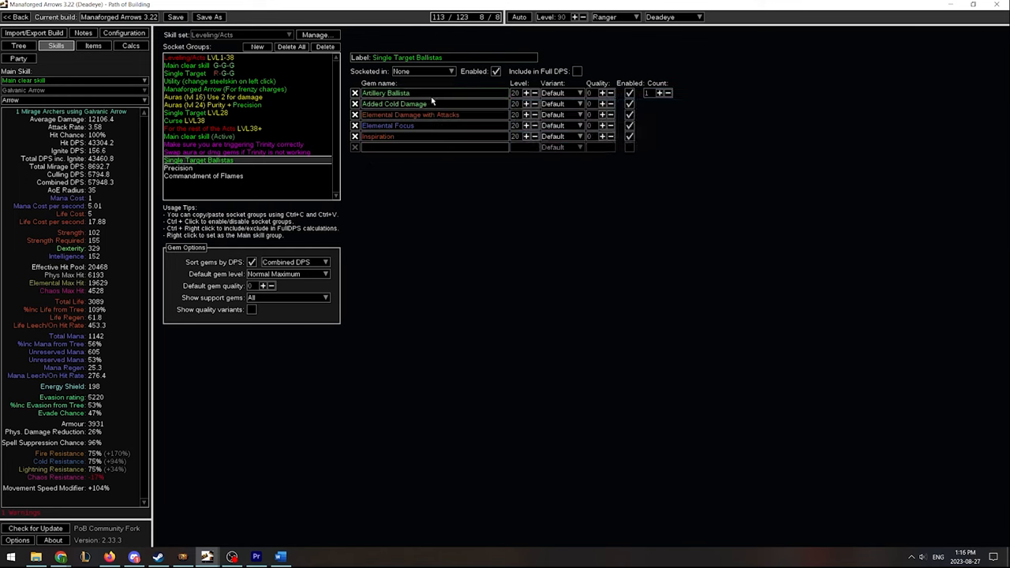
{"action": "mouse_move", "coordinate": [419, 104]}
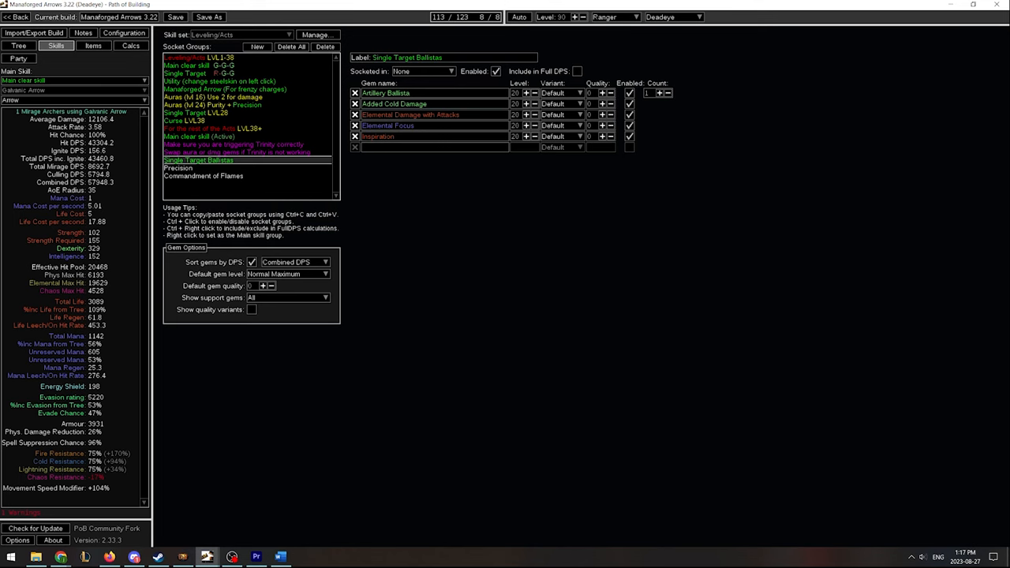
{"action": "mouse_move", "coordinate": [32, 60]}
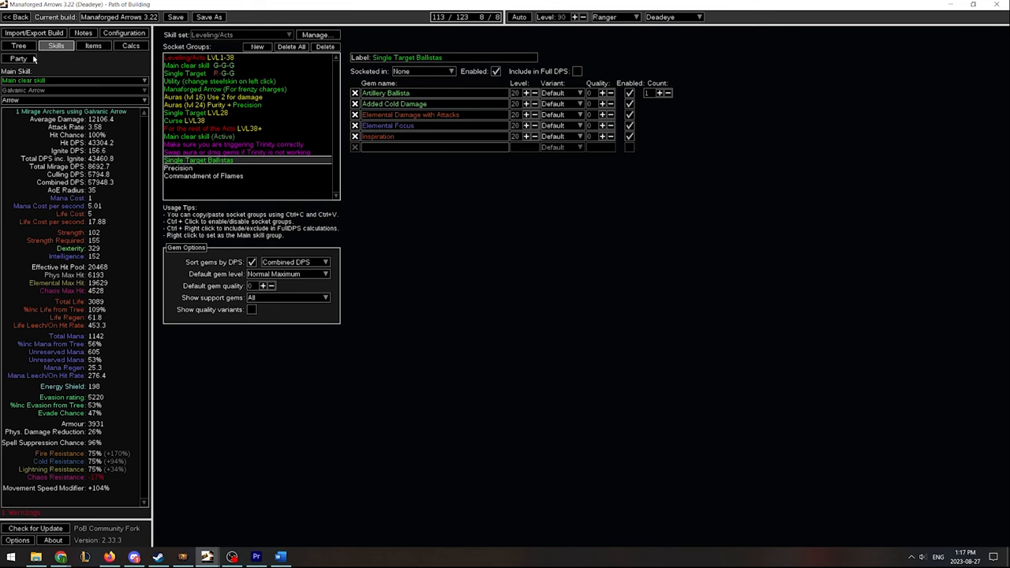
Show the Non-Crit Precise Technique passive tree, with 113 of 123 points used
{"action": "left_click", "coordinate": [18, 45]}
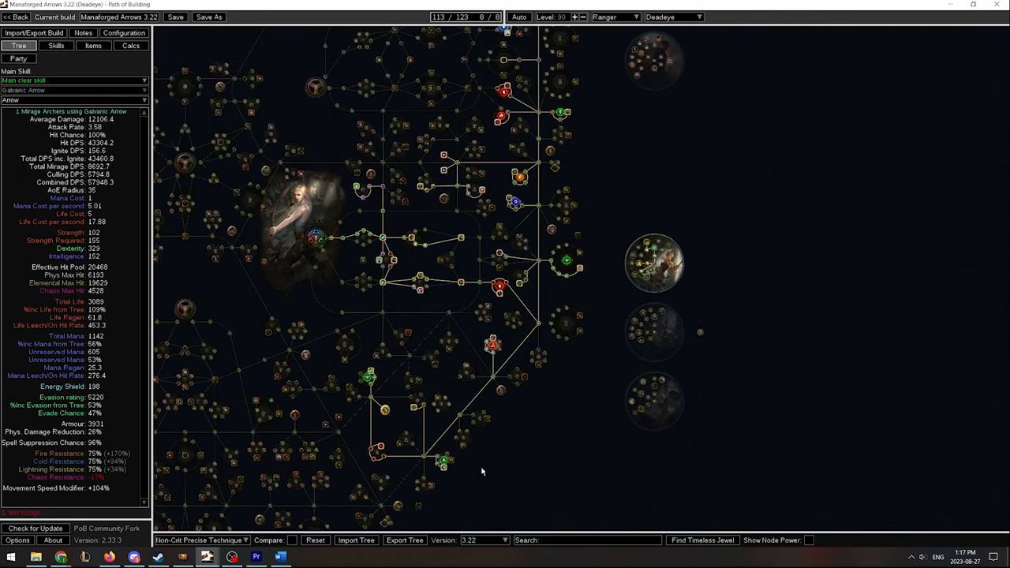
Select the Crit Version tree set, with 120 of 123 points used
{"action": "left_click", "coordinate": [199, 540]}
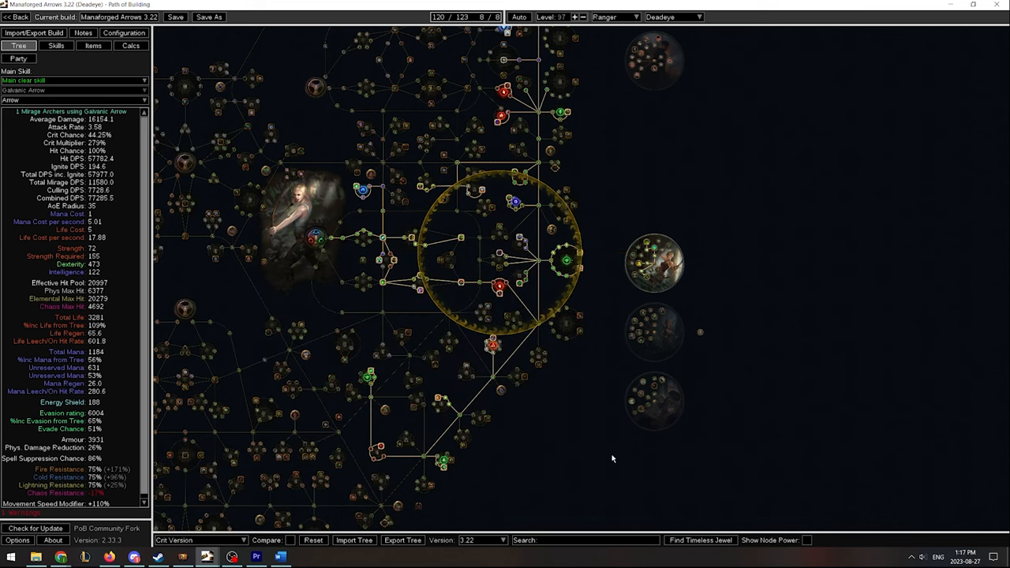
{"action": "mouse_move", "coordinate": [594, 332]}
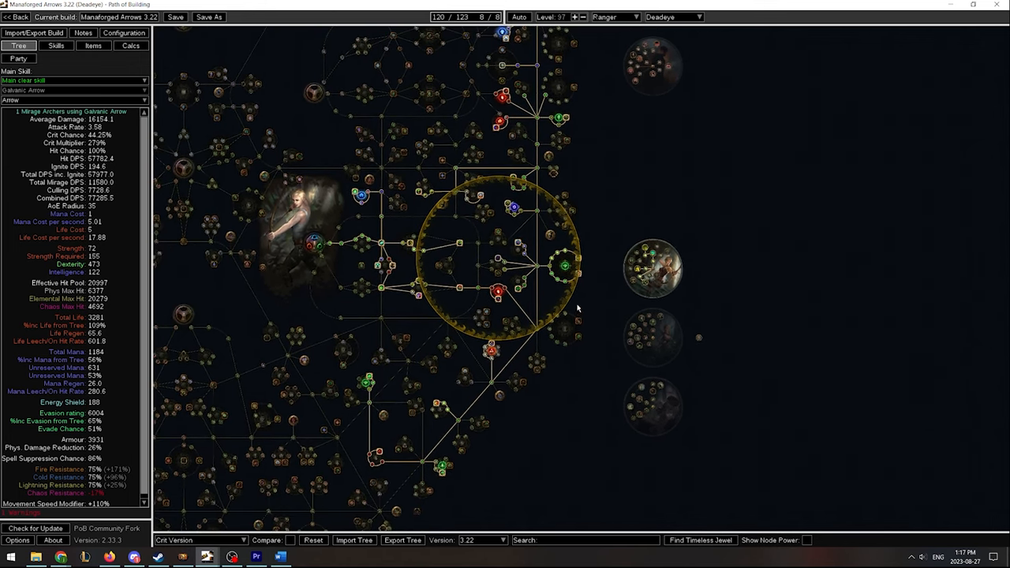
{"action": "mouse_move", "coordinate": [382, 415]}
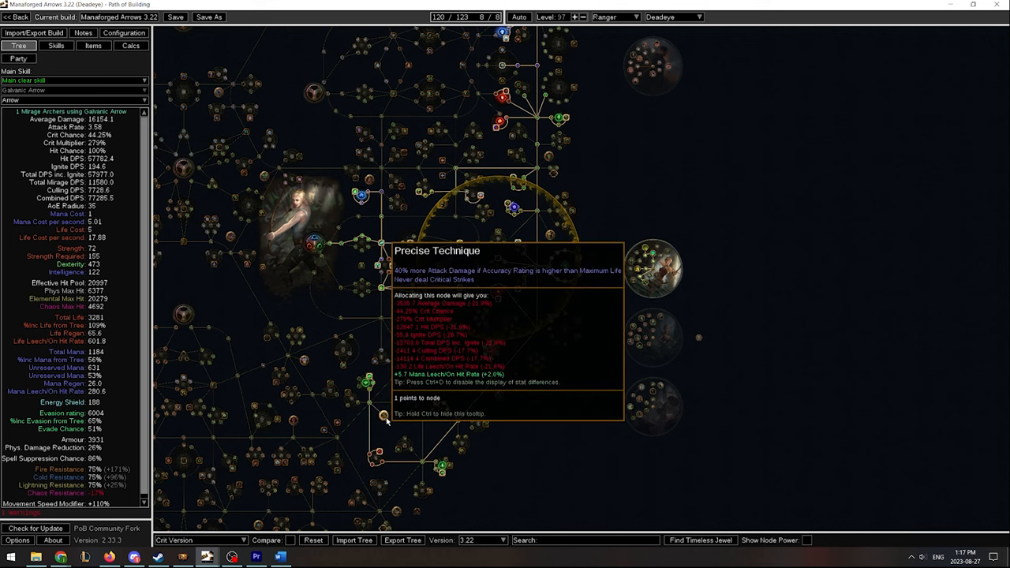
{"action": "mouse_move", "coordinate": [458, 410]}
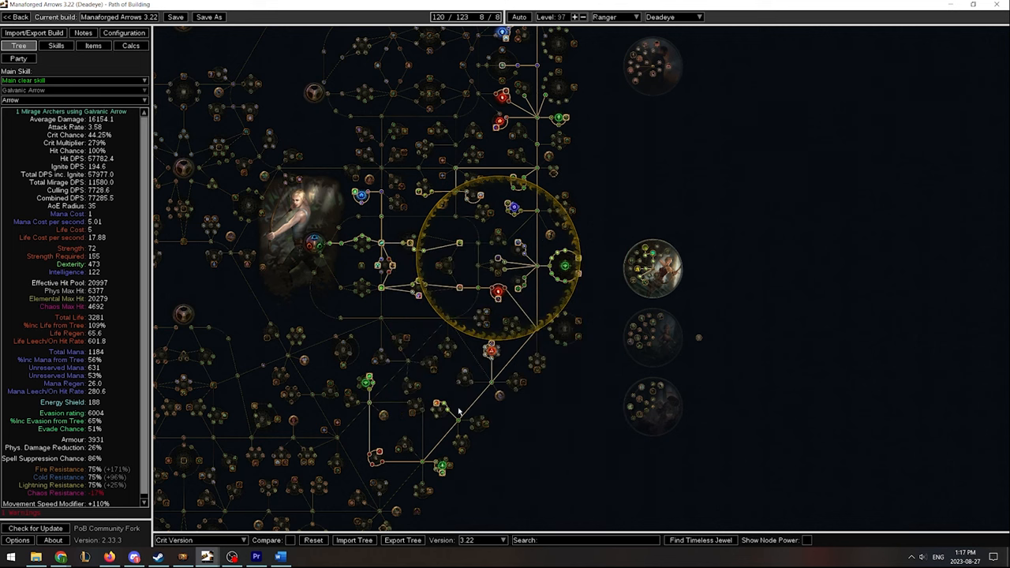
{"action": "mouse_move", "coordinate": [438, 404]}
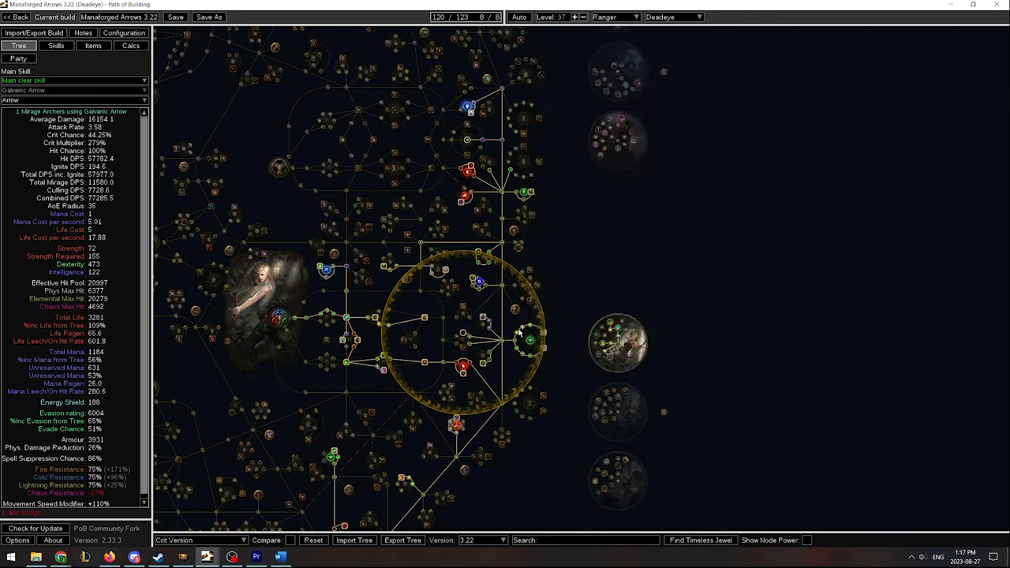
{"action": "mouse_move", "coordinate": [530, 339]}
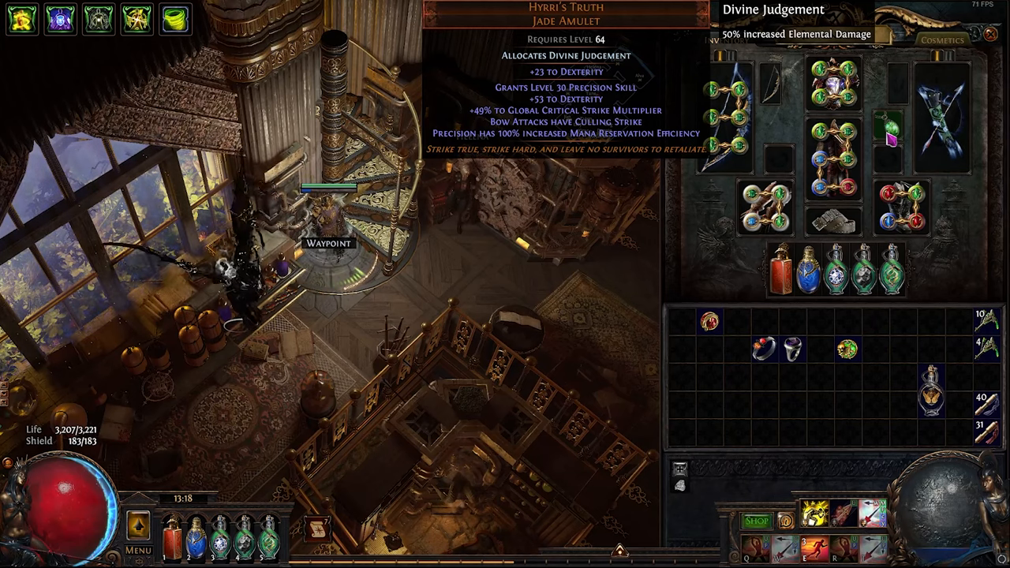
{"action": "mouse_move", "coordinate": [754, 547]}
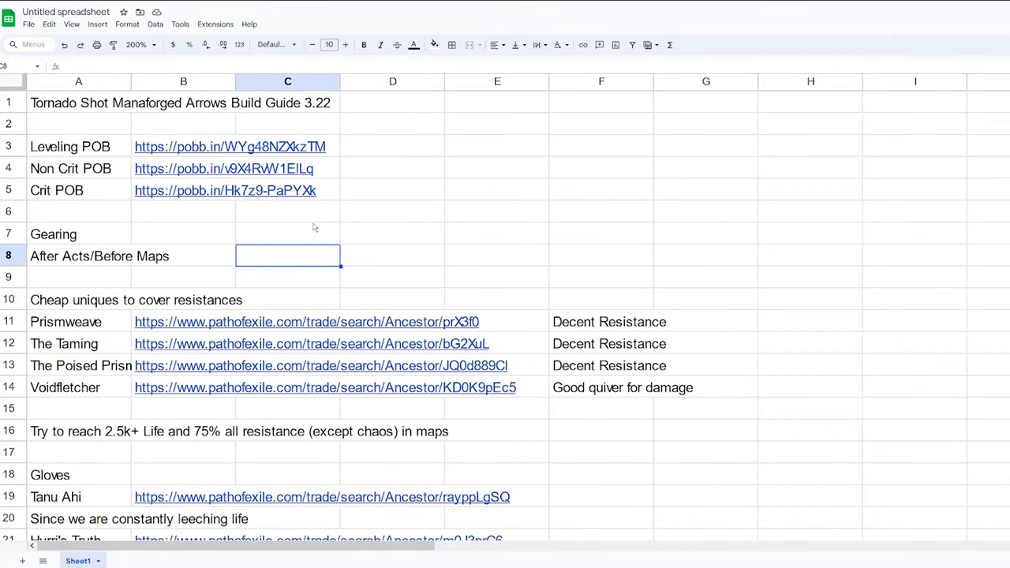
{"action": "mouse_move", "coordinate": [253, 206]}
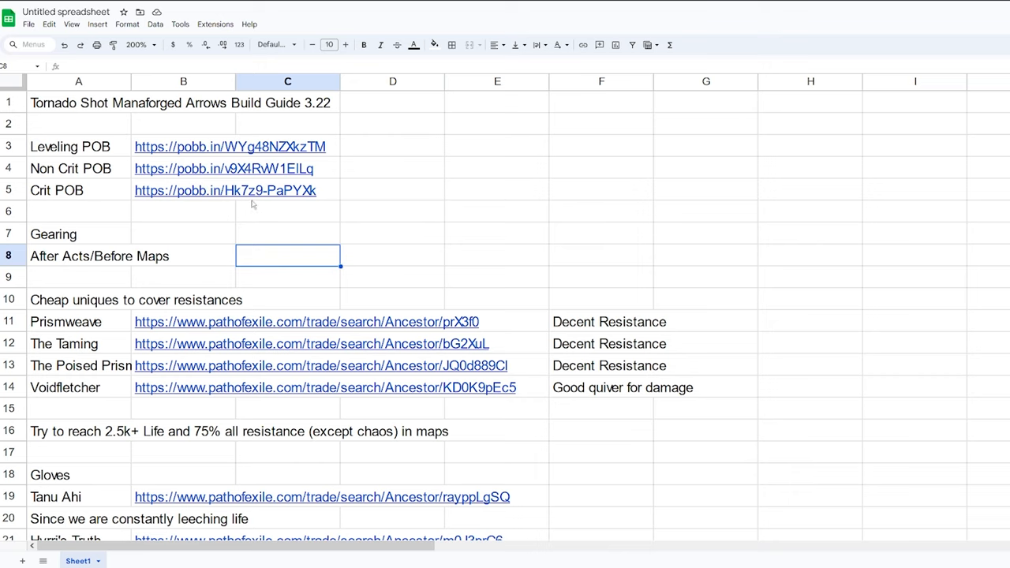
Walk through the gearing rows: Non Crit POB, Prismweave and The Taming entries
{"action": "left_click", "coordinate": [79, 168]}
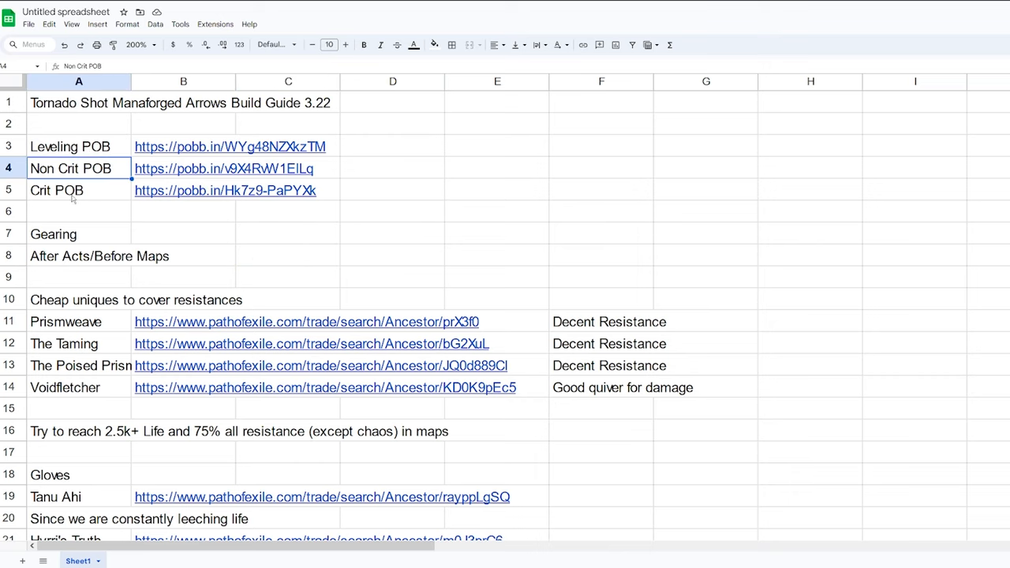
{"action": "left_click", "coordinate": [183, 211]}
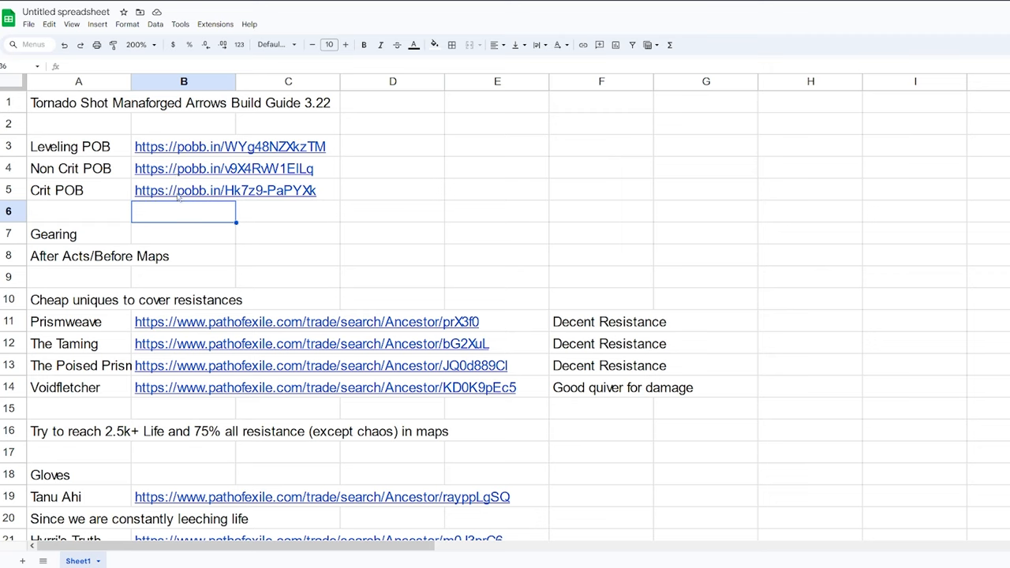
{"action": "left_click", "coordinate": [287, 234]}
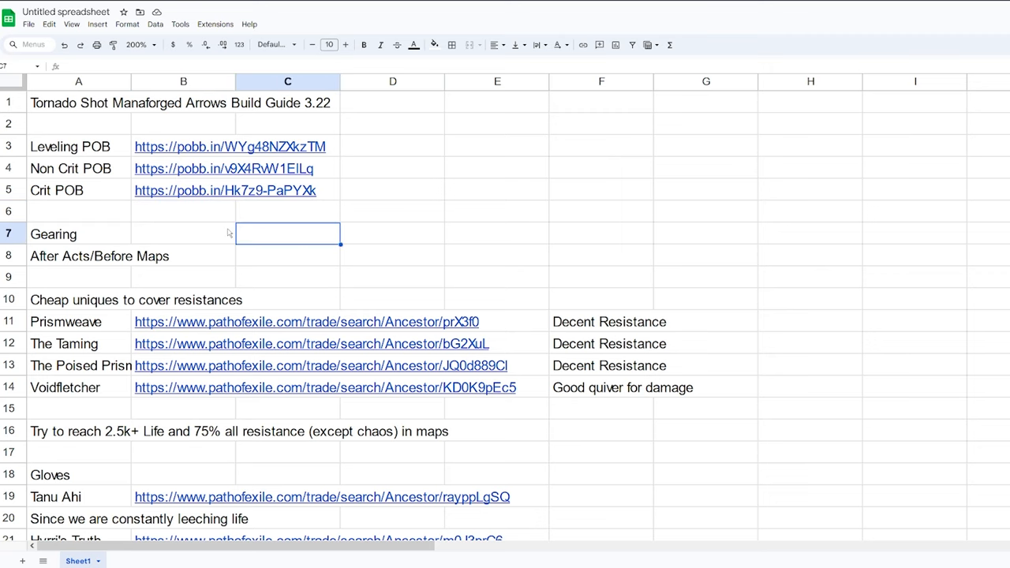
{"action": "mouse_move", "coordinate": [219, 217]}
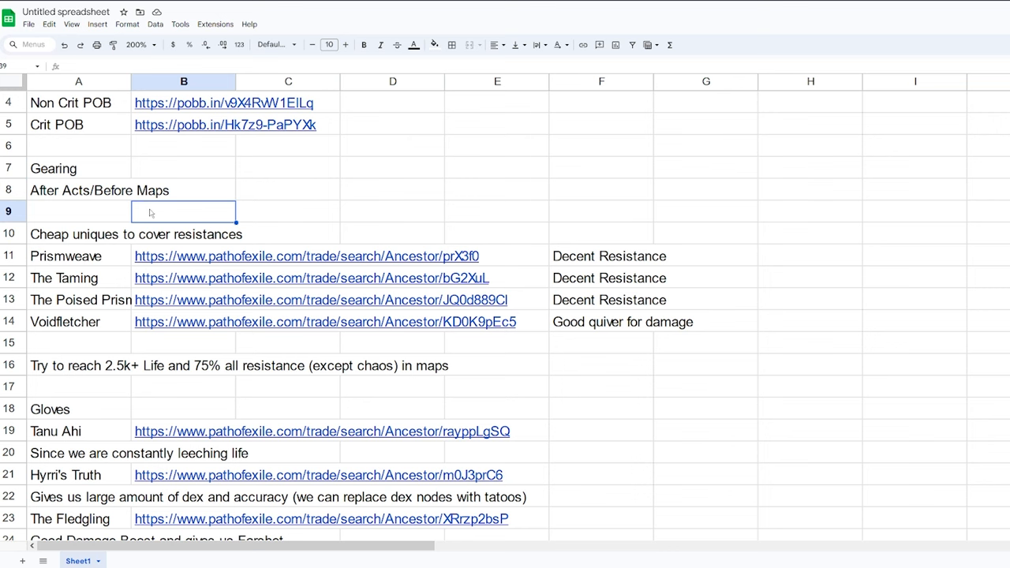
{"action": "scroll", "scroll_direction": "down", "scroll_amount": 3}
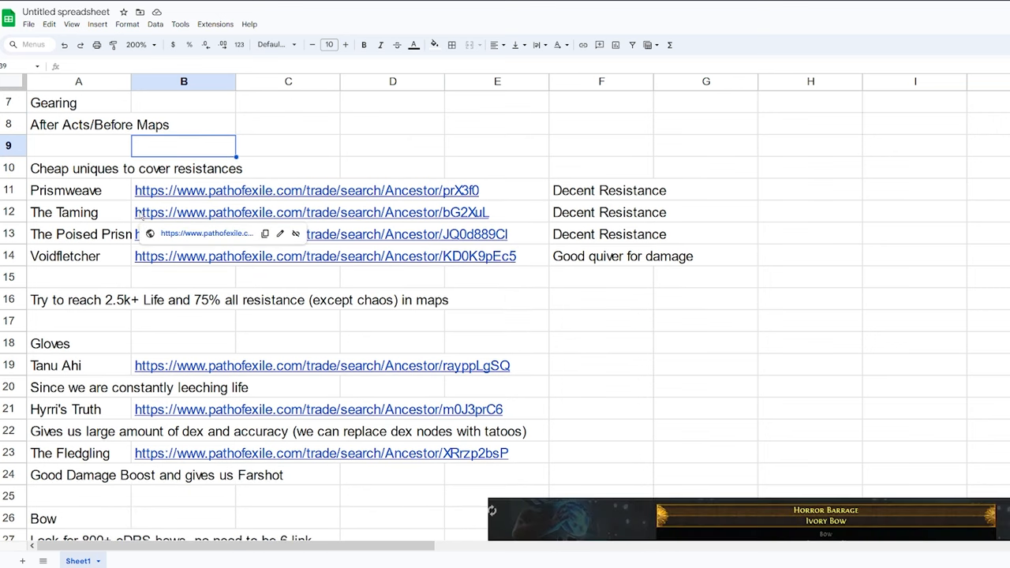
{"action": "left_click", "coordinate": [79, 191]}
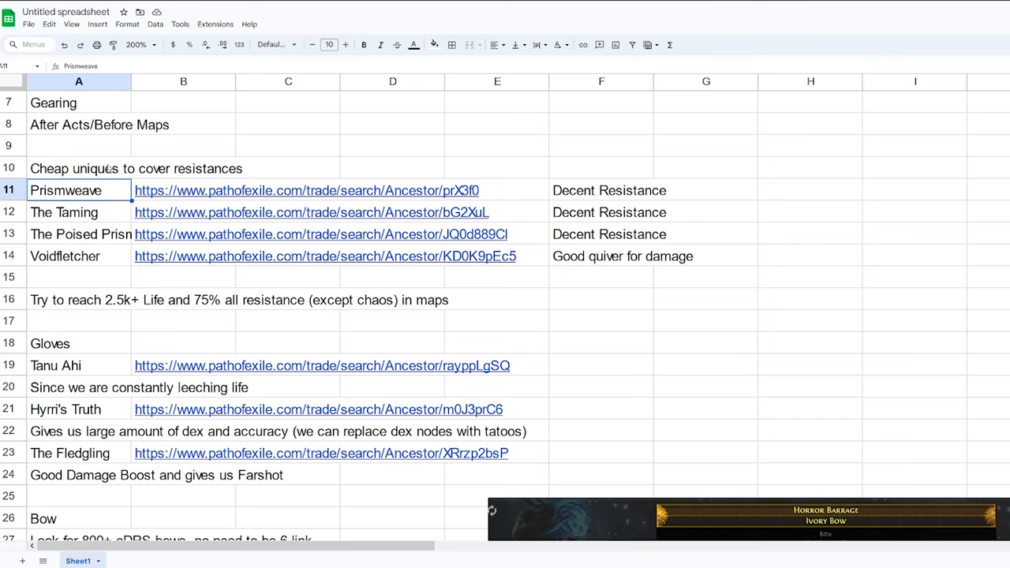
{"action": "left_click", "coordinate": [184, 190]}
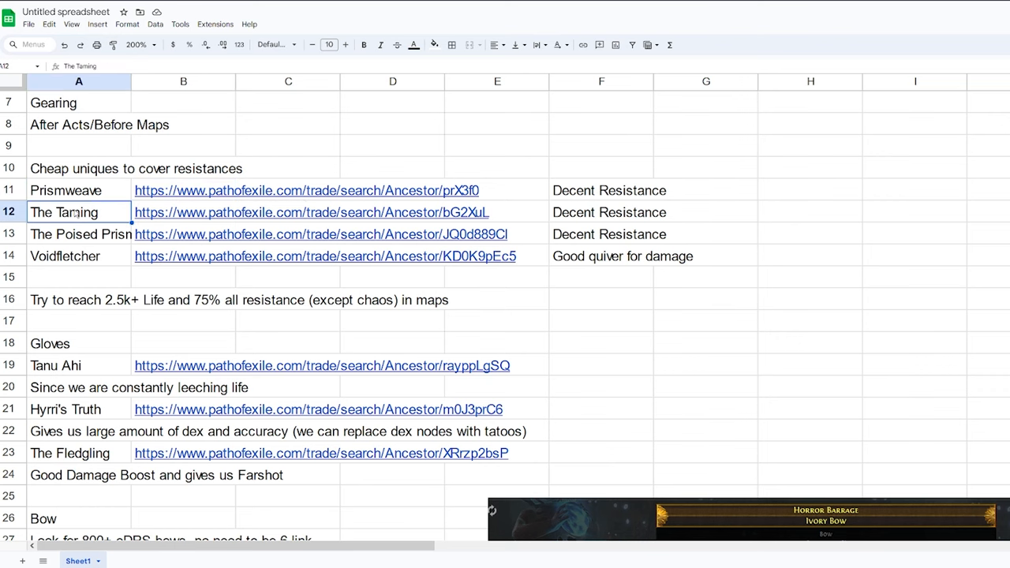
Widen column A, then cover the life/resistance target note and Hyrri's Truth
{"action": "left_click", "coordinate": [79, 234]}
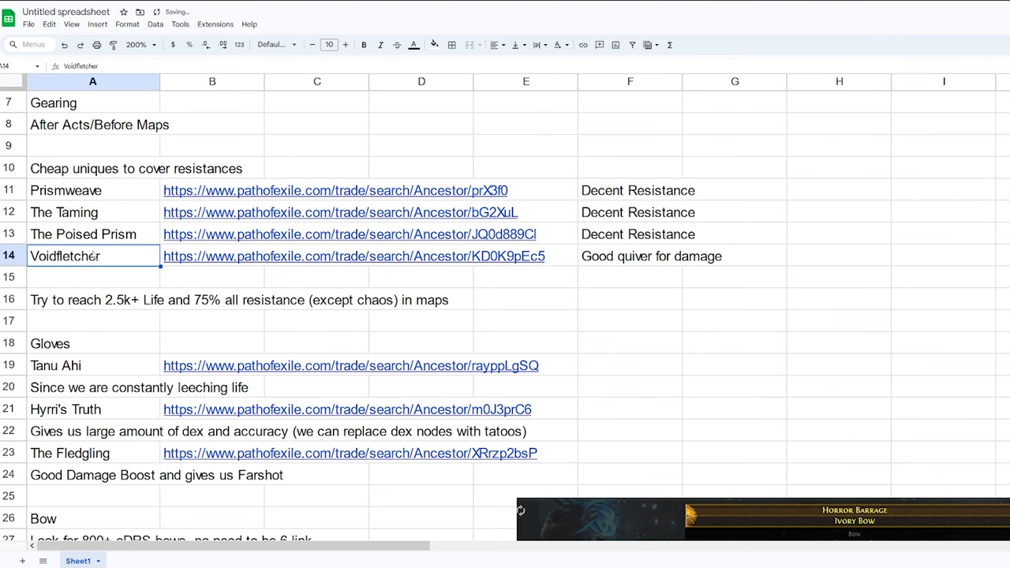
{"action": "left_click", "coordinate": [212, 320]}
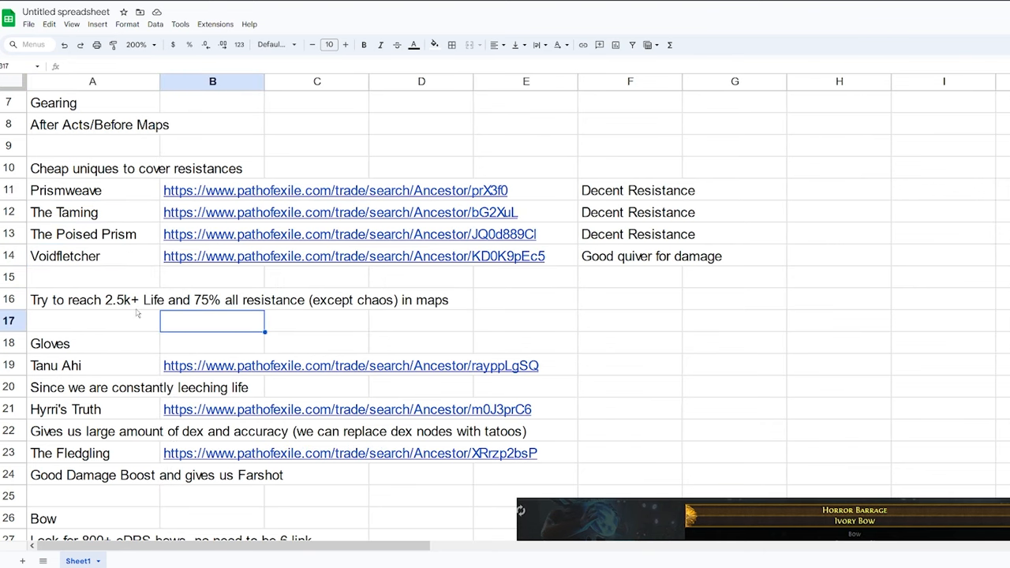
{"action": "left_click", "coordinate": [93, 300]}
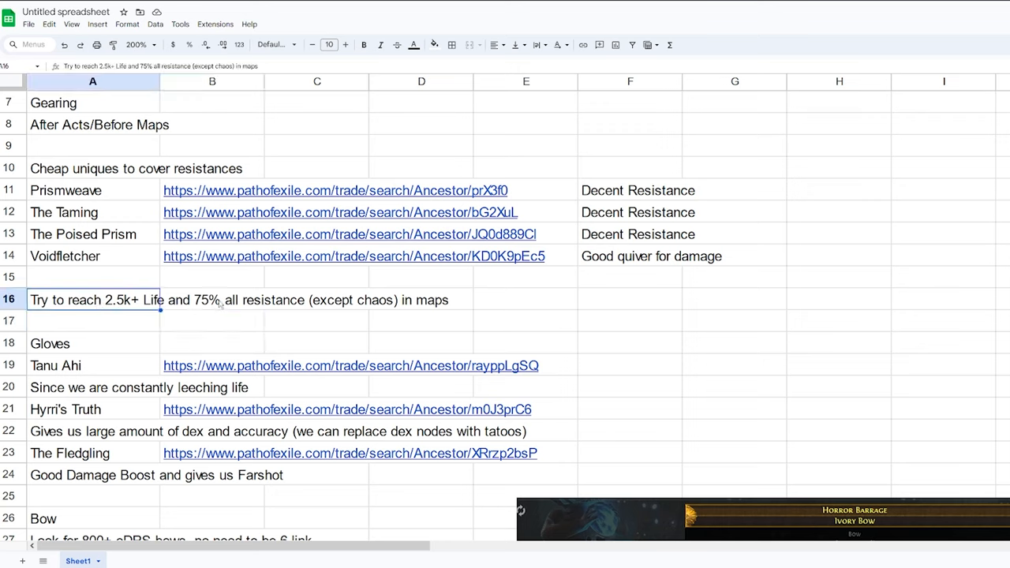
{"action": "left_click", "coordinate": [213, 321]}
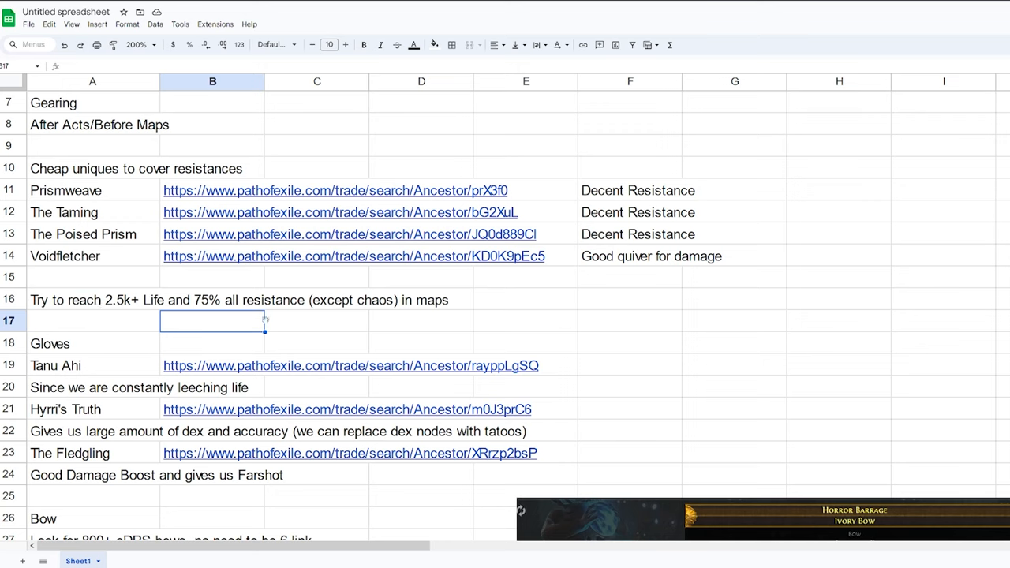
{"action": "scroll", "scroll_direction": "down", "scroll_amount": 3}
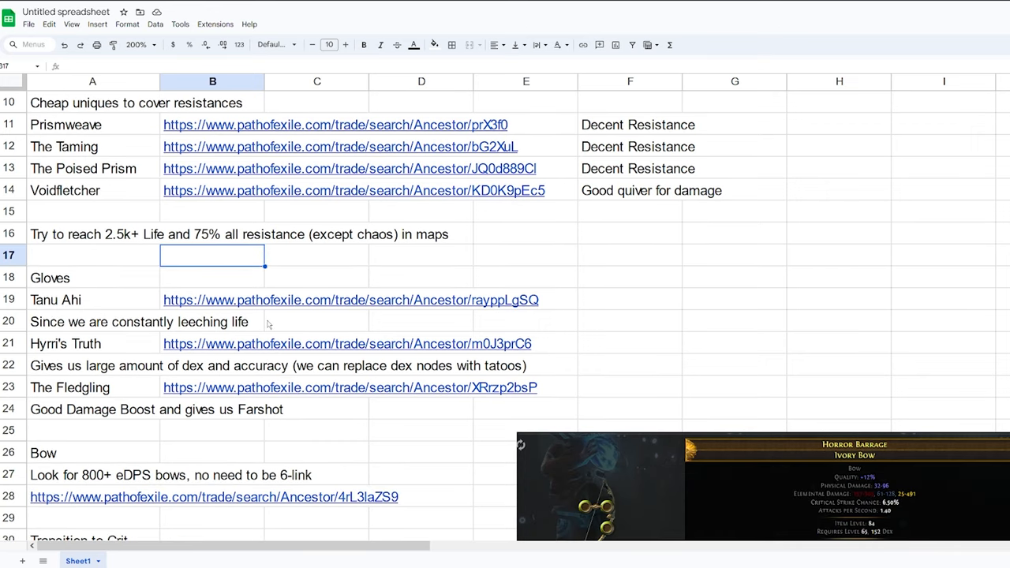
{"action": "left_click", "coordinate": [92, 299]}
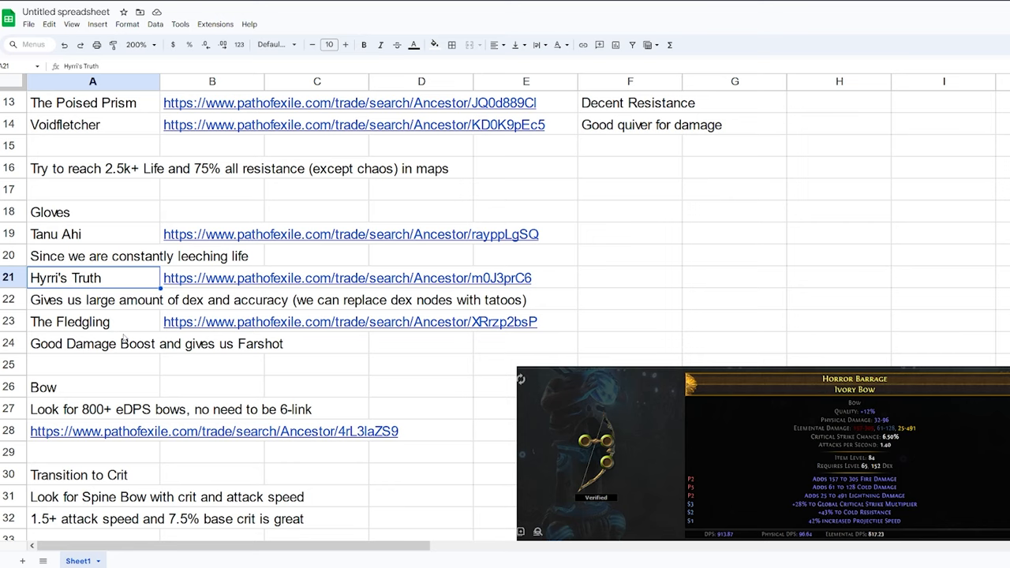
{"action": "mouse_move", "coordinate": [361, 332]}
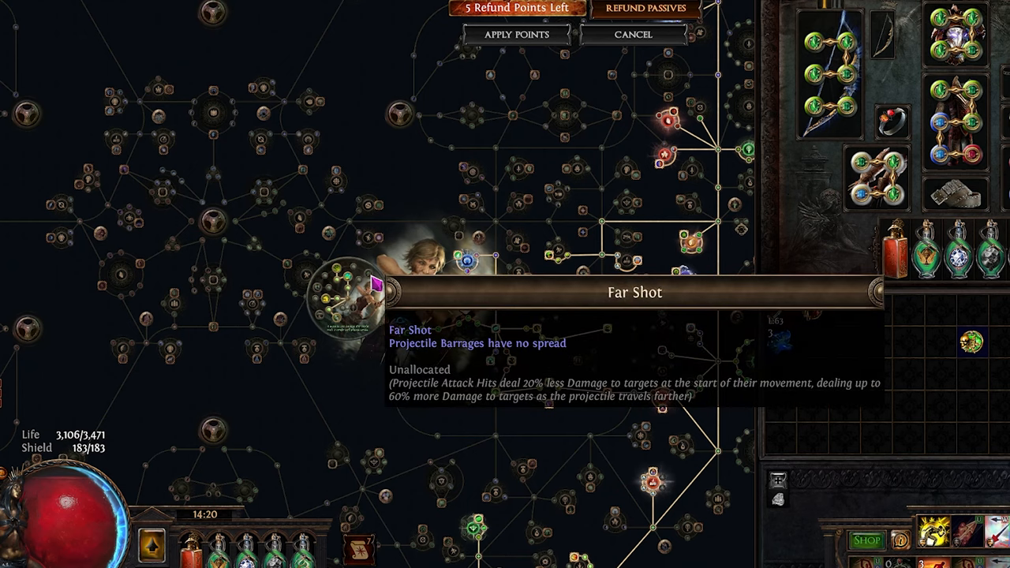
{"action": "mouse_move", "coordinate": [357, 326]}
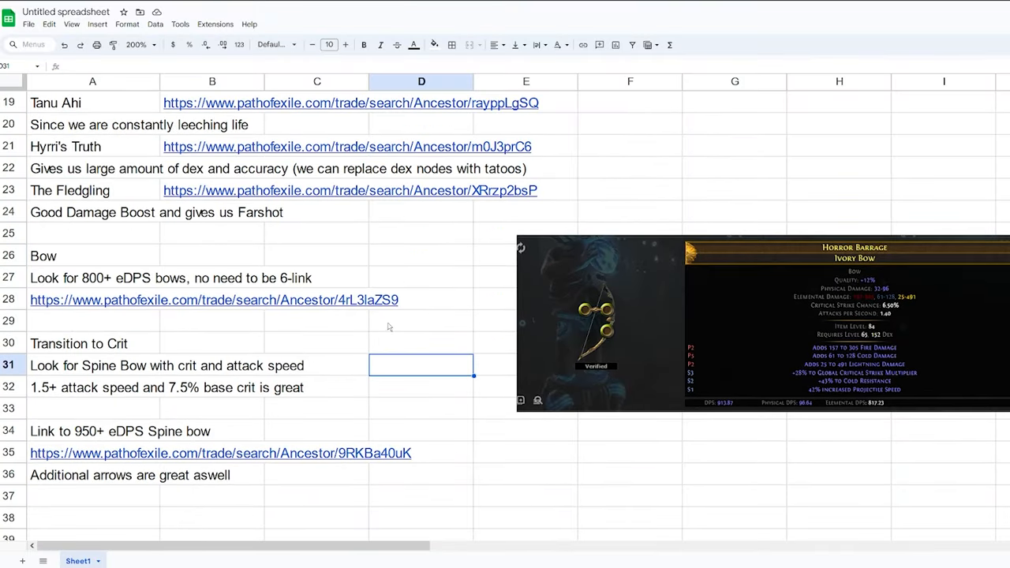
{"action": "mouse_move", "coordinate": [93, 295]}
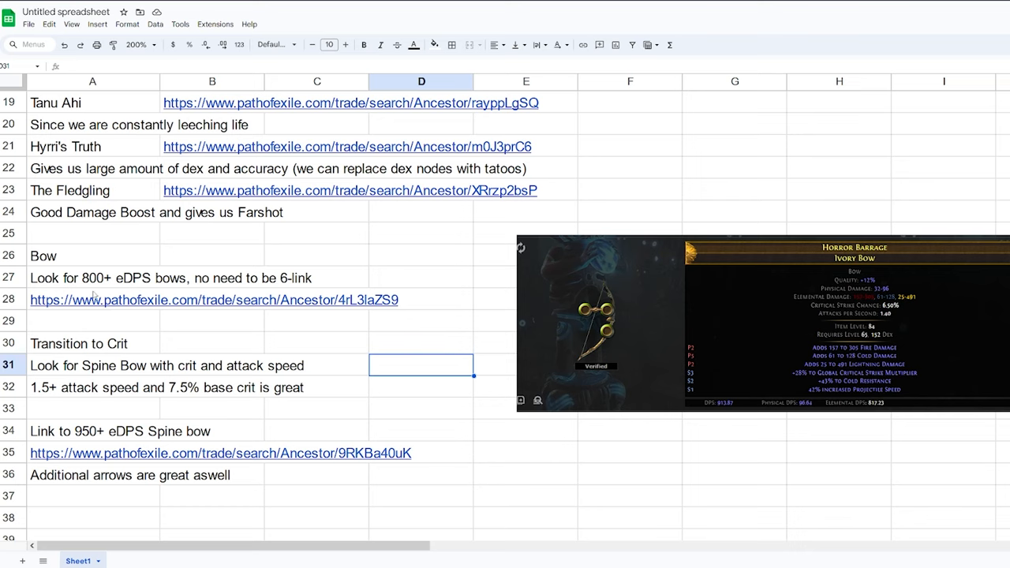
{"action": "left_click", "coordinate": [93, 278]}
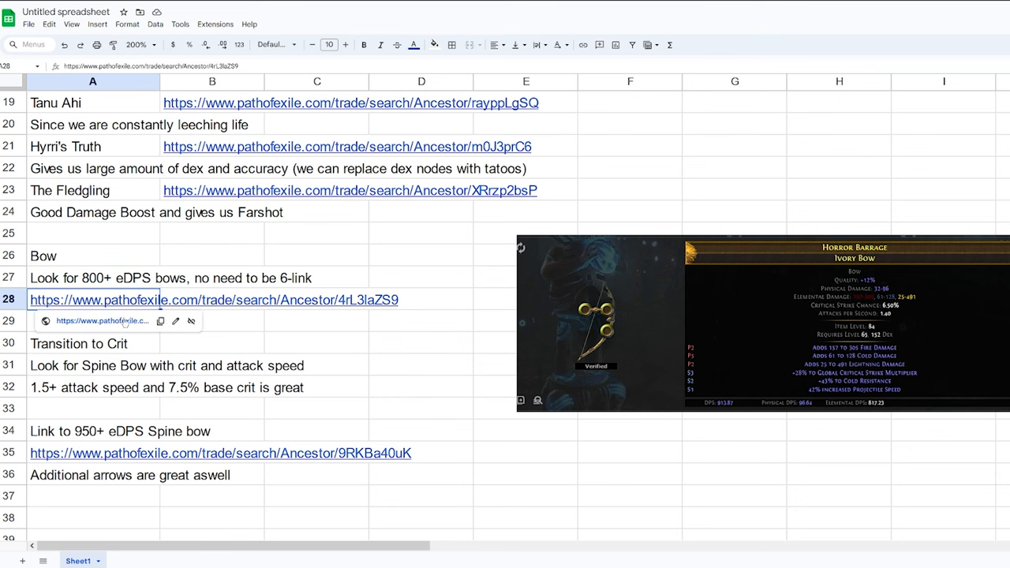
{"action": "left_click", "coordinate": [213, 299]}
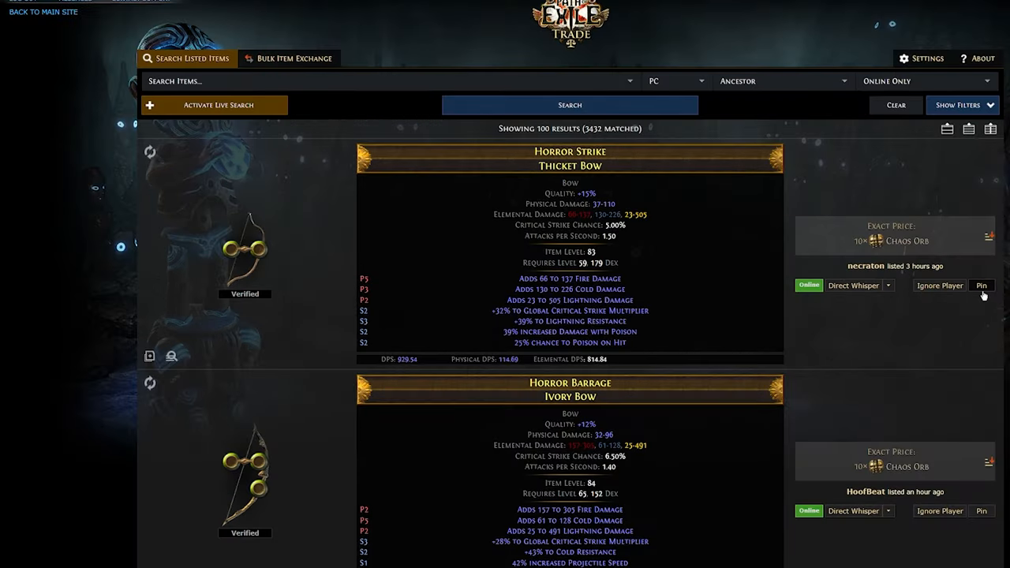
{"action": "scroll", "scroll_direction": "down", "scroll_amount": 3}
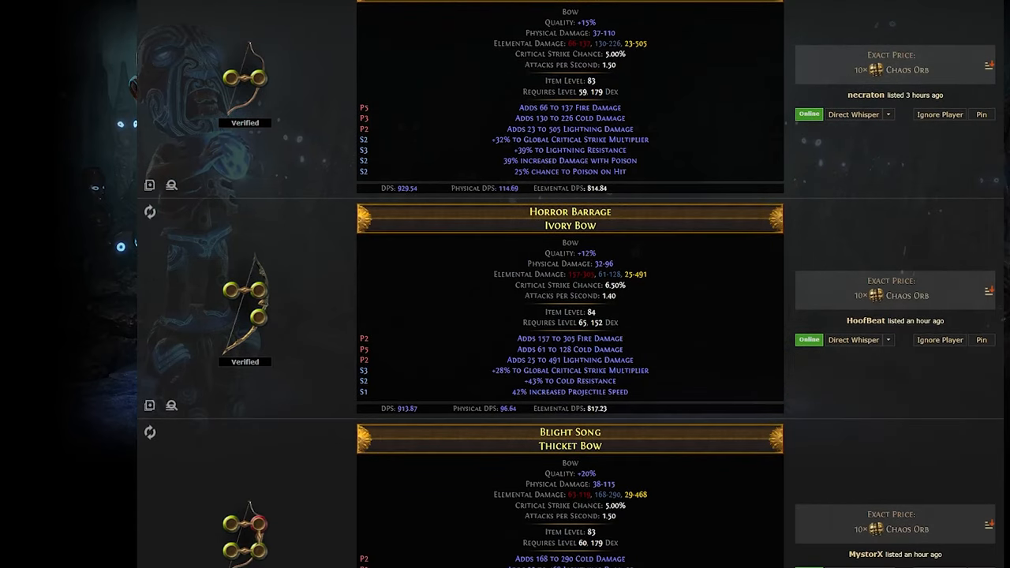
{"action": "mouse_move", "coordinate": [570, 381]}
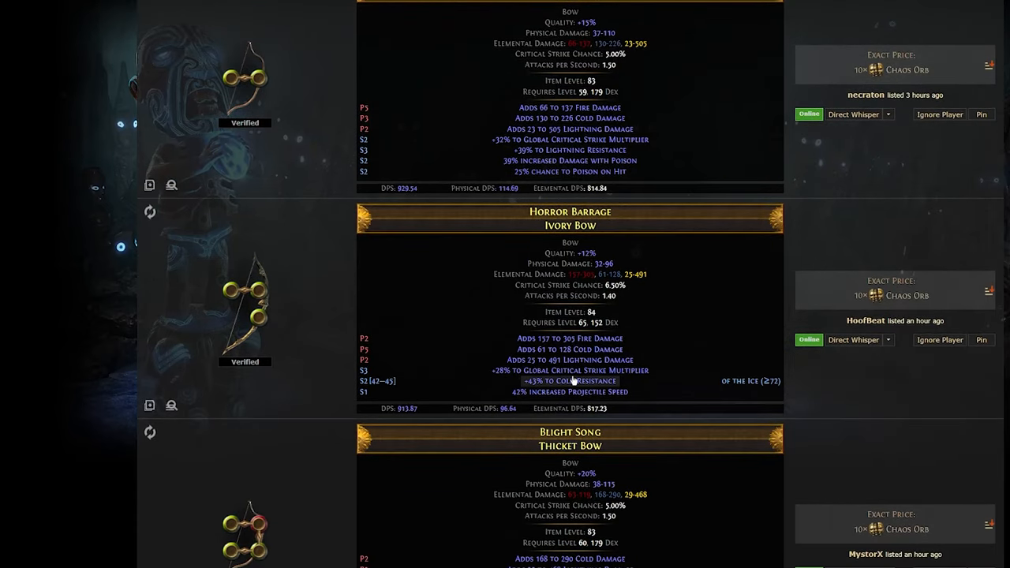
{"action": "scroll", "scroll_direction": "down", "scroll_amount": 3}
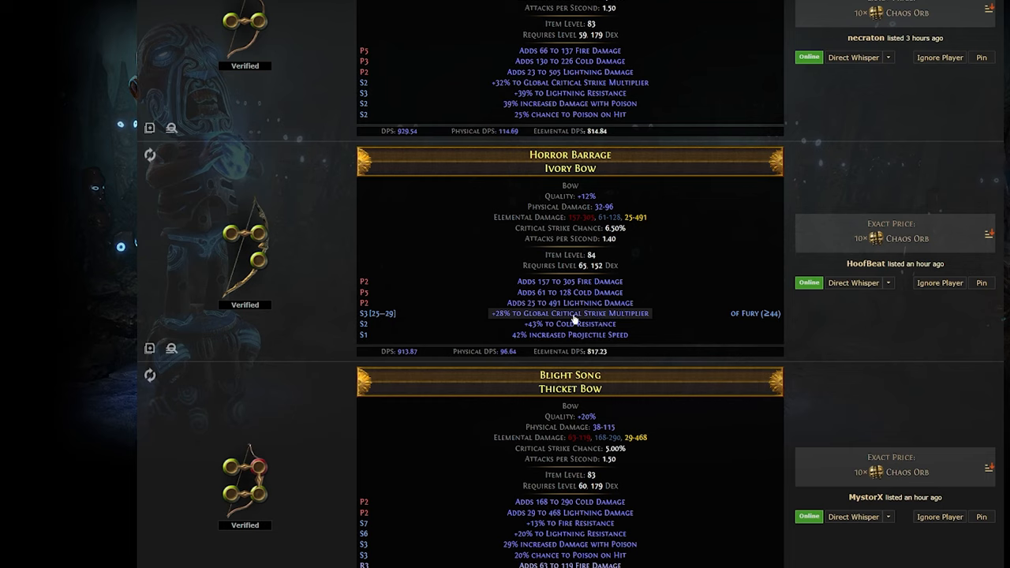
{"action": "mouse_move", "coordinate": [570, 335]}
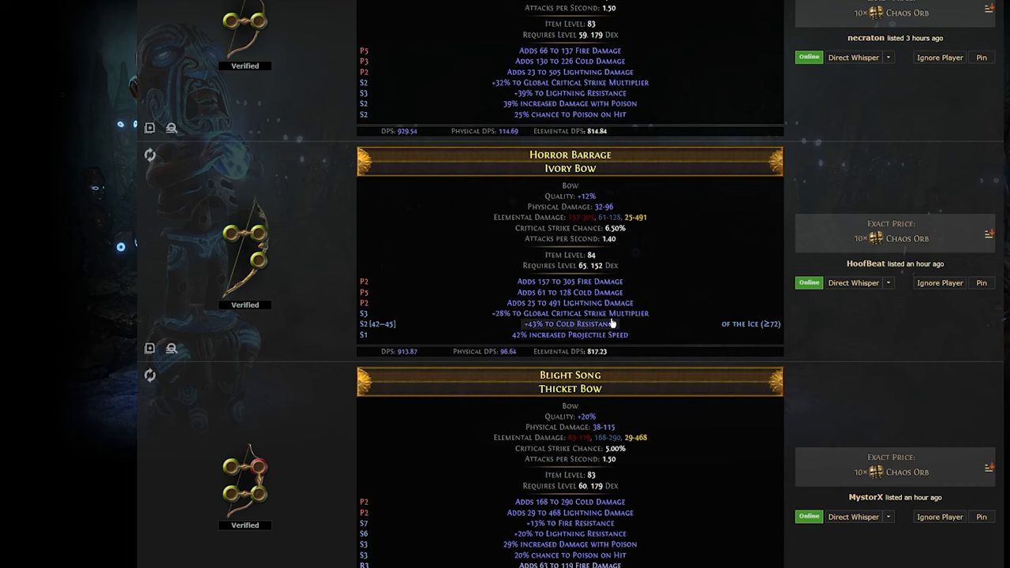
{"action": "scroll", "scroll_direction": "down", "scroll_amount": 3}
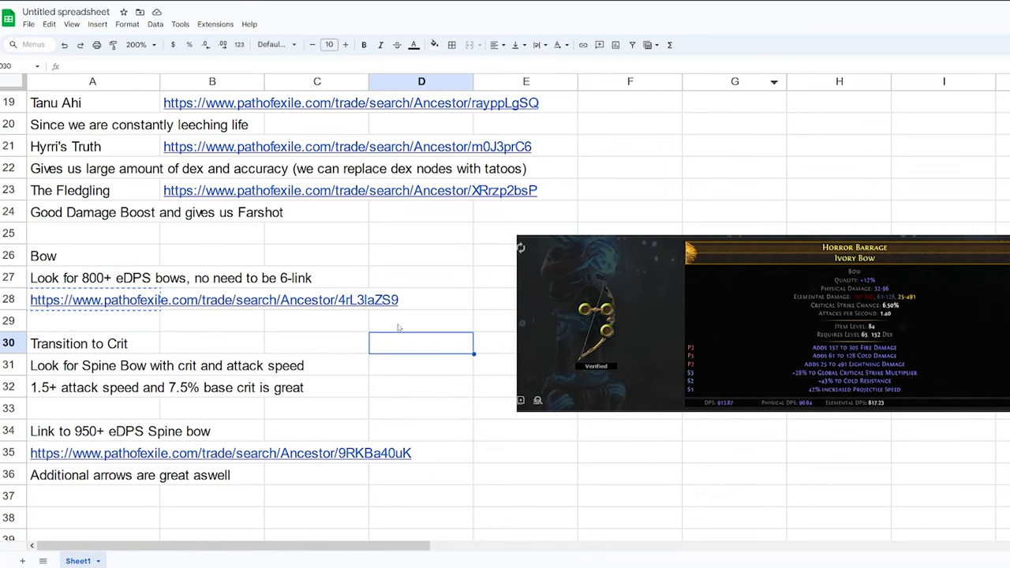
Cover the Spine Bow crit notes, open the 950+ eDPS trade link, note additional arrows
{"action": "scroll", "scroll_direction": "down", "scroll_amount": 3}
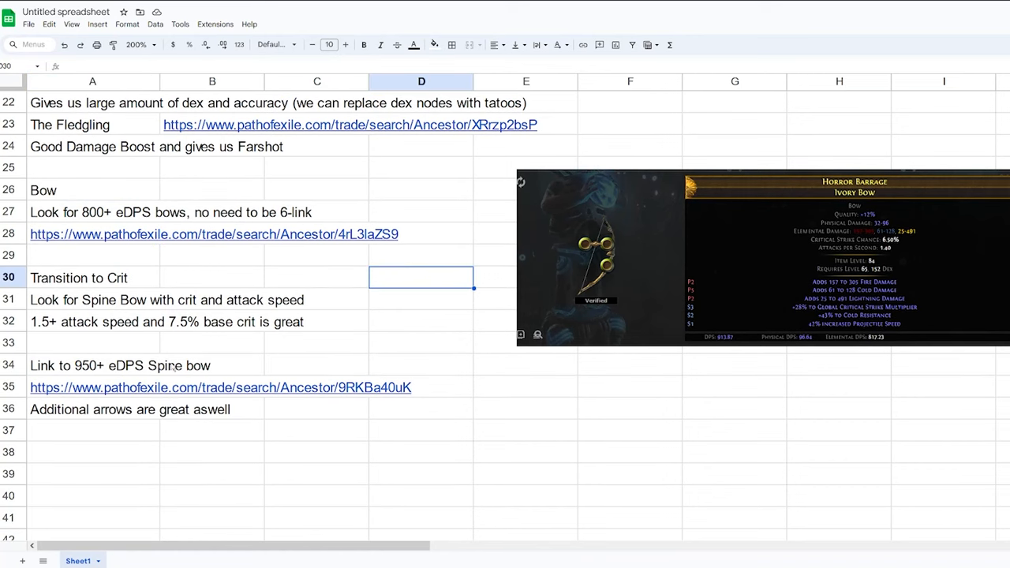
{"action": "left_click", "coordinate": [92, 278]}
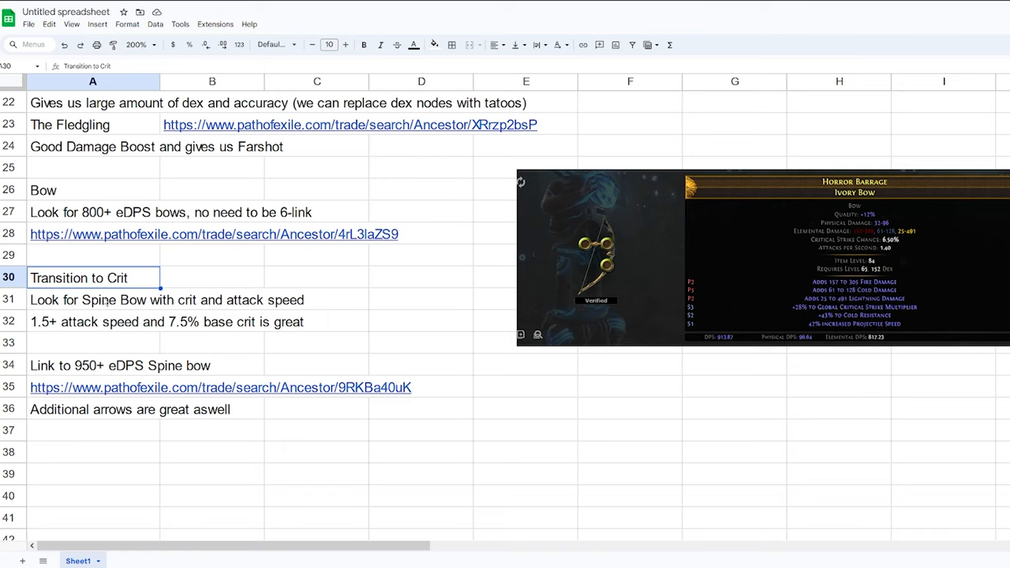
{"action": "left_click", "coordinate": [93, 299]}
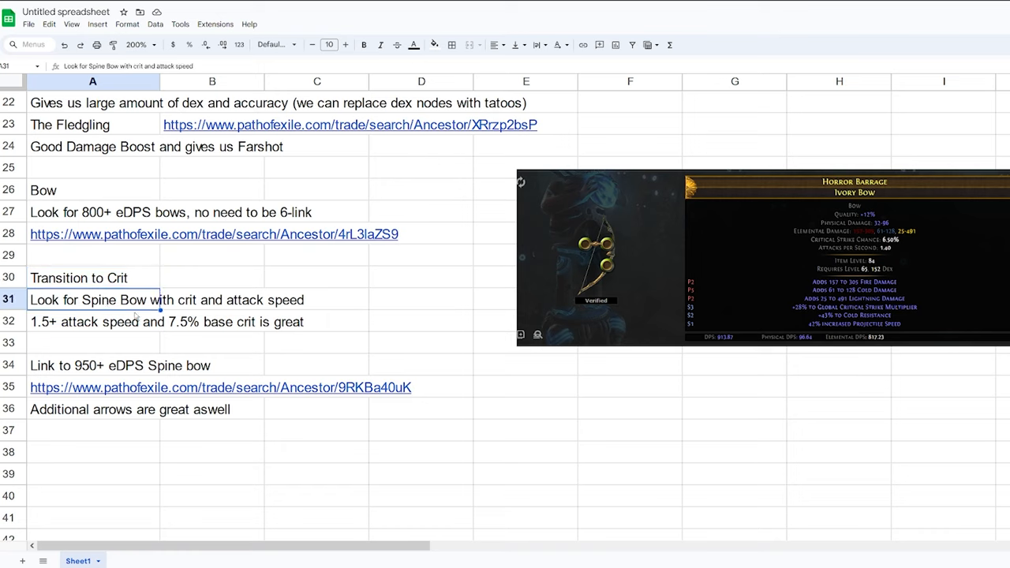
{"action": "left_click", "coordinate": [95, 321]}
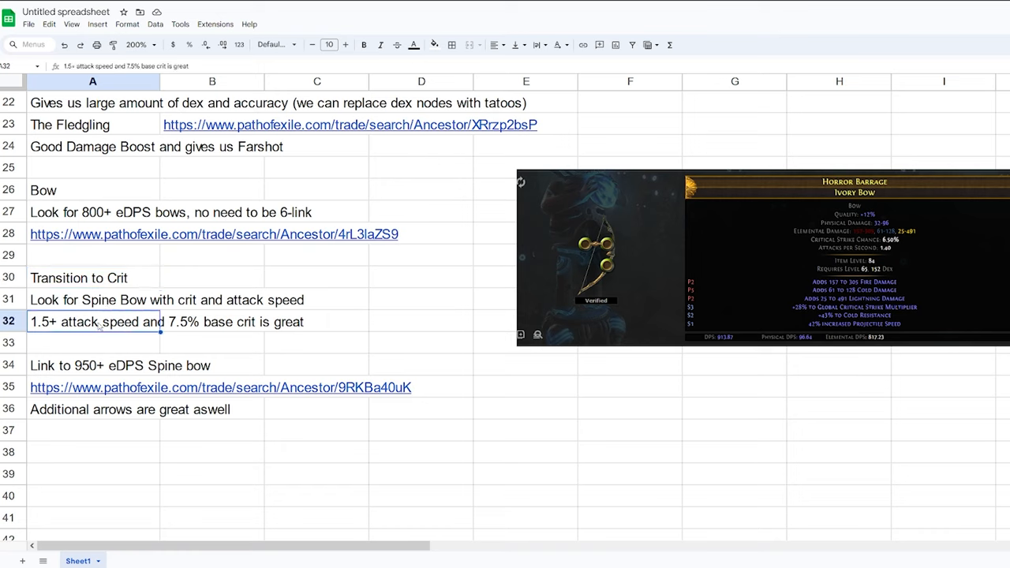
{"action": "mouse_move", "coordinate": [416, 362]}
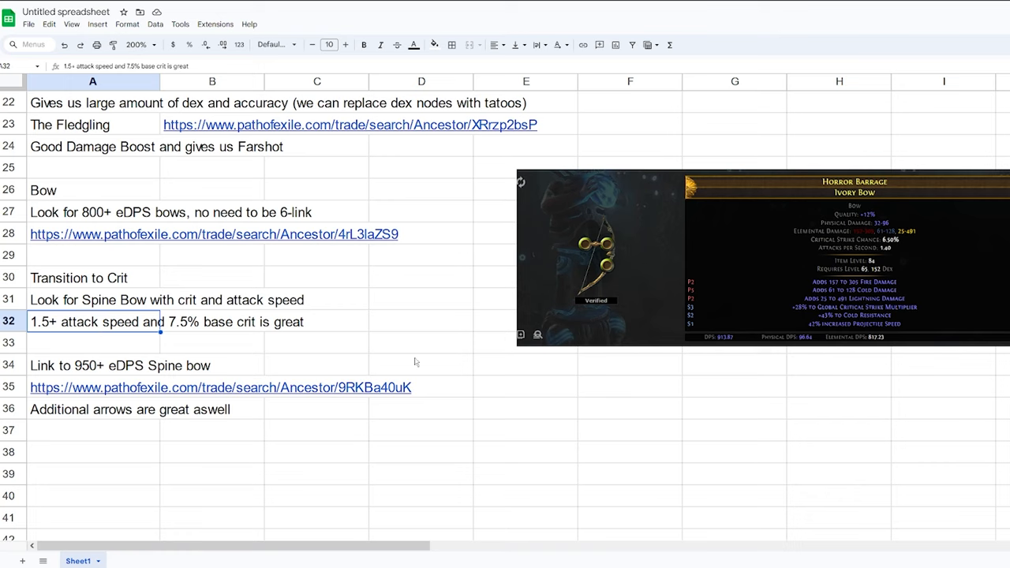
{"action": "mouse_move", "coordinate": [174, 332]}
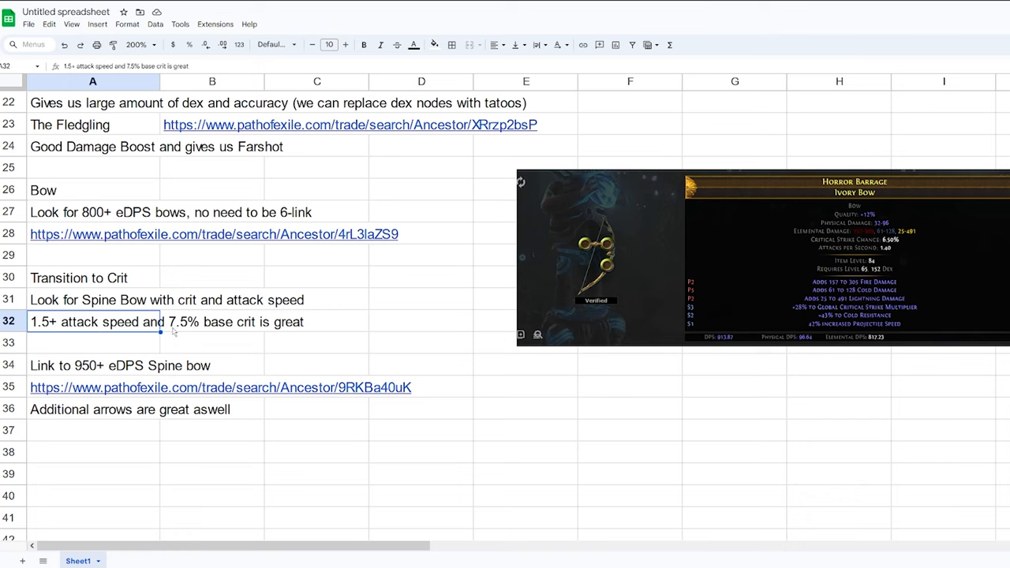
{"action": "left_click", "coordinate": [221, 387]}
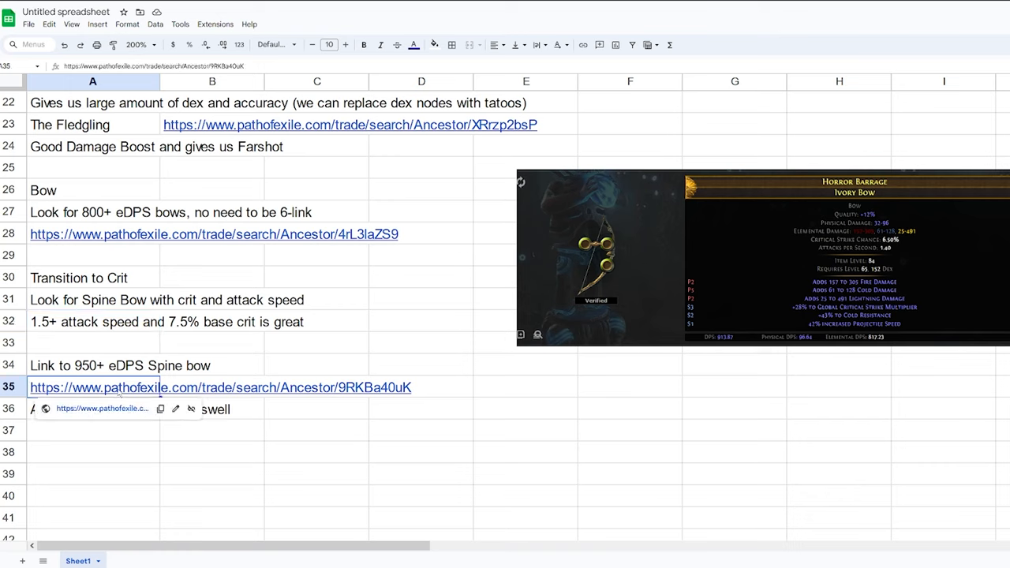
{"action": "type", "text": "Additional arrows are great aswell"}
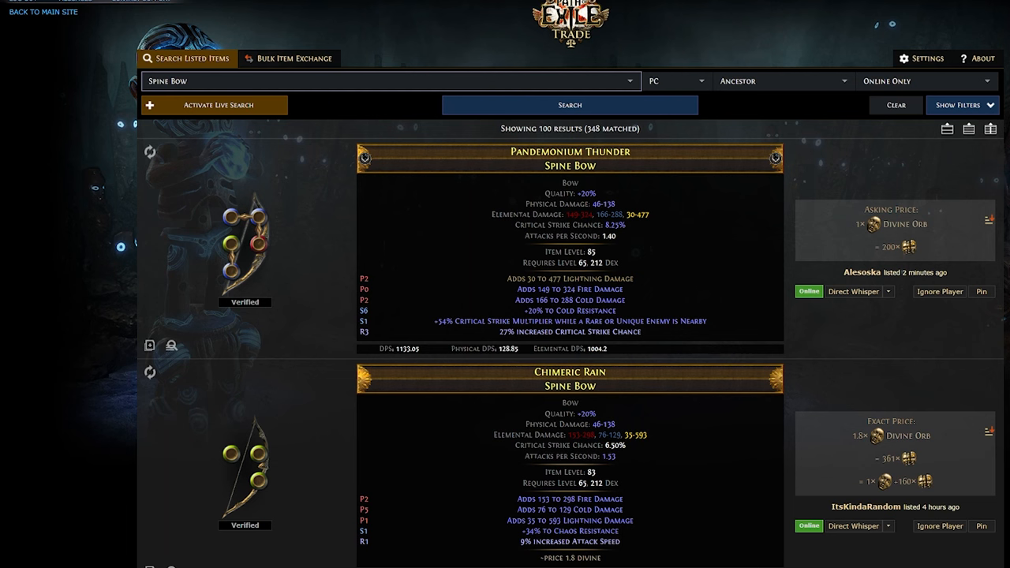
{"action": "scroll", "scroll_direction": "down", "scroll_amount": 3}
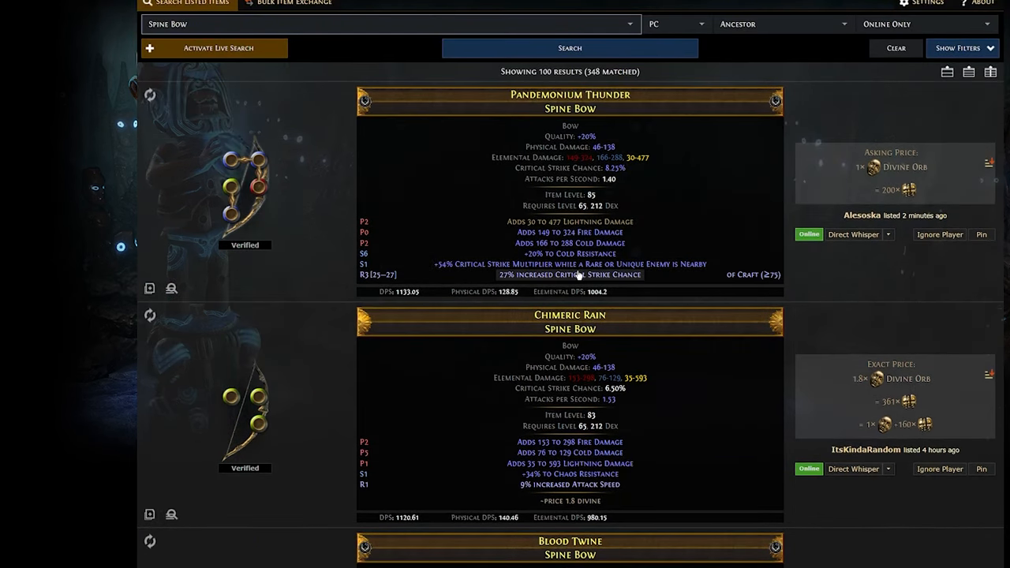
{"action": "mouse_move", "coordinate": [604, 170]}
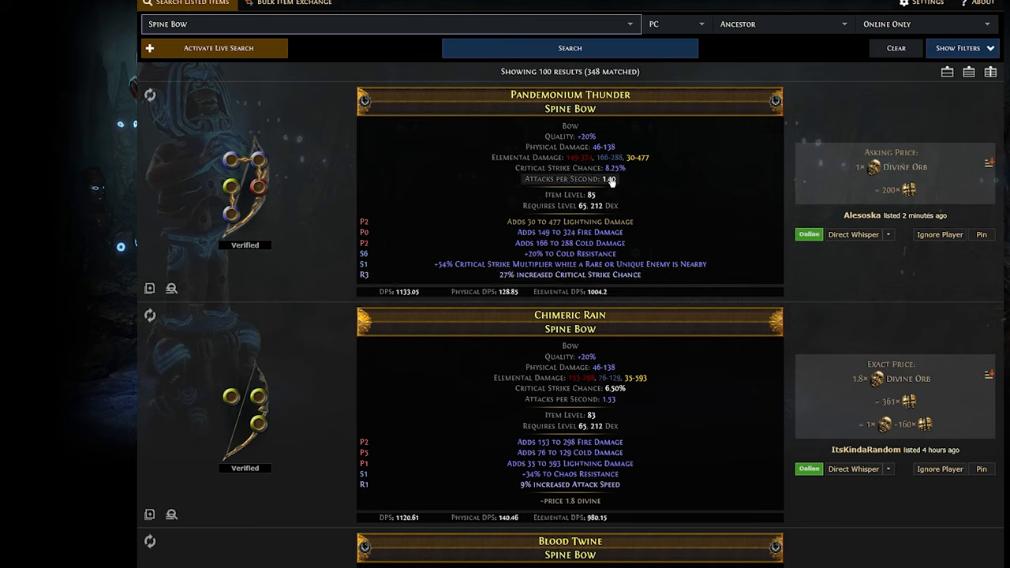
{"action": "mouse_move", "coordinate": [581, 179]}
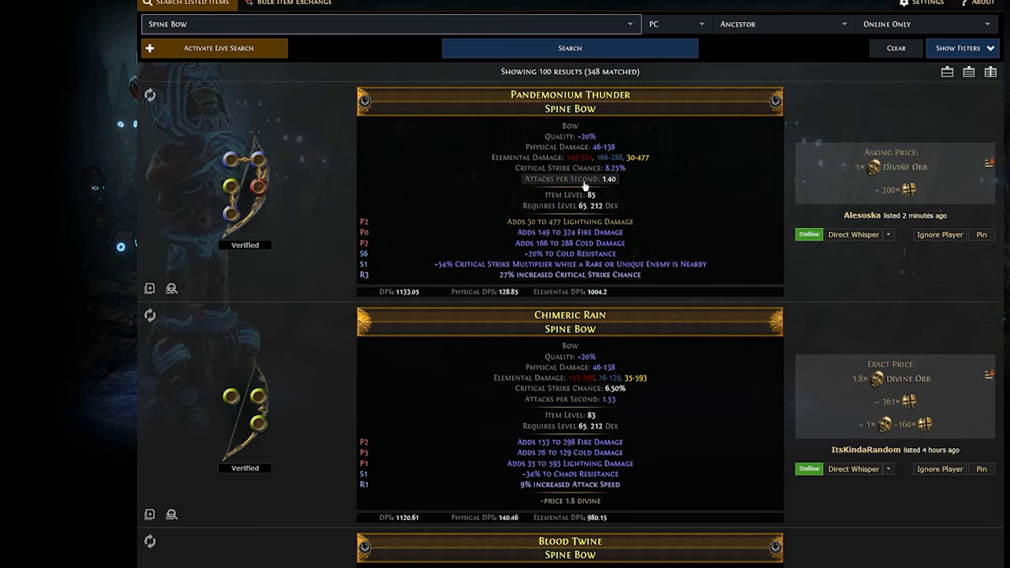
{"action": "mouse_move", "coordinate": [853, 235]}
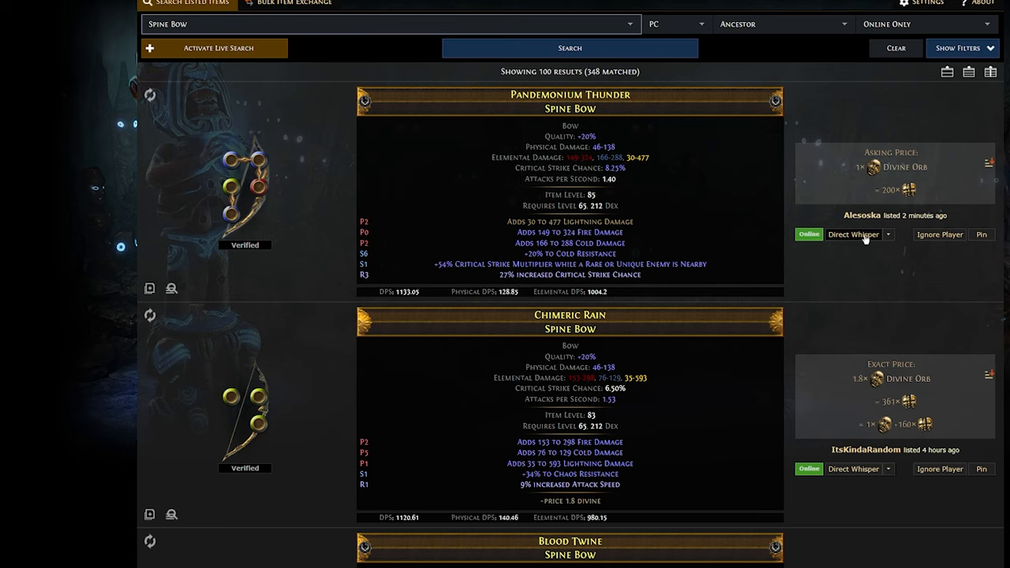
{"action": "mouse_move", "coordinate": [815, 253]}
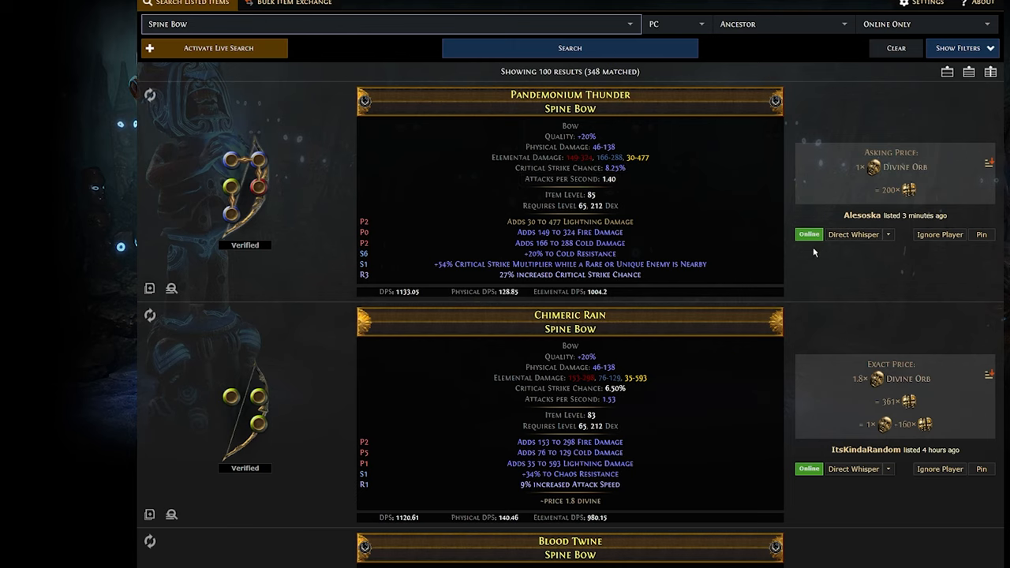
{"action": "scroll", "scroll_direction": "up", "scroll_amount": 3}
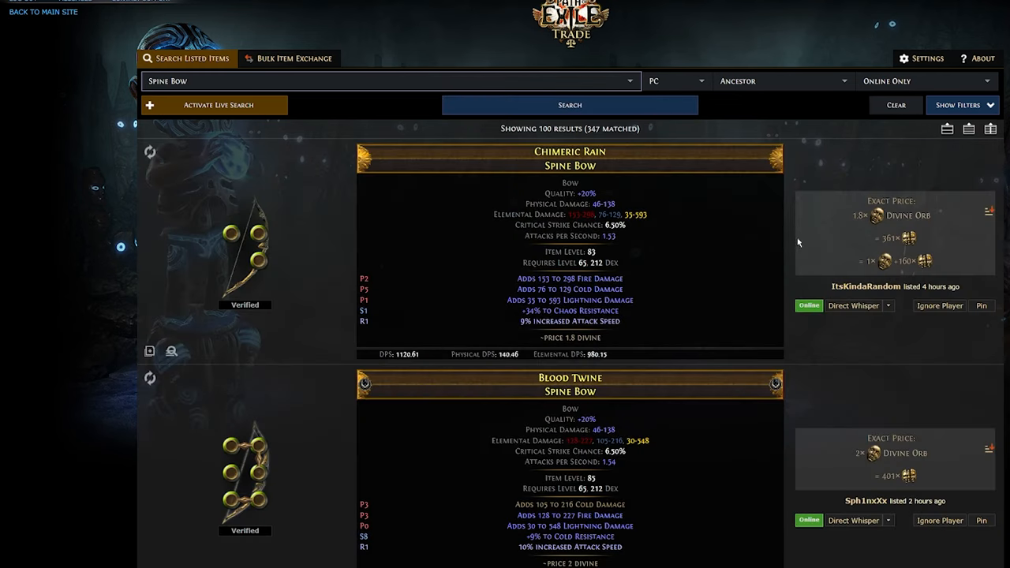
{"action": "mouse_move", "coordinate": [961, 167]}
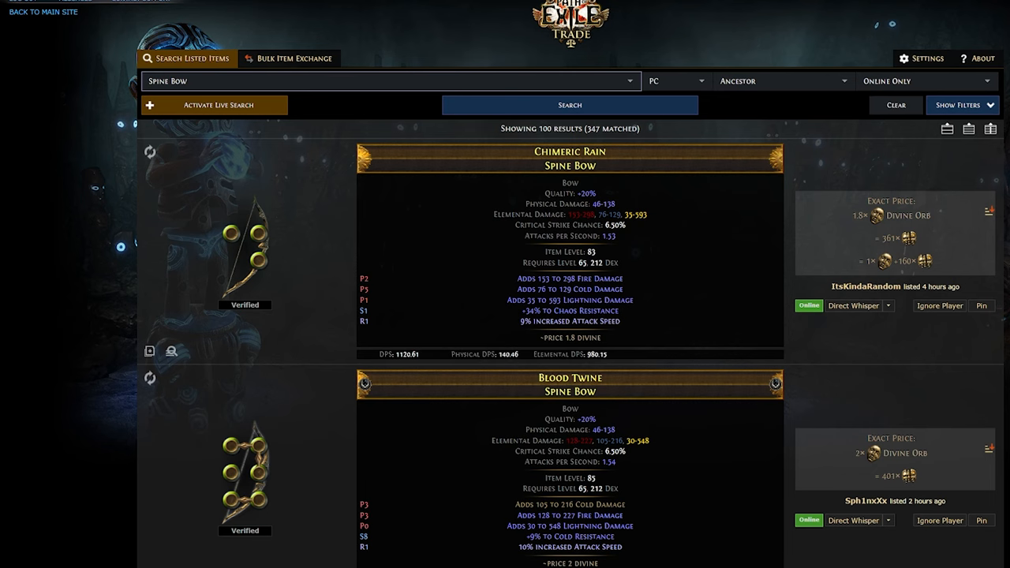
{"action": "scroll", "scroll_direction": "down", "scroll_amount": 3}
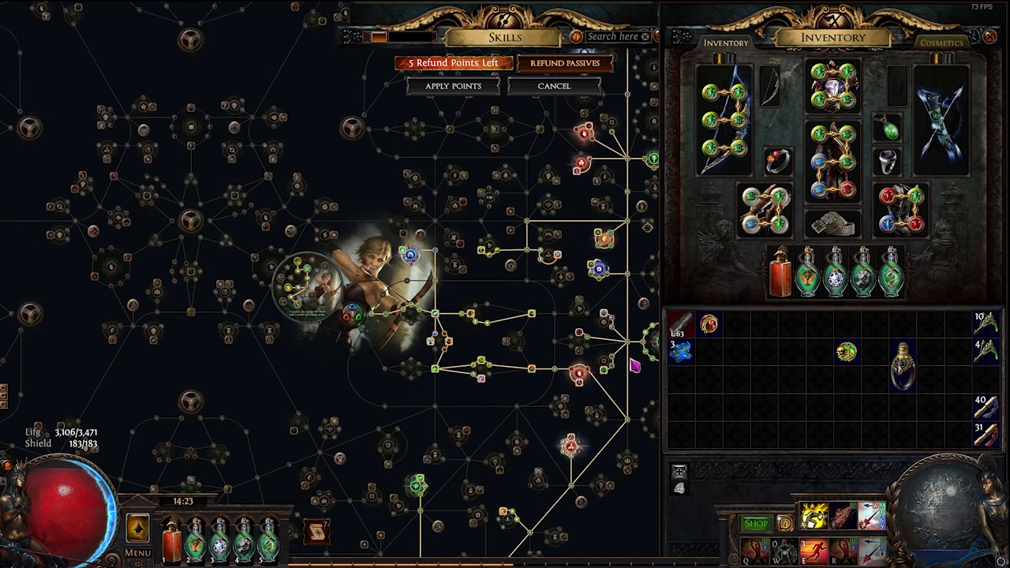
{"action": "mouse_move", "coordinate": [636, 347]}
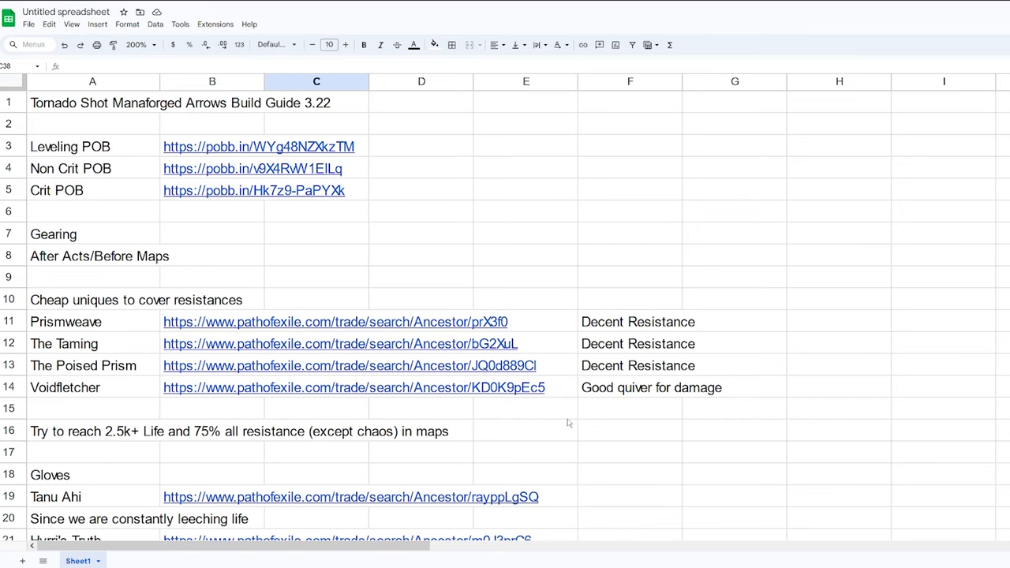
Scroll to the end and select the empty cells below the new FAQ heading
{"action": "scroll", "scroll_direction": "down", "scroll_amount": 3}
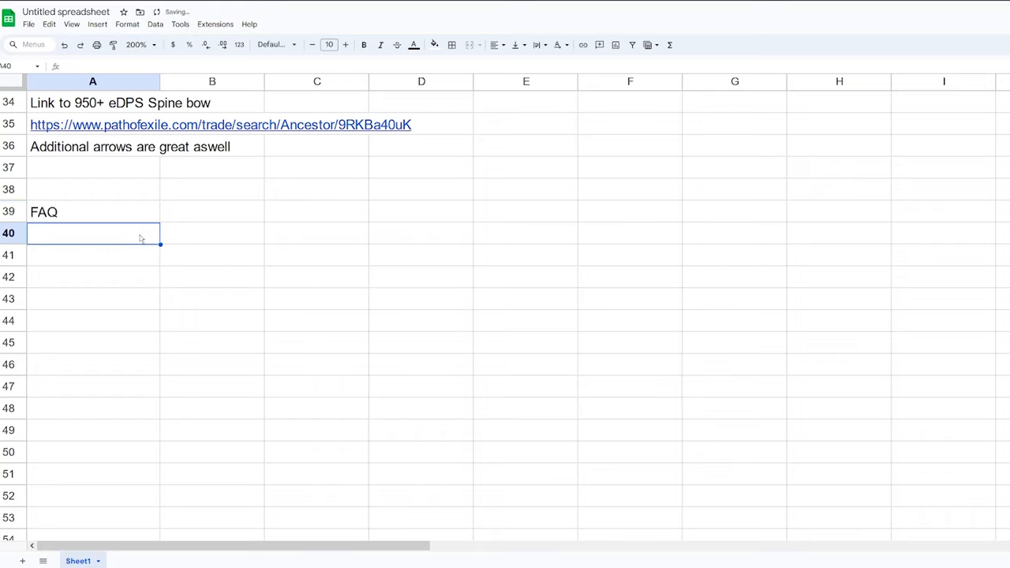
{"action": "left_click", "coordinate": [92, 254]}
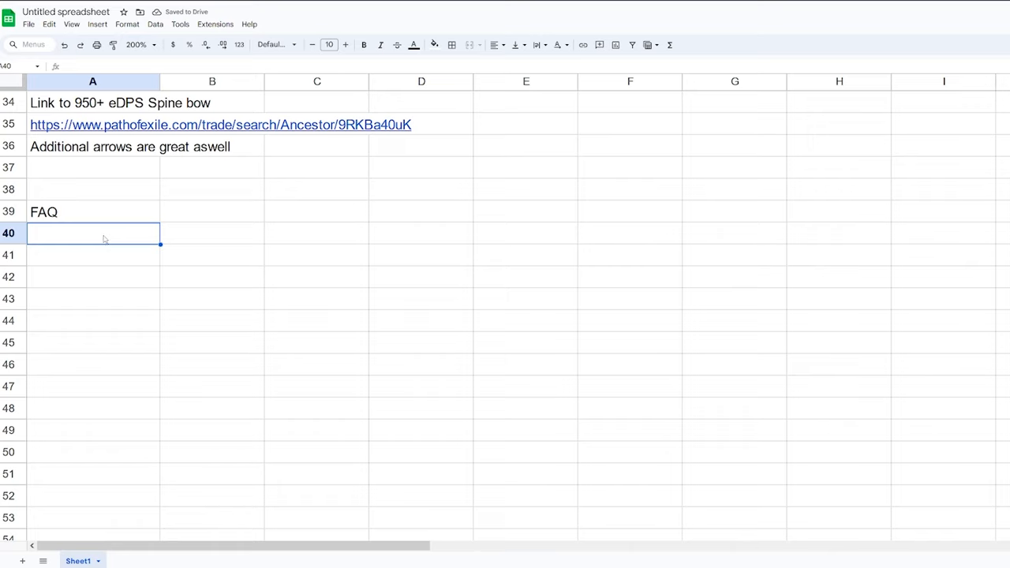
{"action": "left_click", "coordinate": [92, 277]}
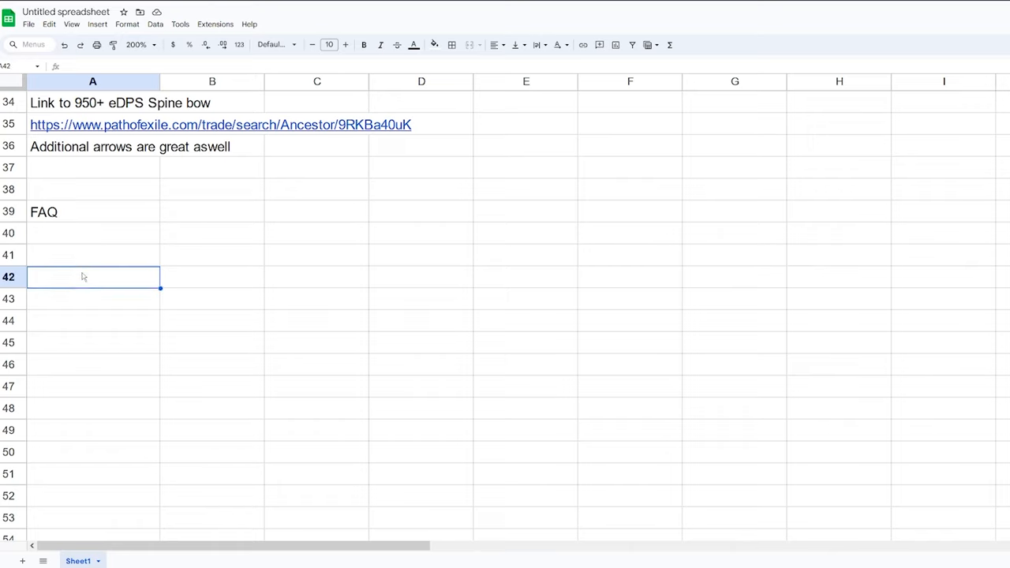
{"action": "left_click", "coordinate": [92, 232]}
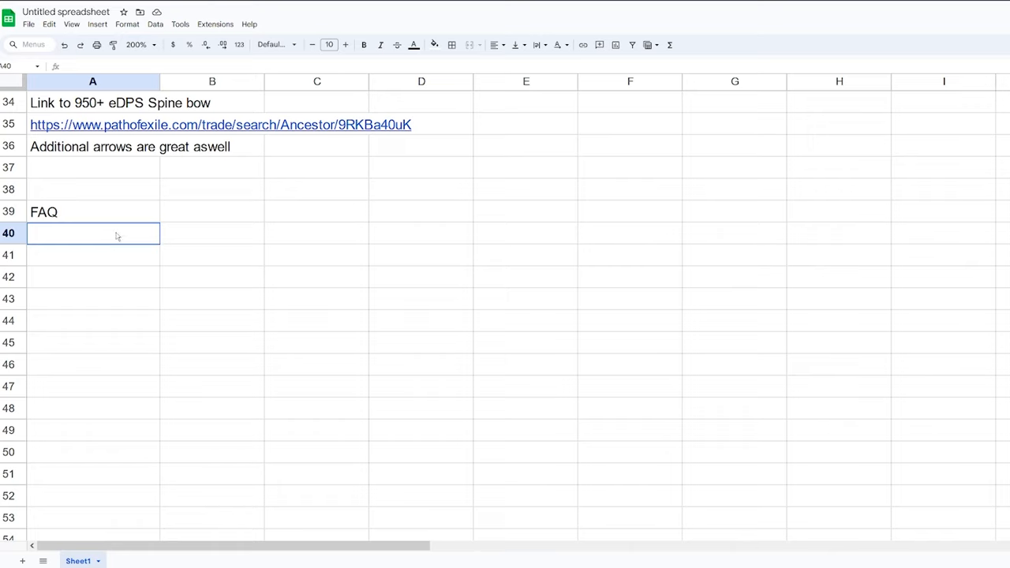
{"action": "key", "text": "enter"}
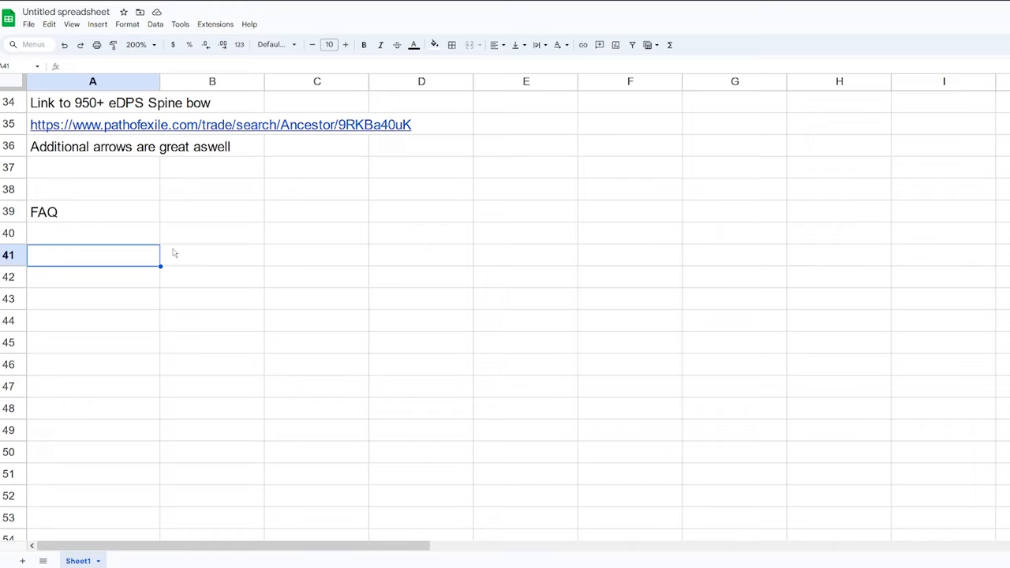
{"action": "mouse_move", "coordinate": [275, 429]}
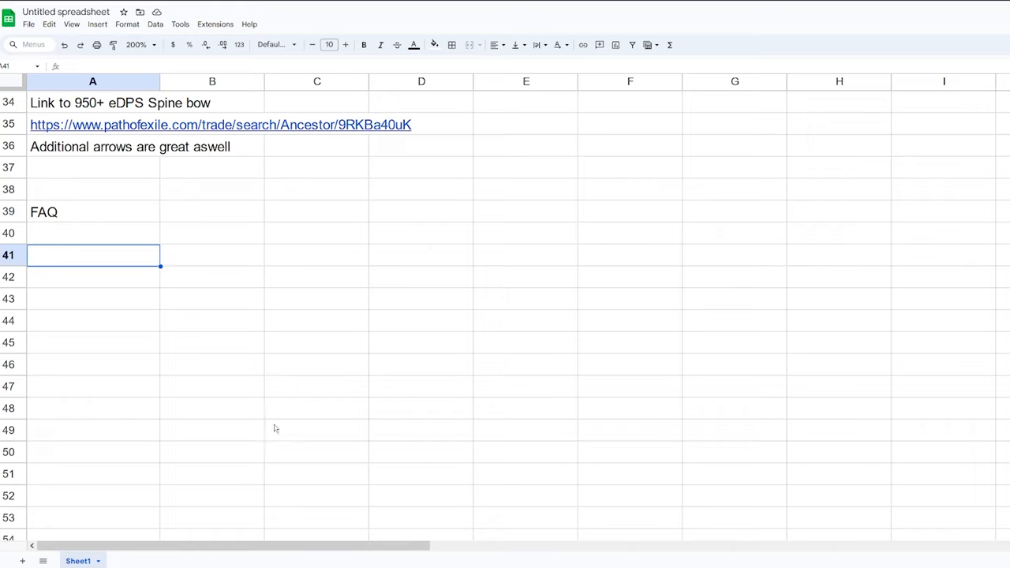